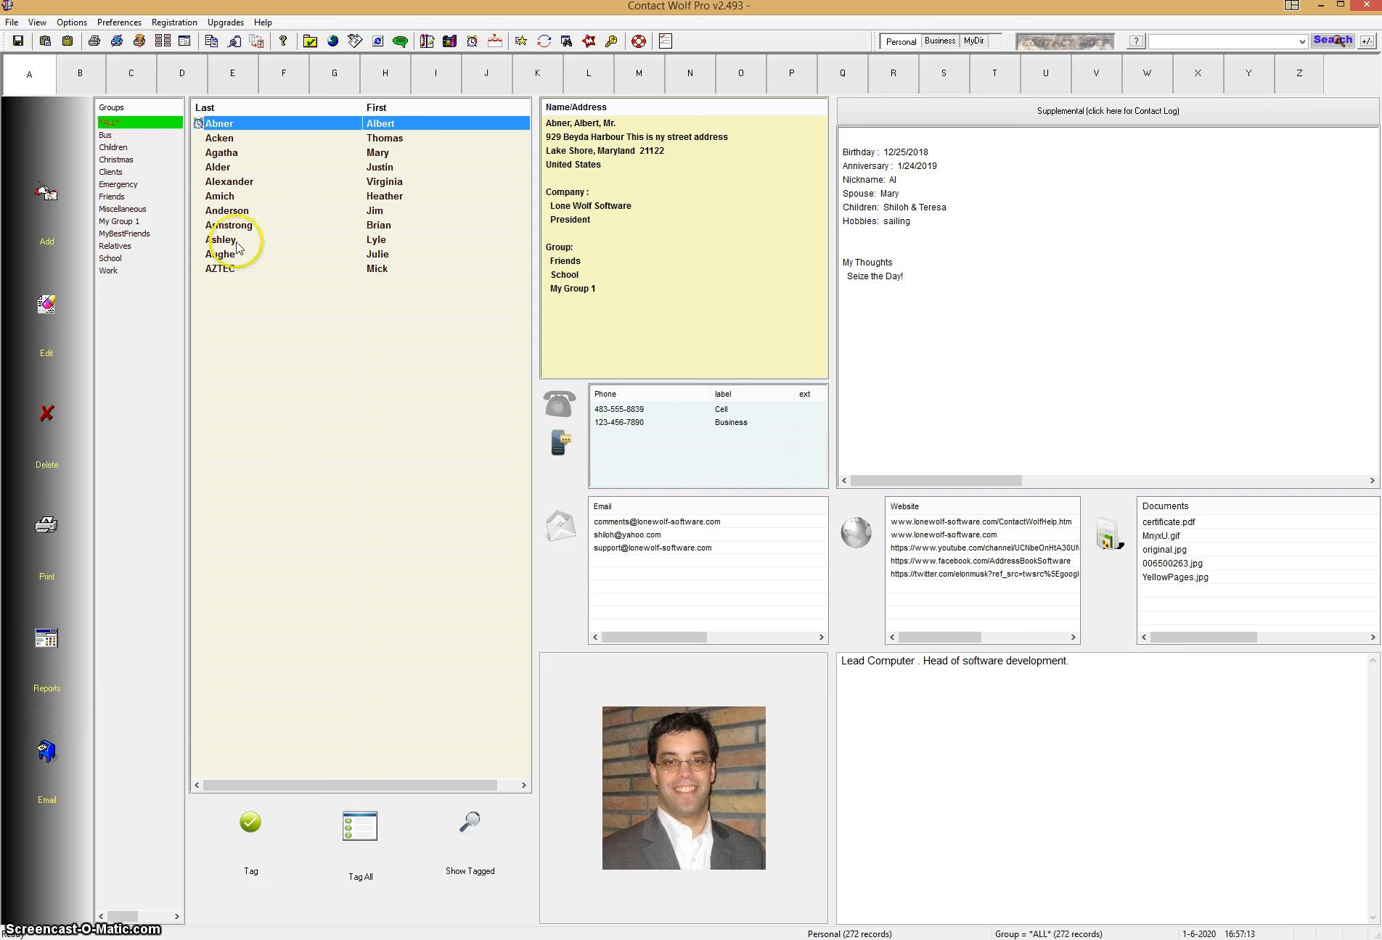
{"action": "mouse_move", "coordinate": [791, 54]}
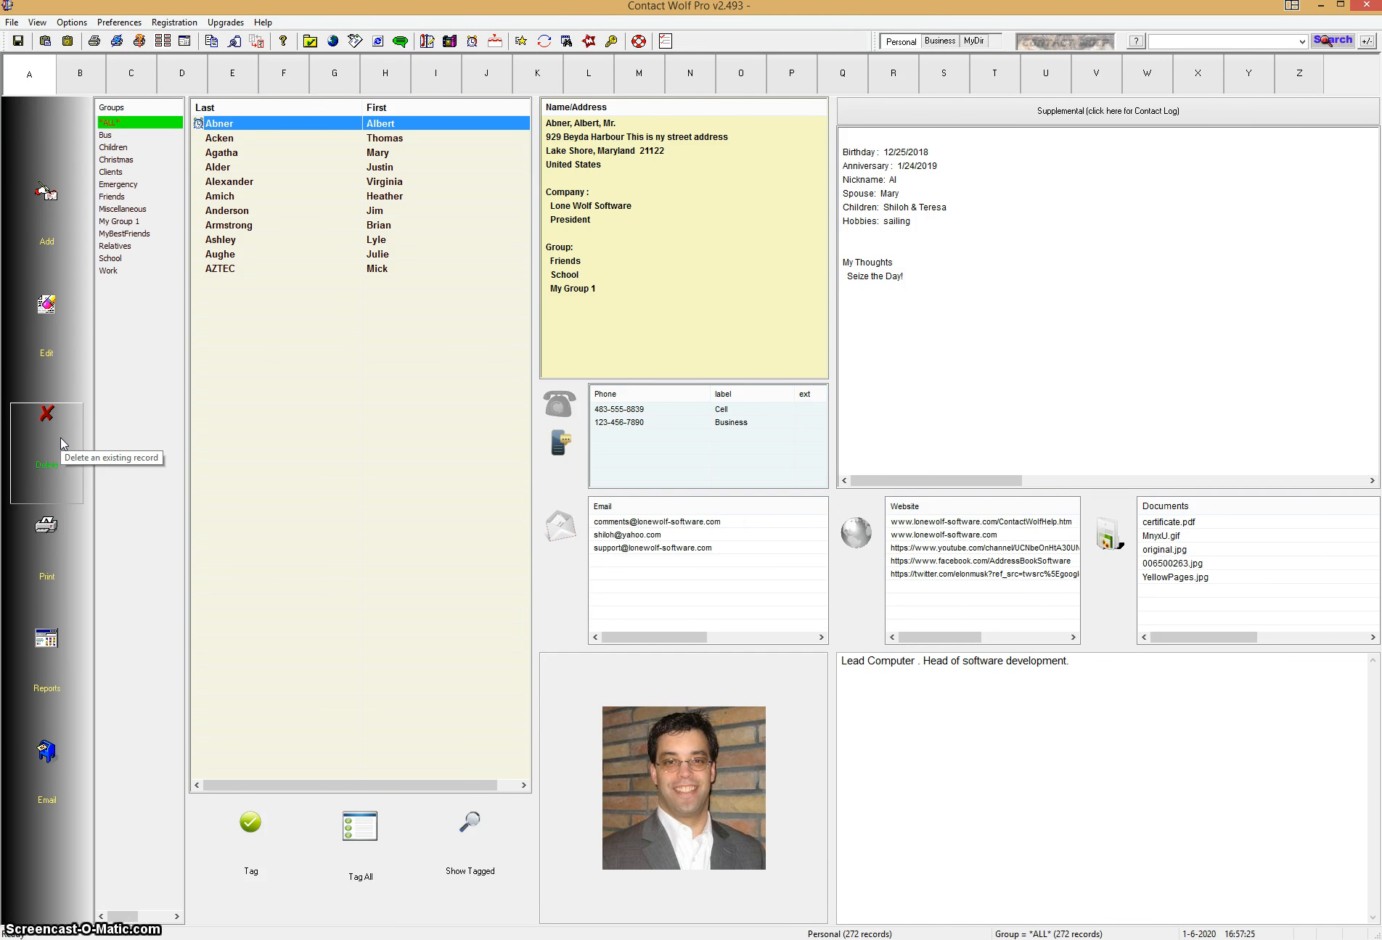
{"action": "mouse_move", "coordinate": [62, 444]}
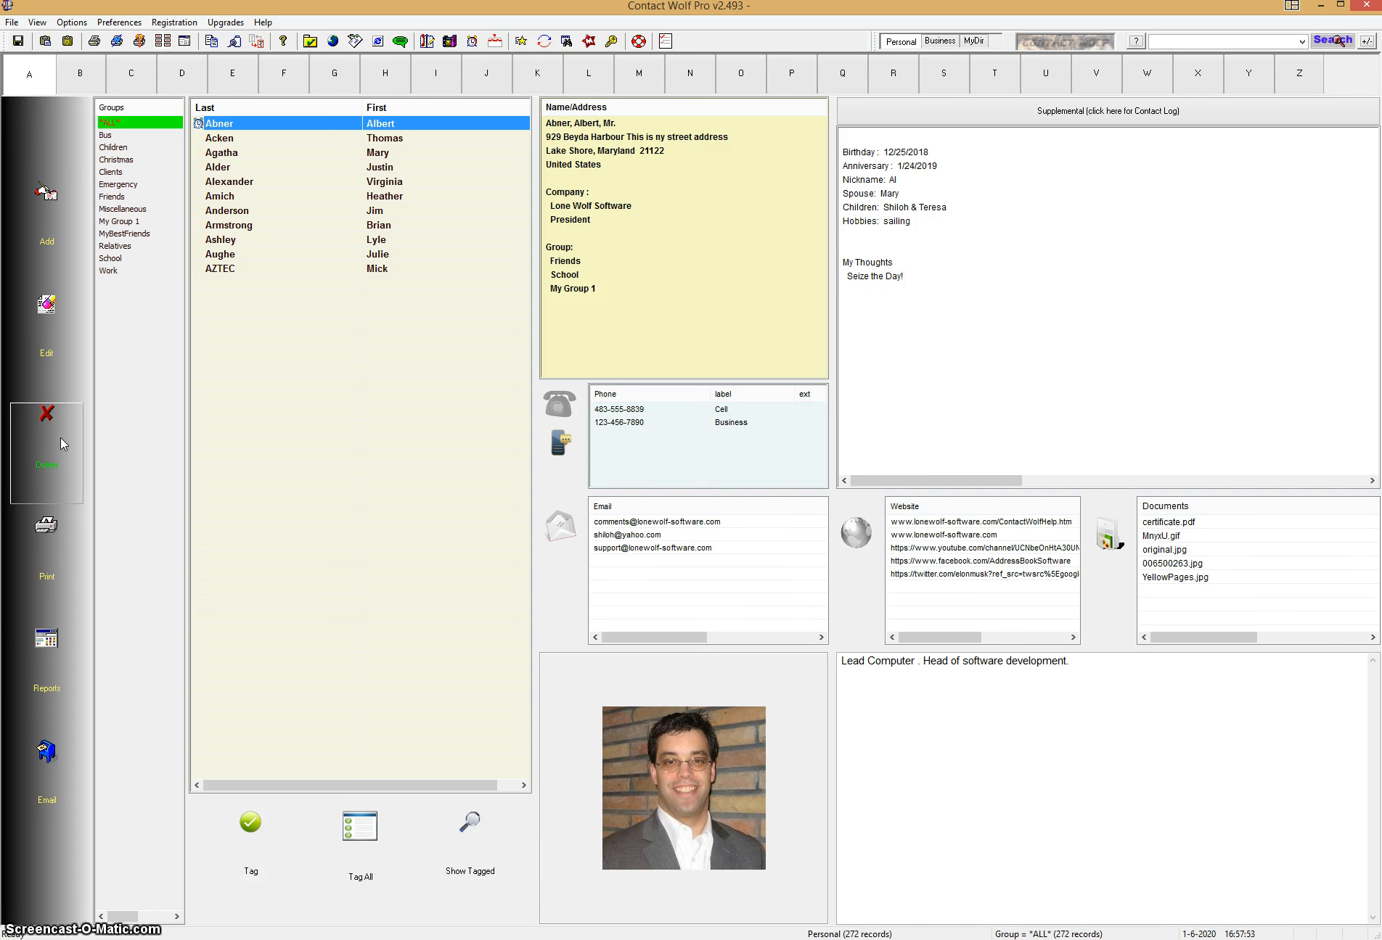
{"action": "mouse_move", "coordinate": [238, 339]}
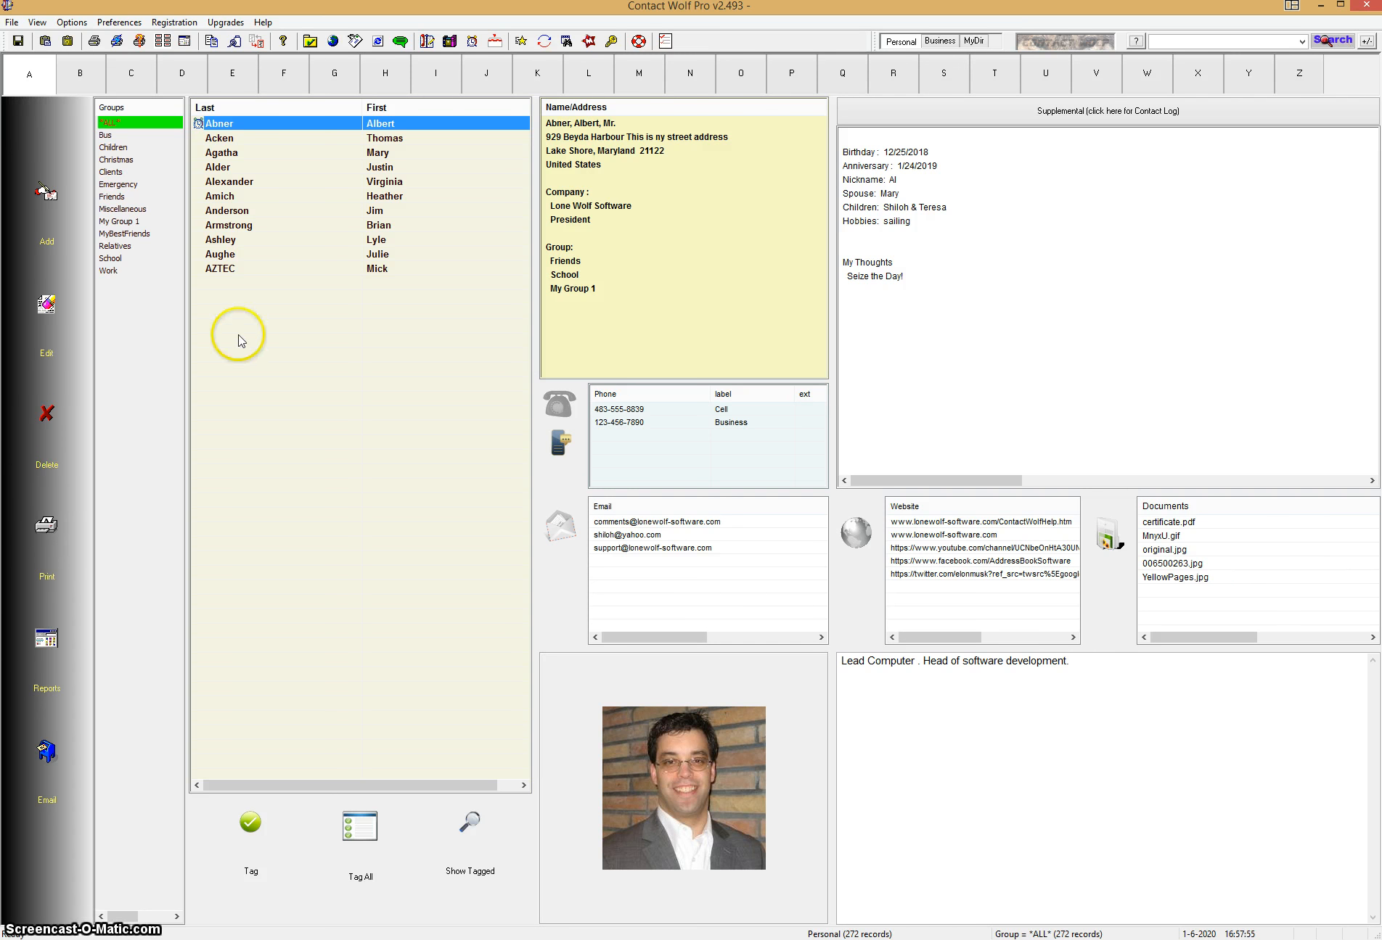
{"action": "mouse_move", "coordinate": [46, 91]}
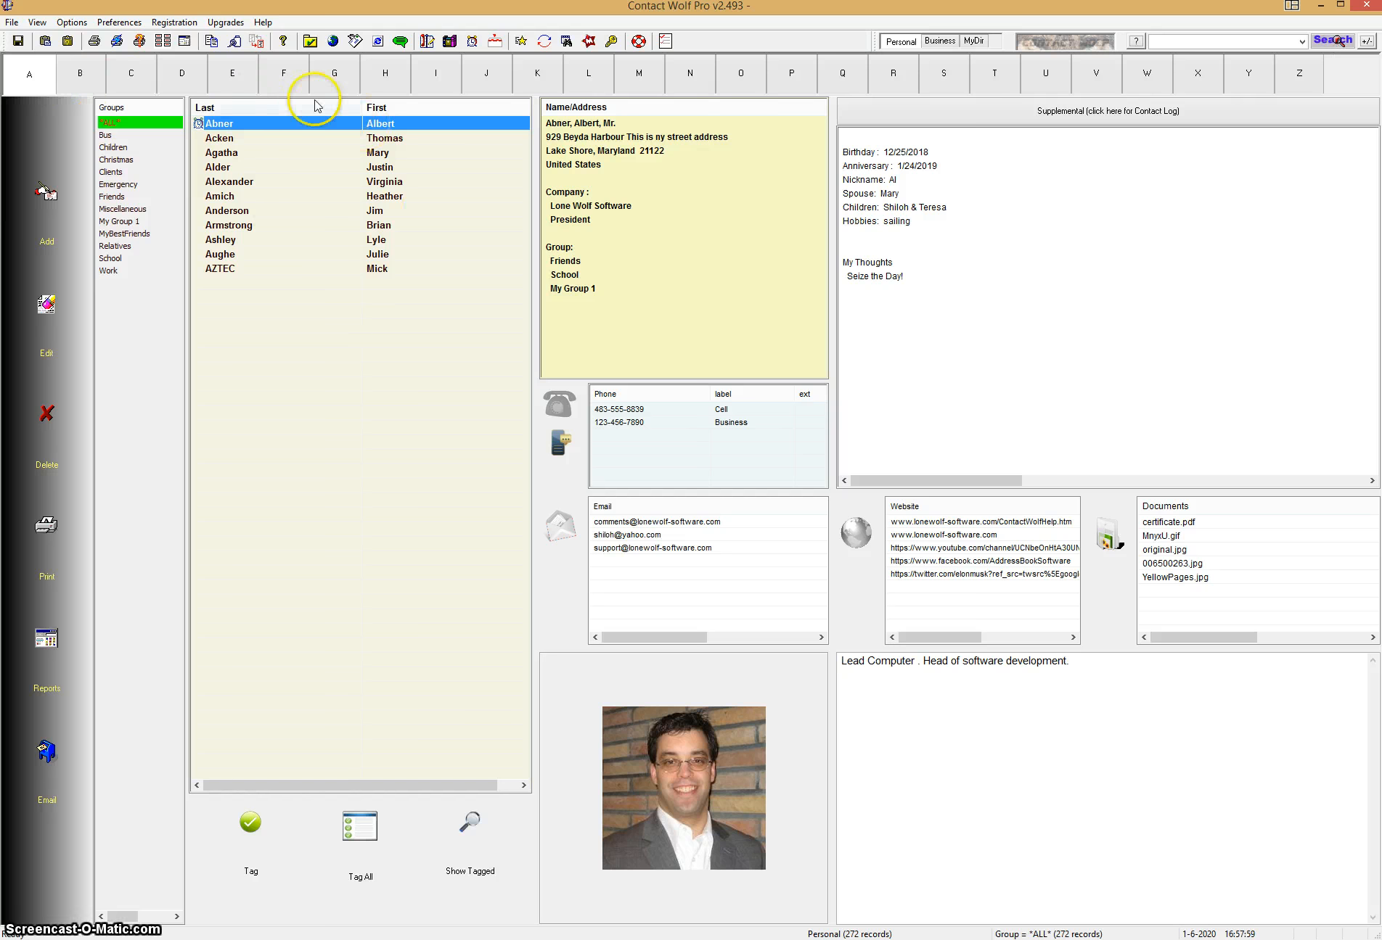
{"action": "mouse_move", "coordinate": [318, 106]}
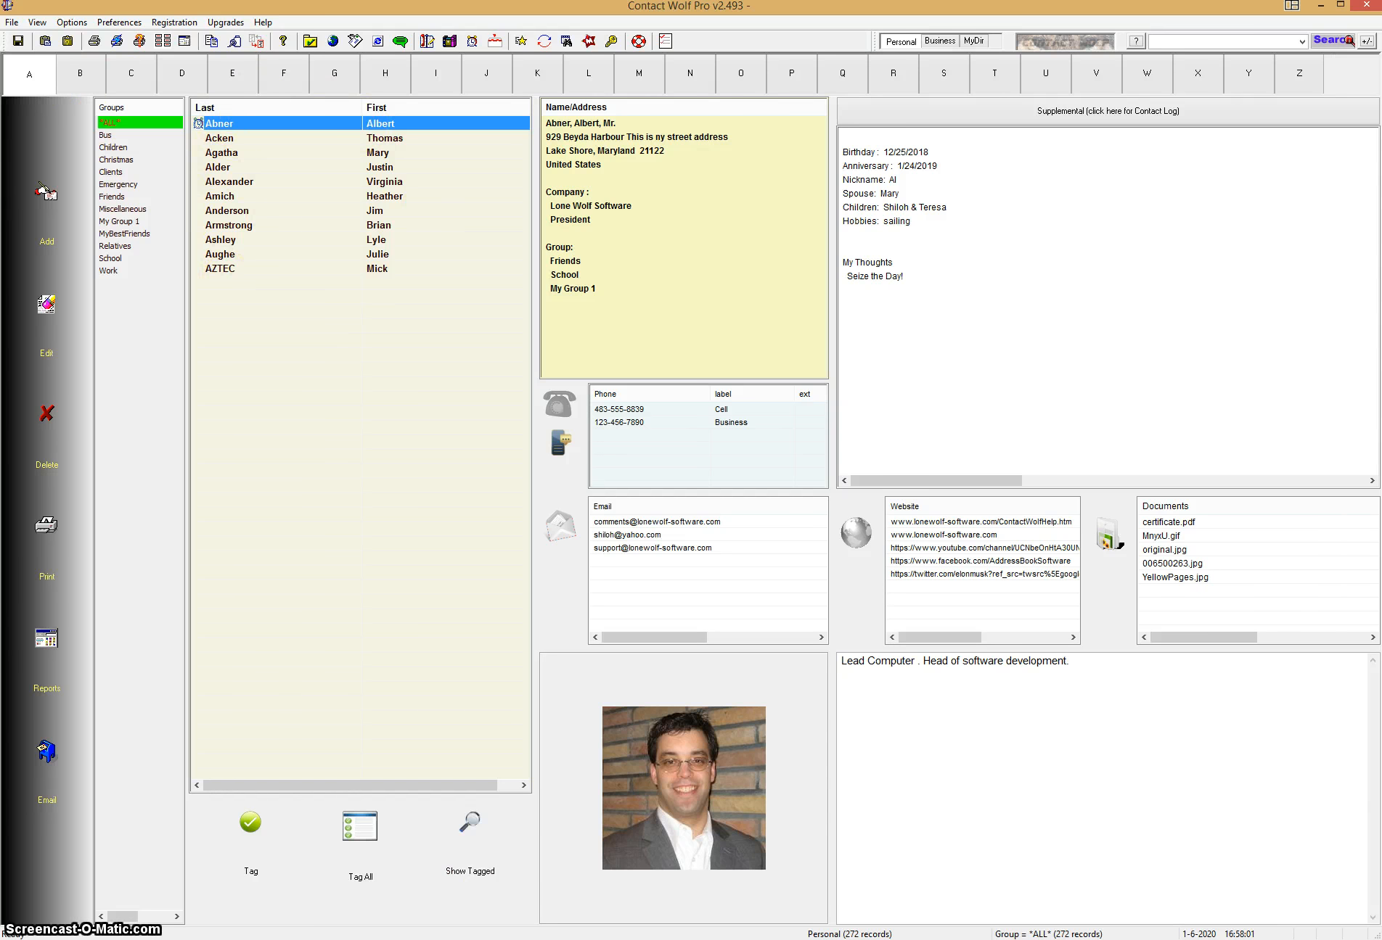
Tag all 11 contacts under A and dismiss the notice.
{"action": "left_click", "coordinate": [360, 826]}
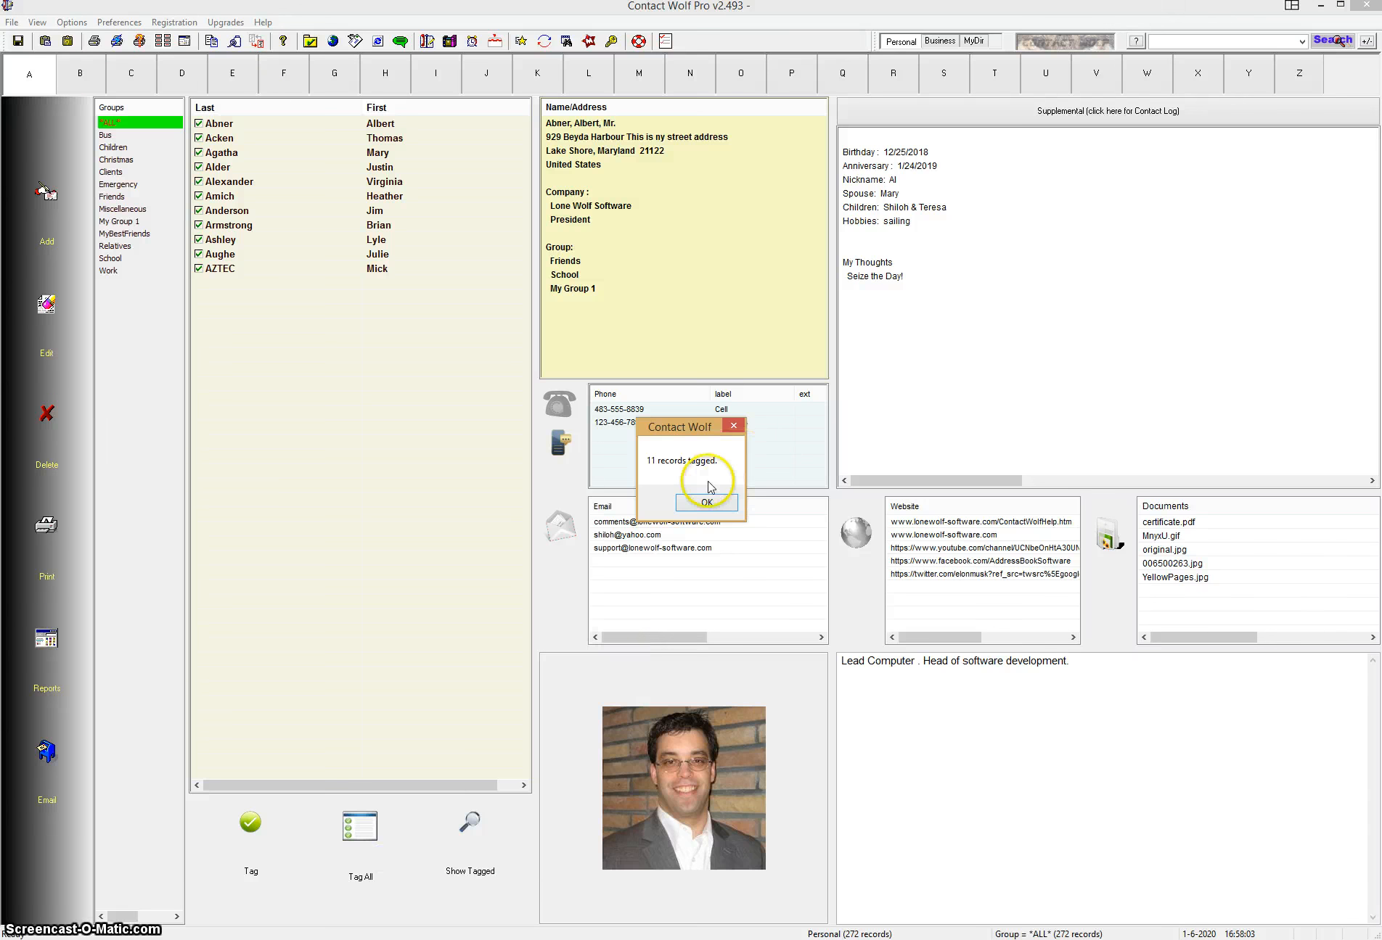
{"action": "left_click", "coordinate": [706, 502]}
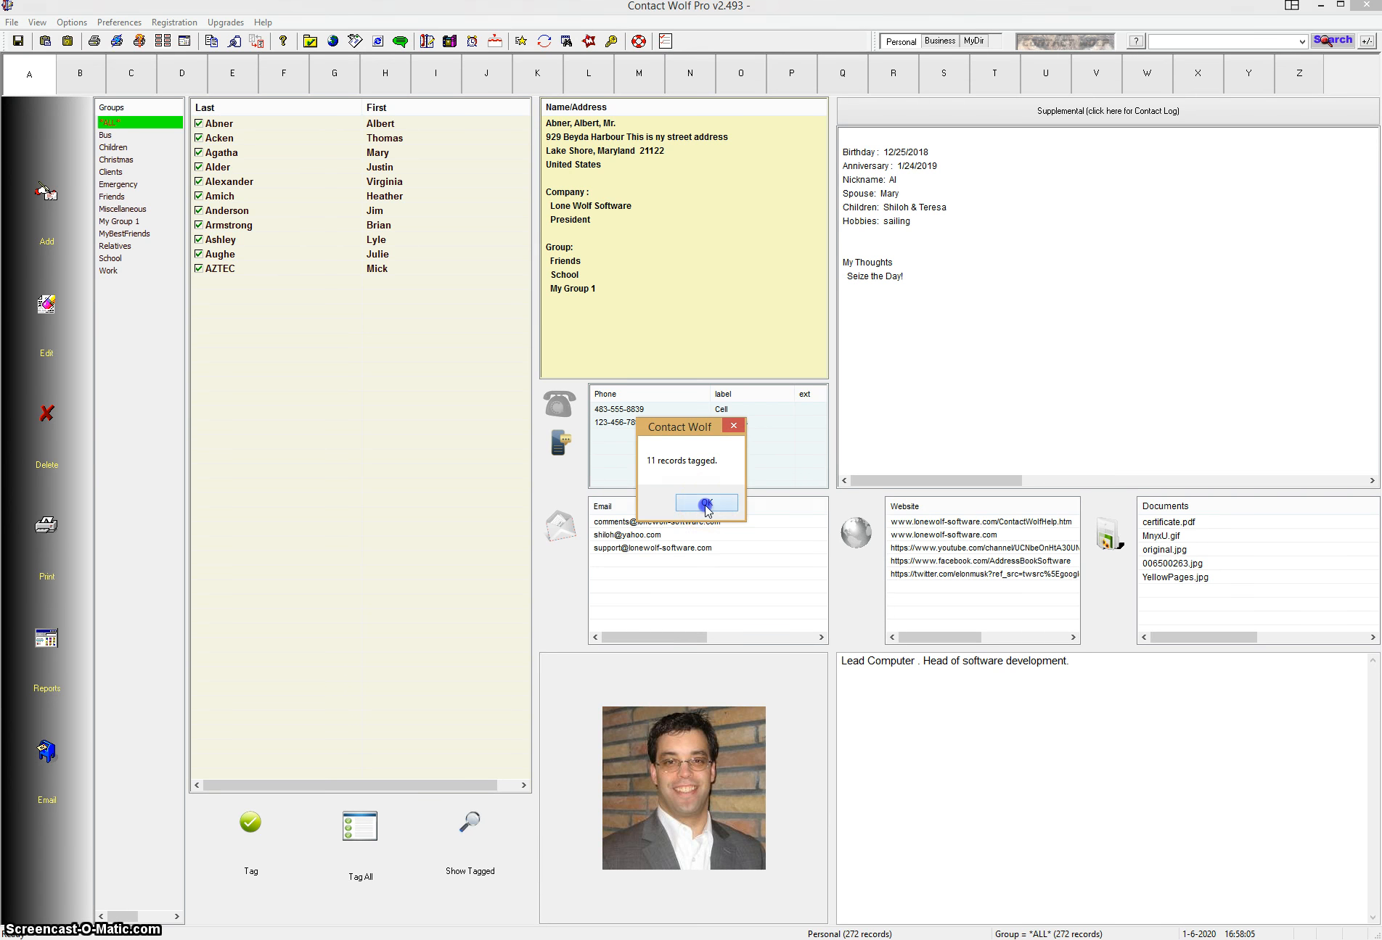
{"action": "left_click", "coordinate": [706, 503]}
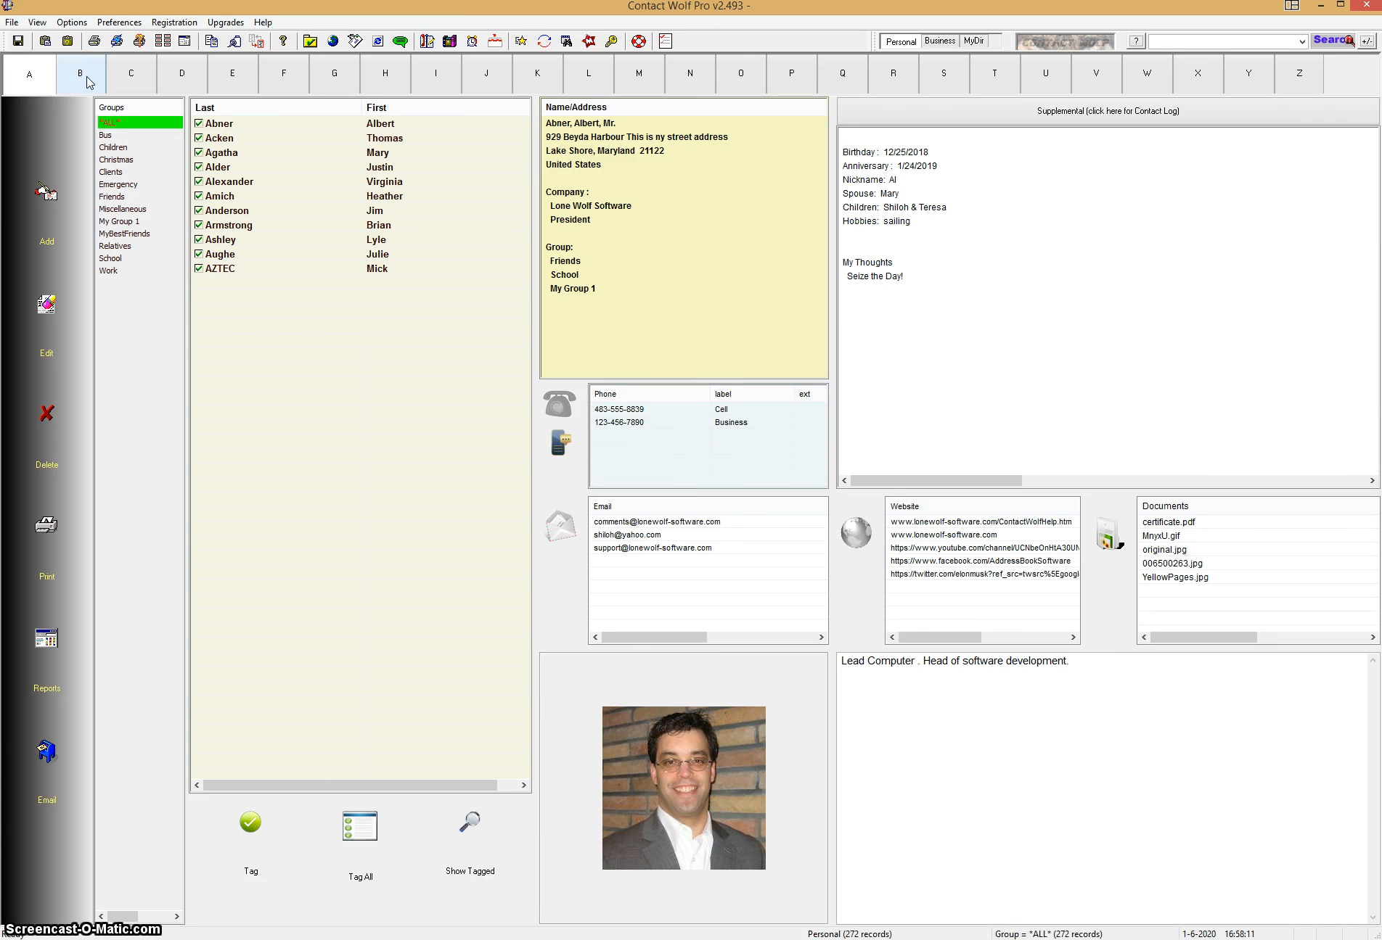
Tag all 25 B contacts, then tag the single contact under L.
{"action": "left_click", "coordinate": [80, 74]}
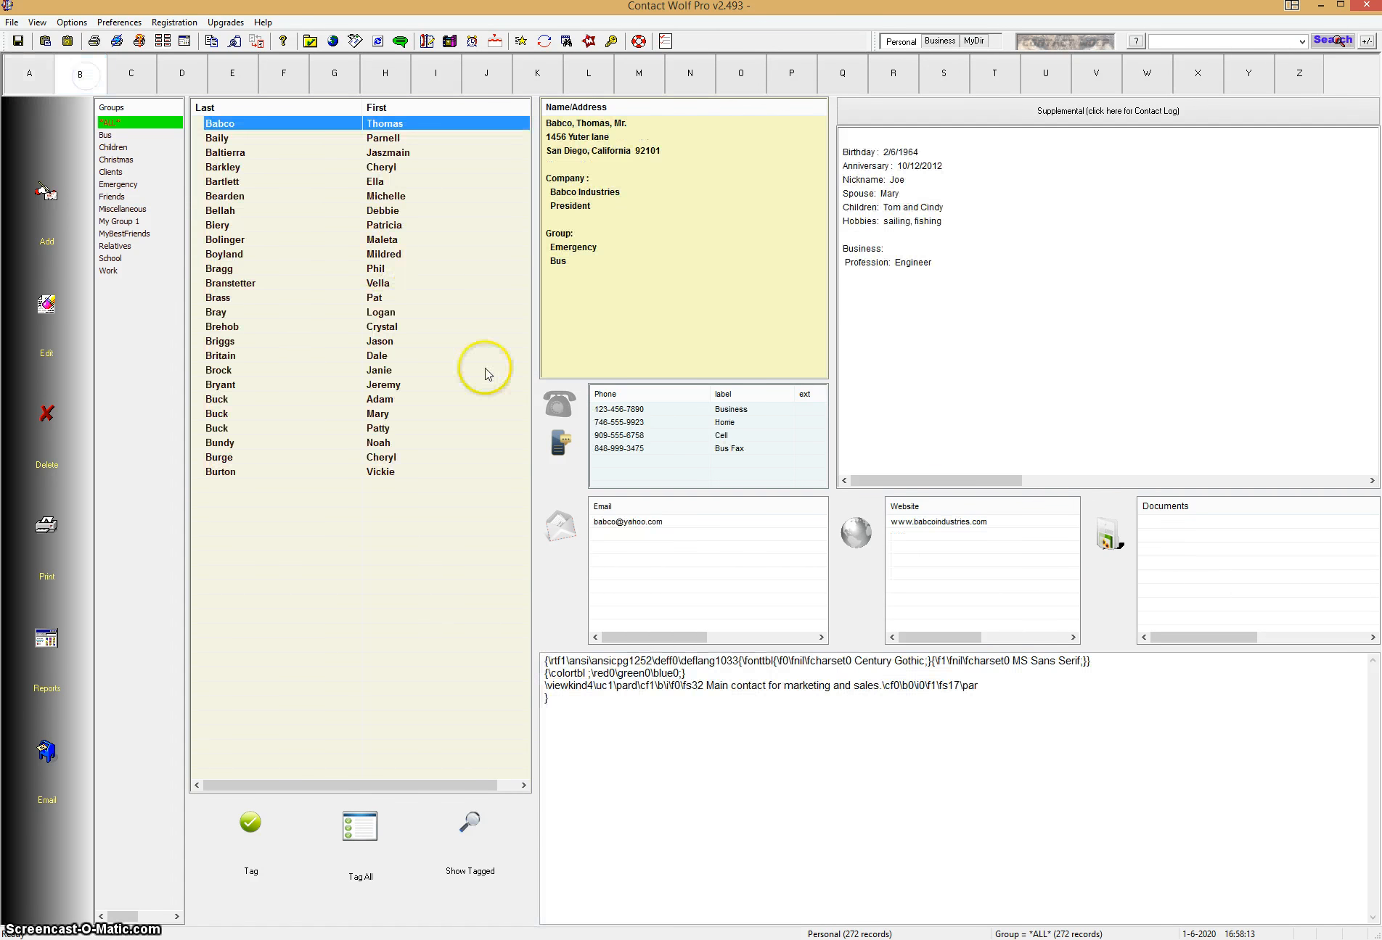
{"action": "left_click", "coordinate": [358, 826]}
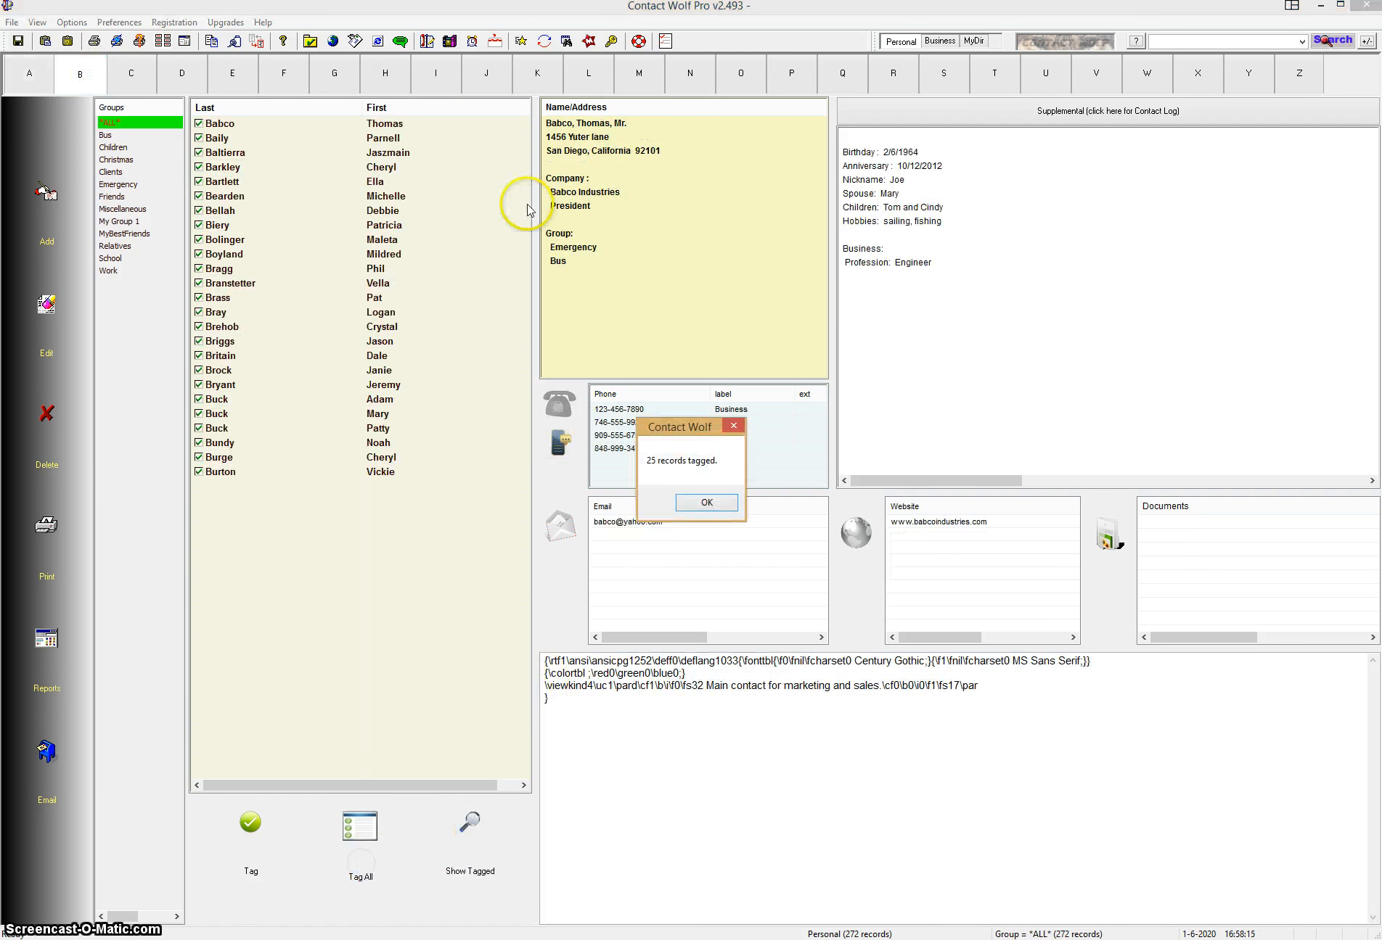
{"action": "left_click", "coordinate": [705, 502]}
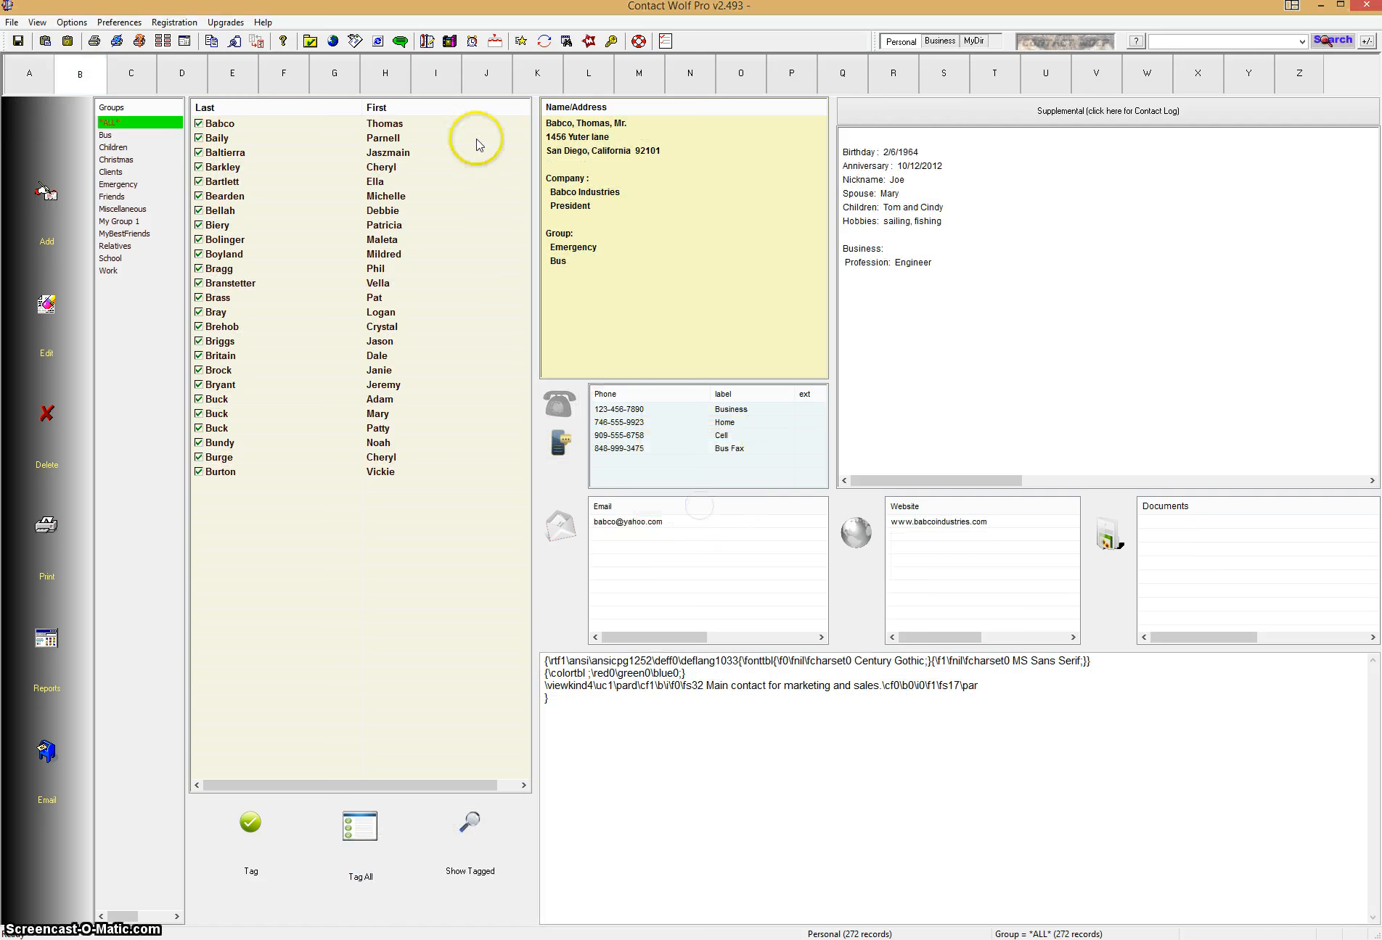
{"action": "left_click", "coordinate": [638, 74]}
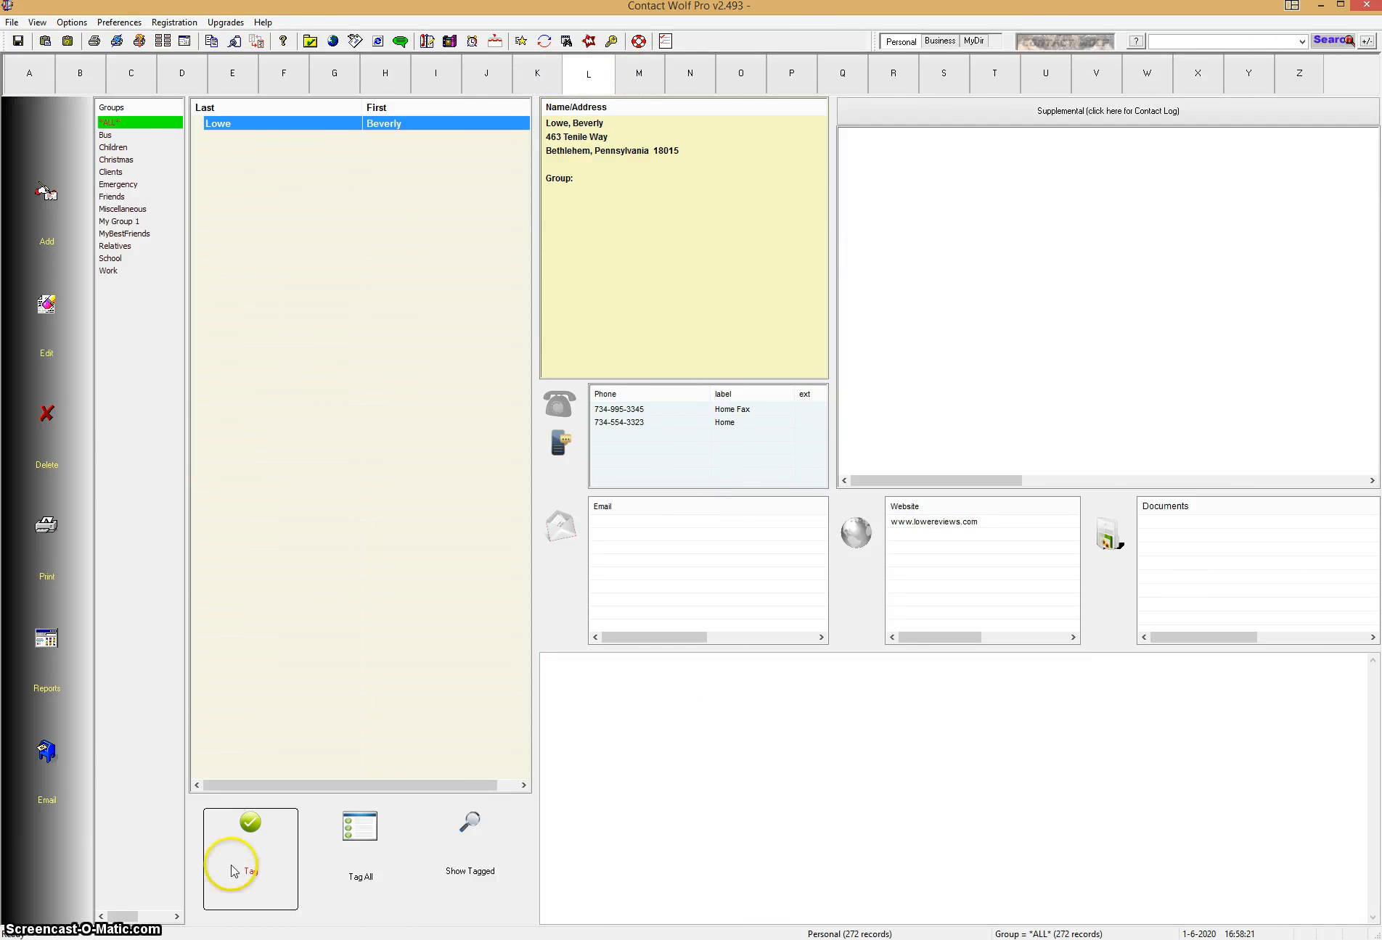
{"action": "left_click", "coordinate": [250, 859]}
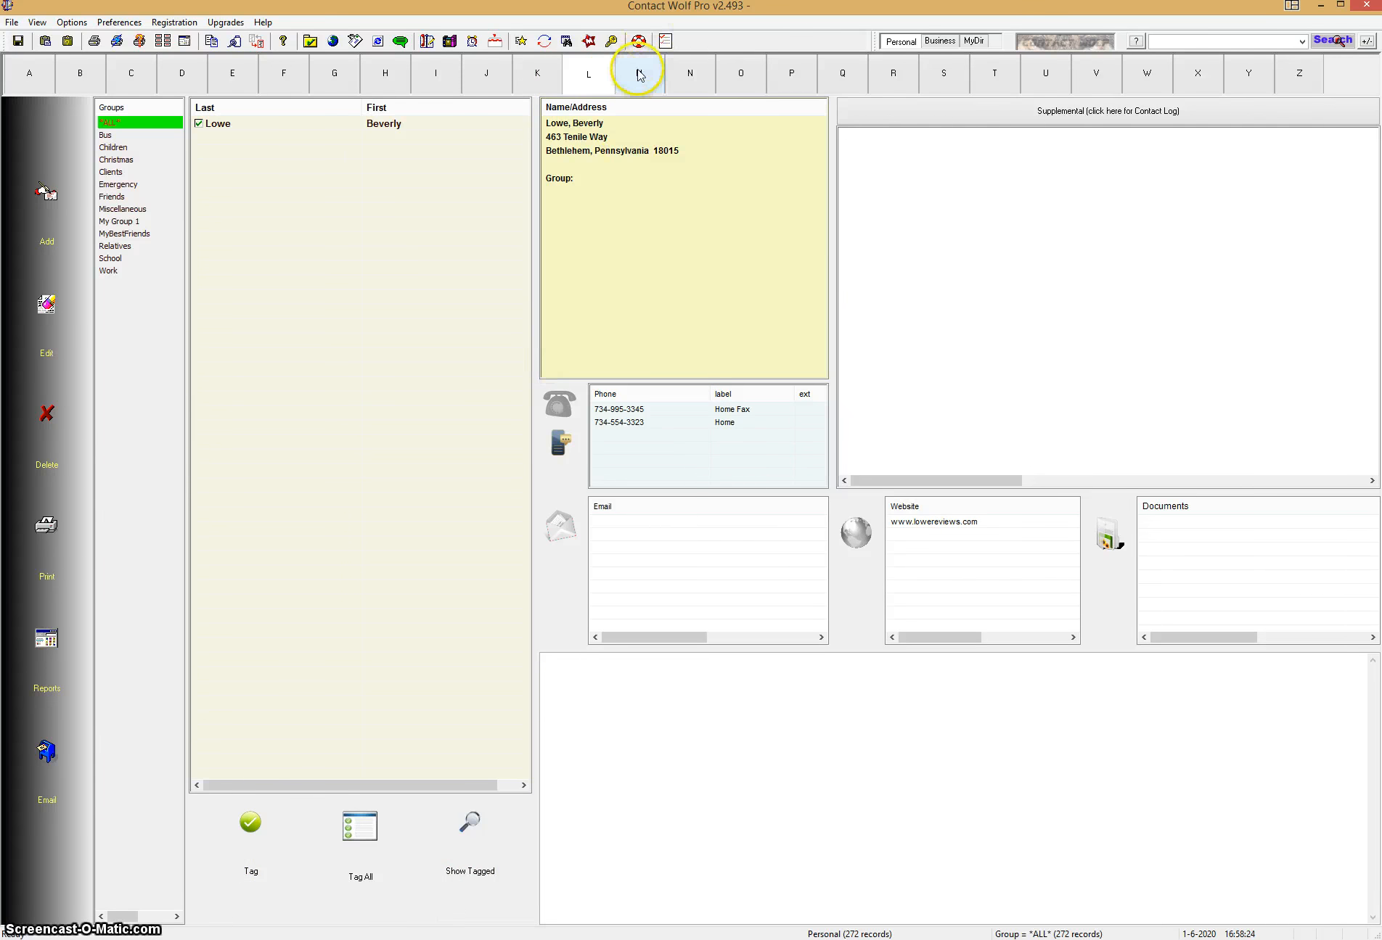
{"action": "left_click", "coordinate": [638, 74]}
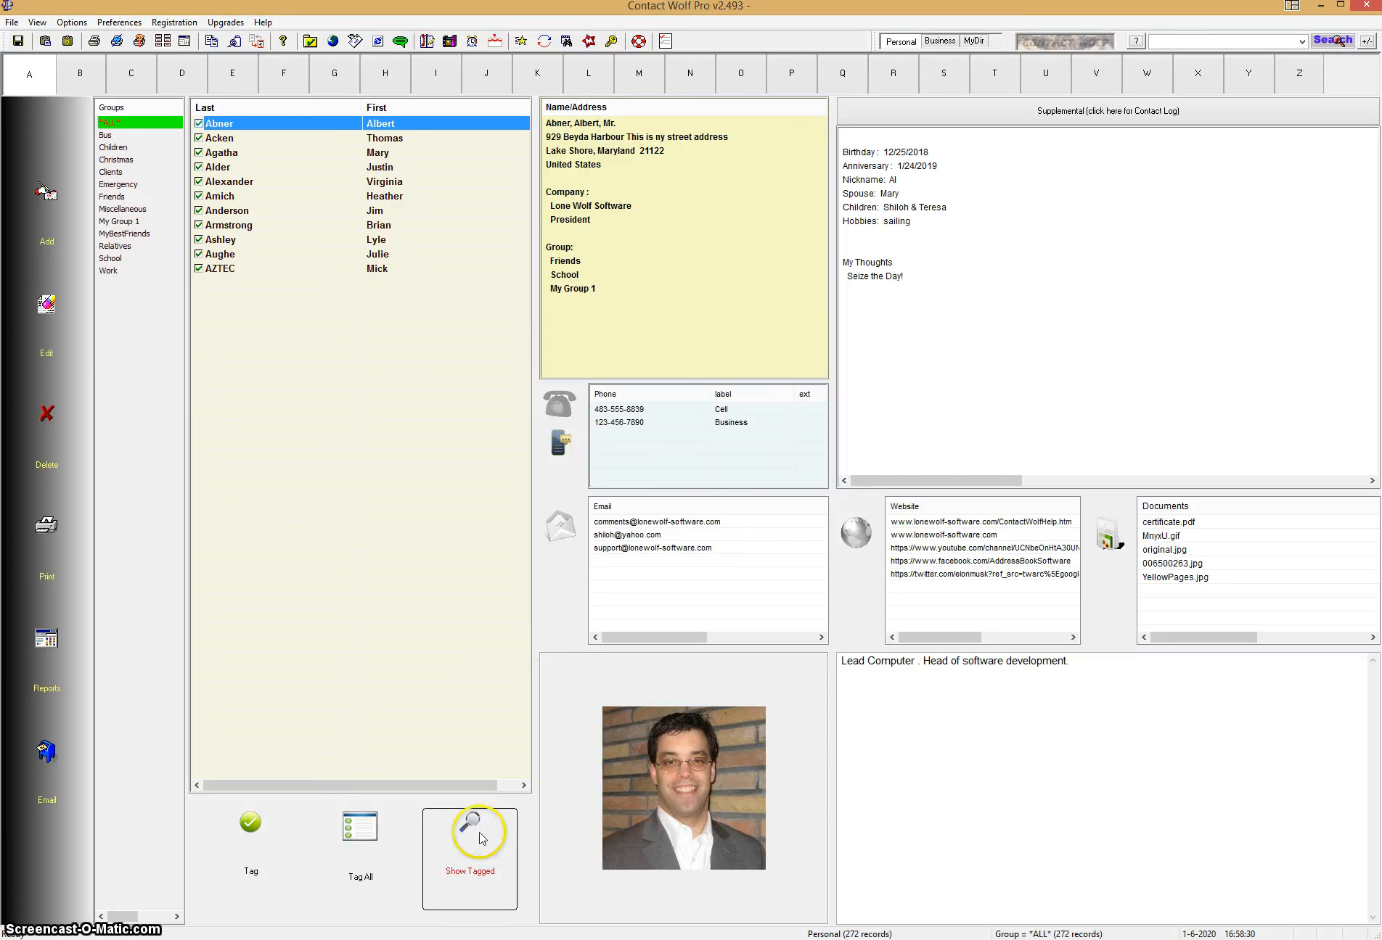
Show only tagged contacts: all A and B contacts plus Lowe and McKinzie.
{"action": "left_click", "coordinate": [468, 826]}
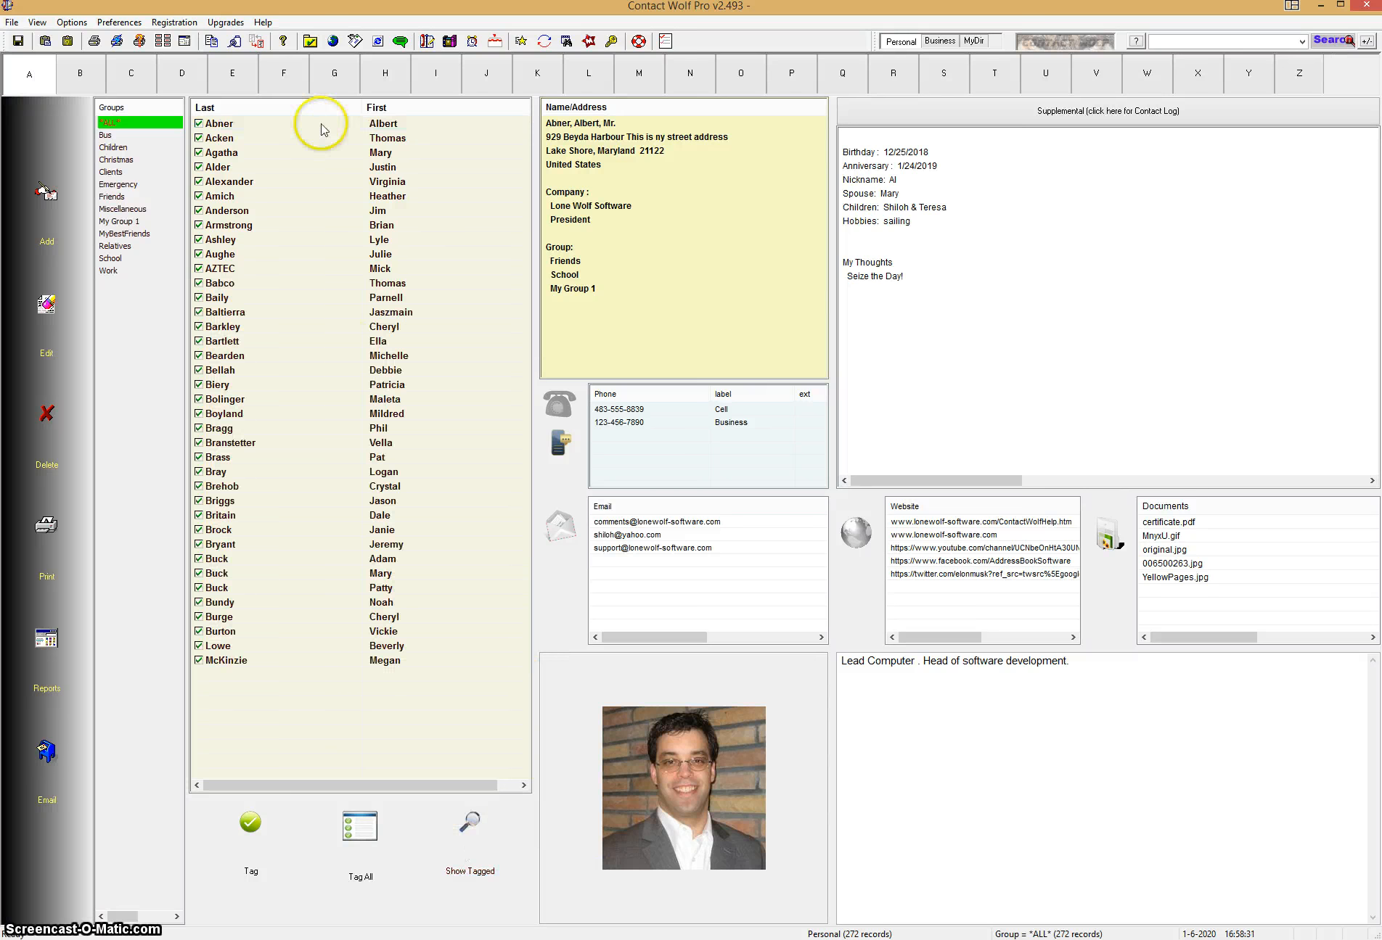
{"action": "mouse_move", "coordinate": [235, 486]}
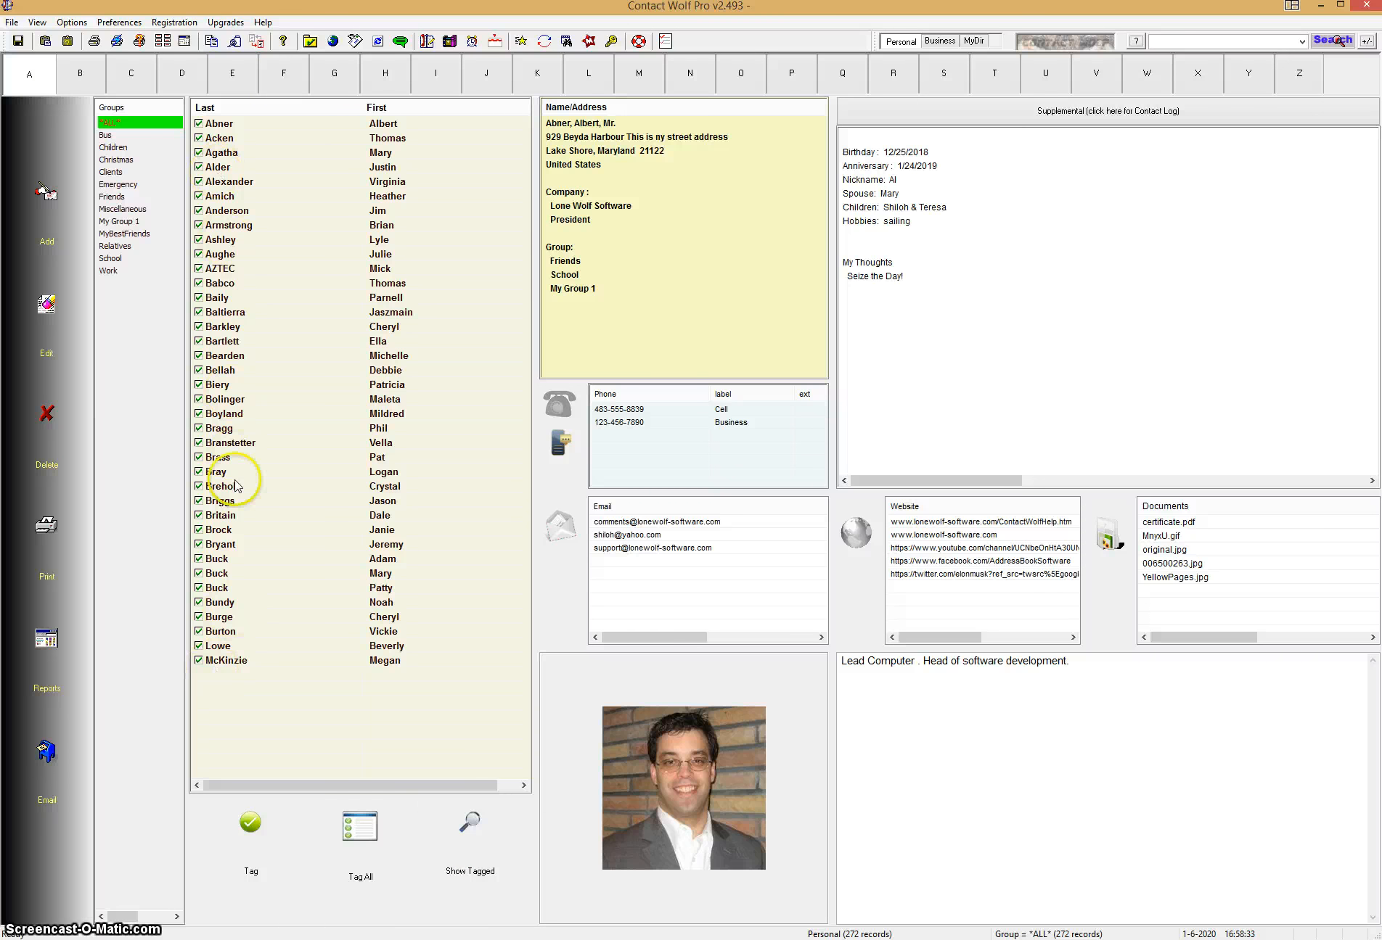
{"action": "mouse_move", "coordinate": [283, 383]}
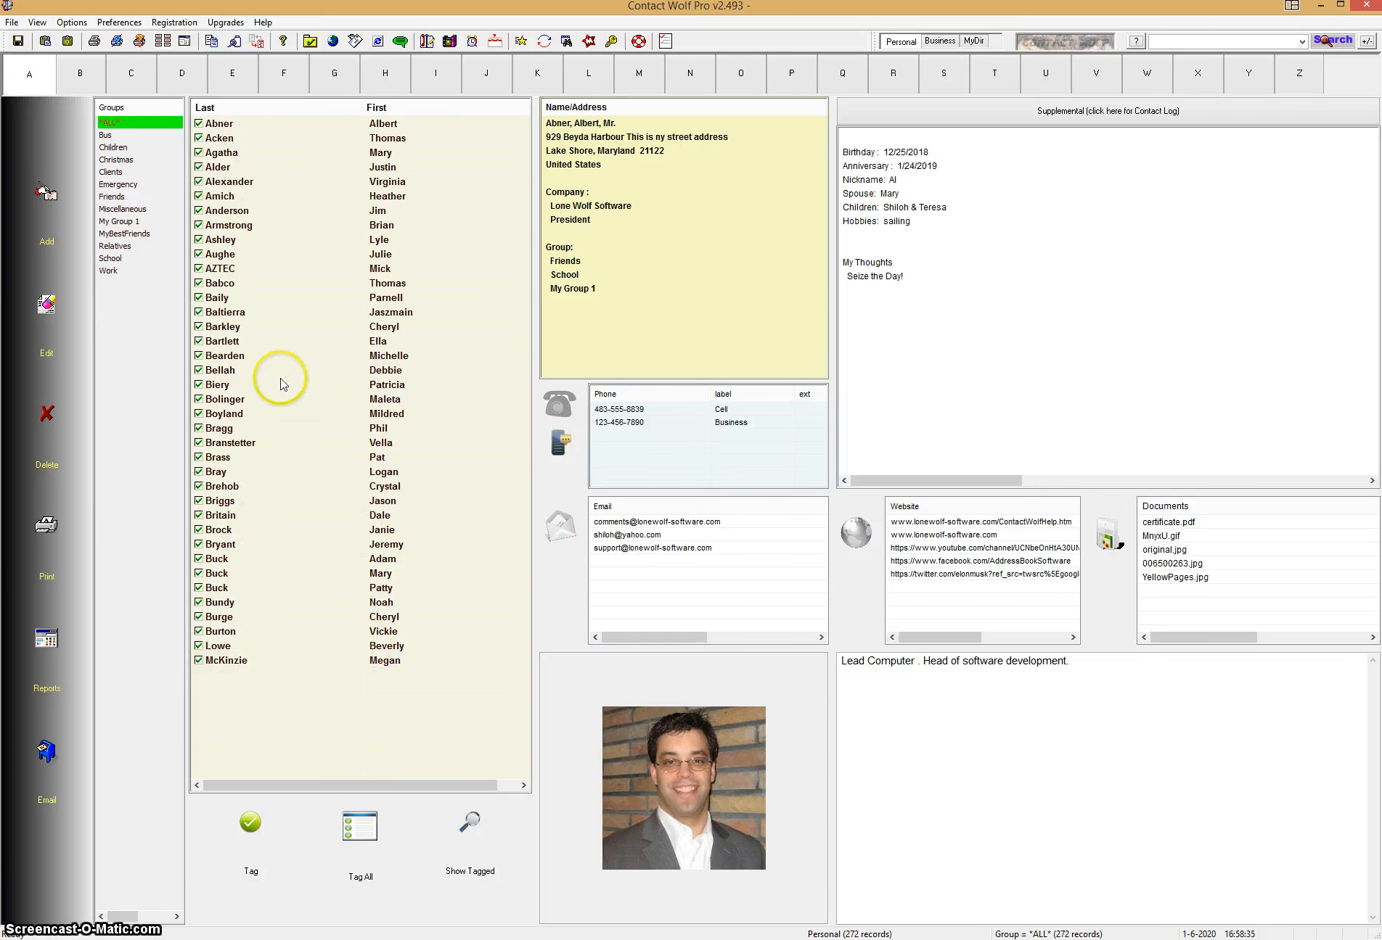
{"action": "mouse_move", "coordinate": [258, 464]}
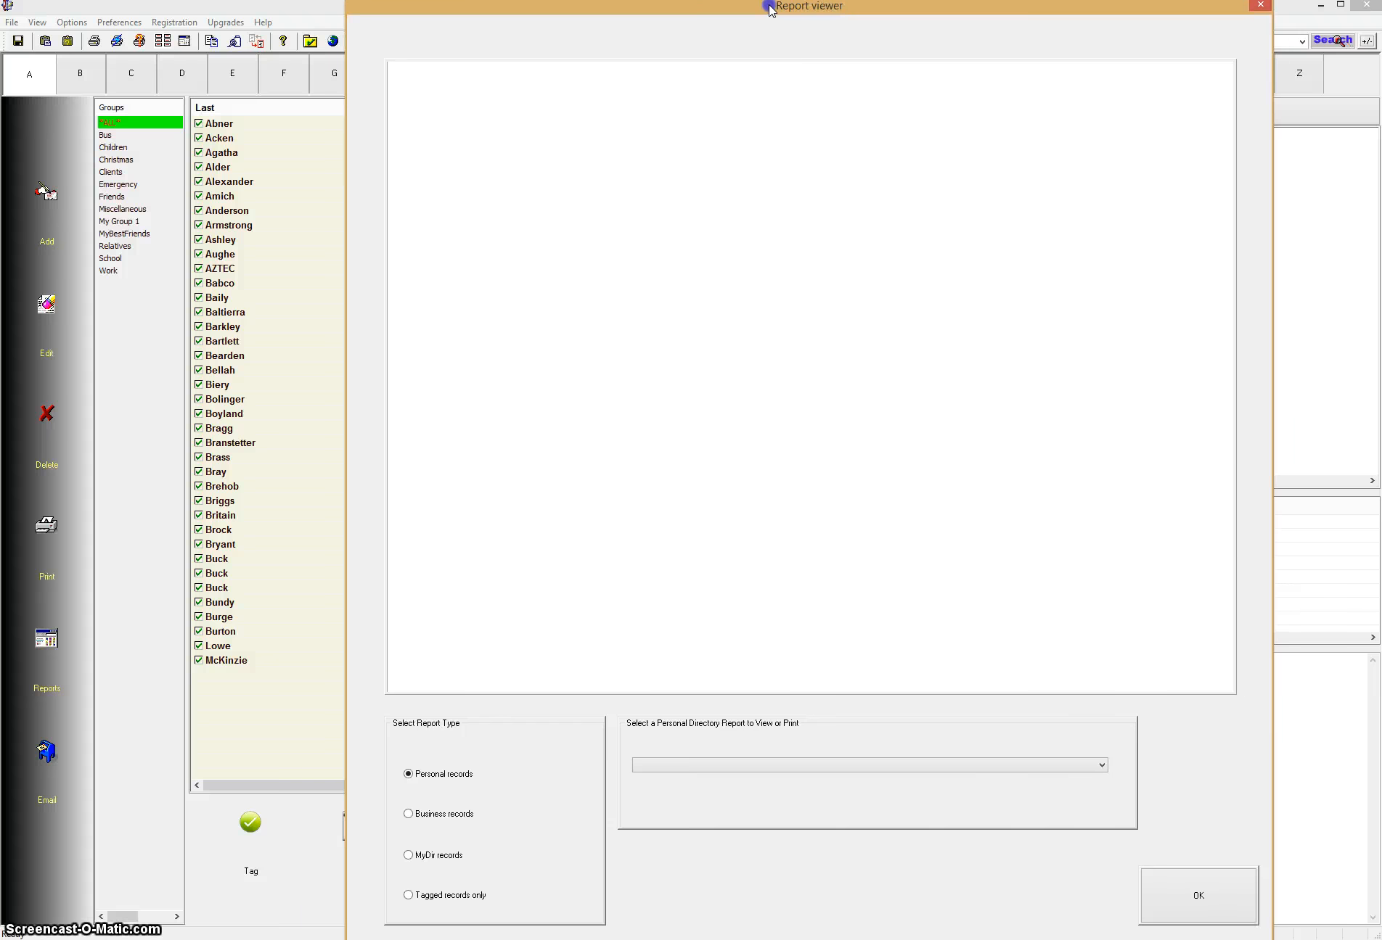
{"action": "mouse_move", "coordinate": [519, 809]}
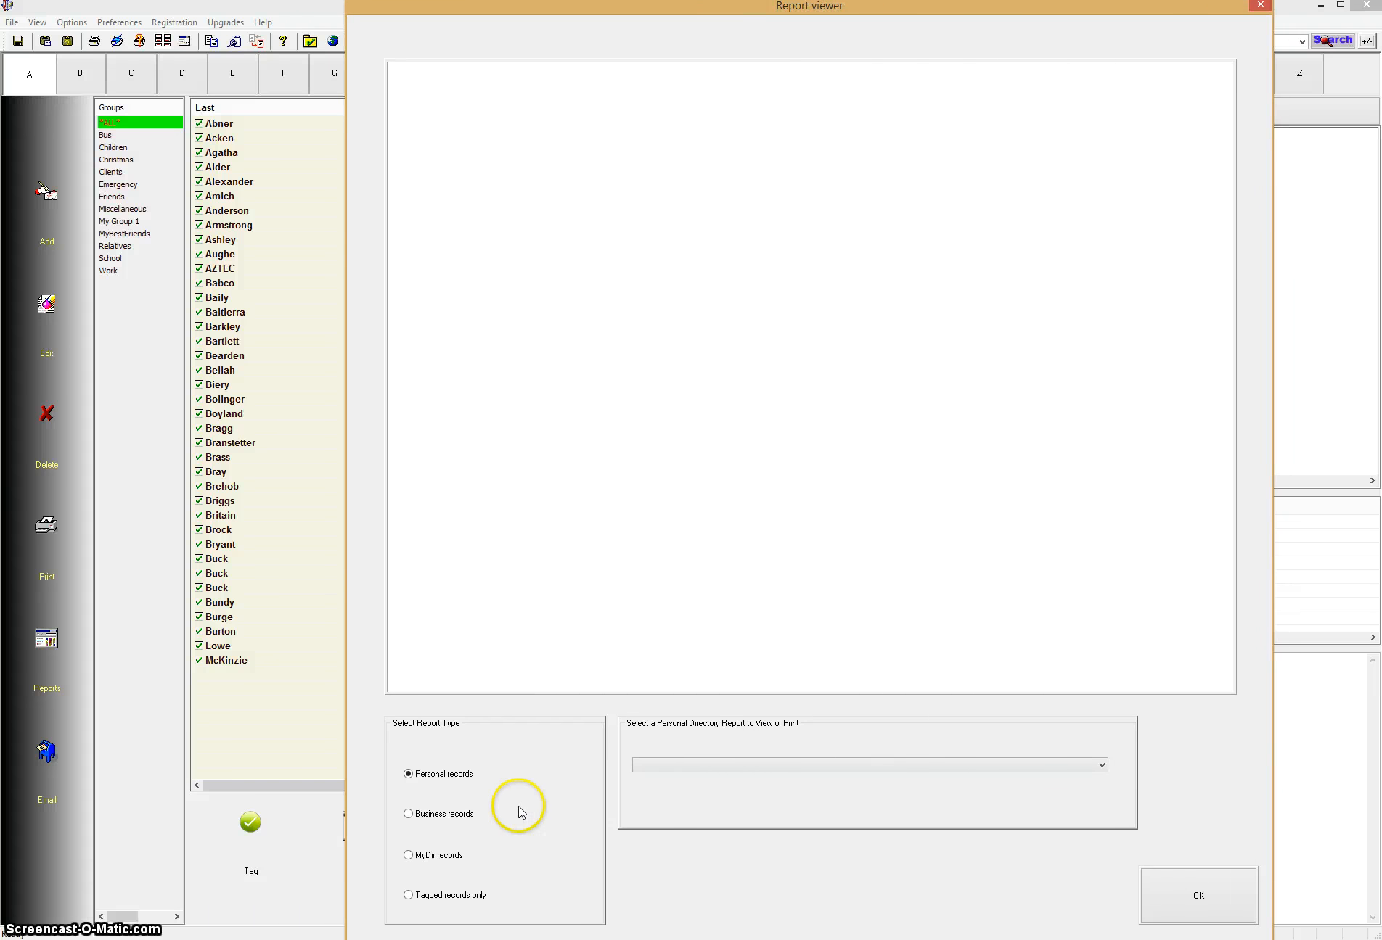
{"action": "mouse_move", "coordinate": [819, 674]}
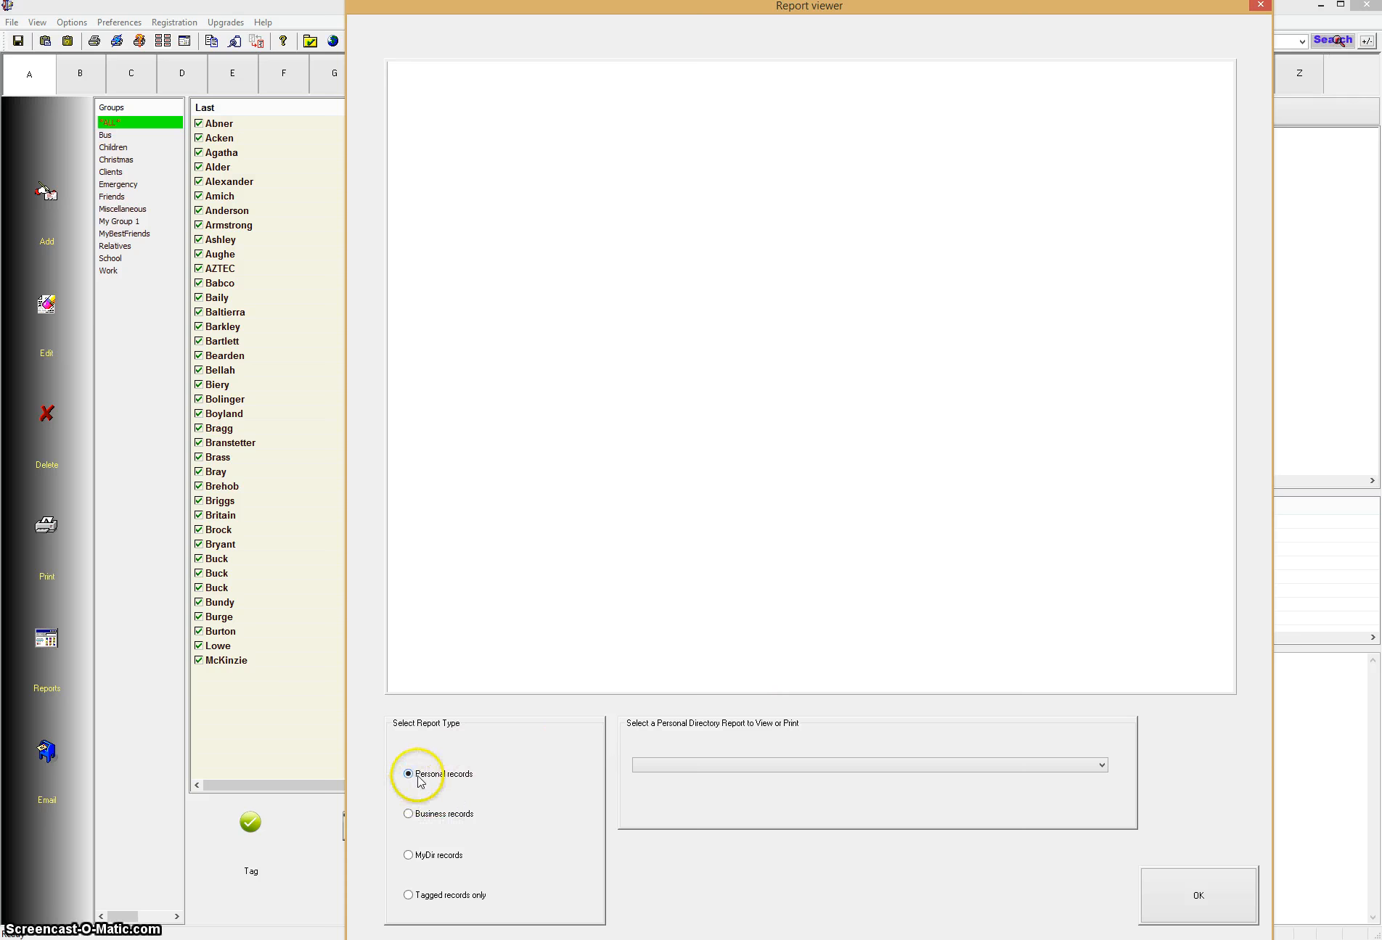
{"action": "mouse_move", "coordinate": [449, 749]}
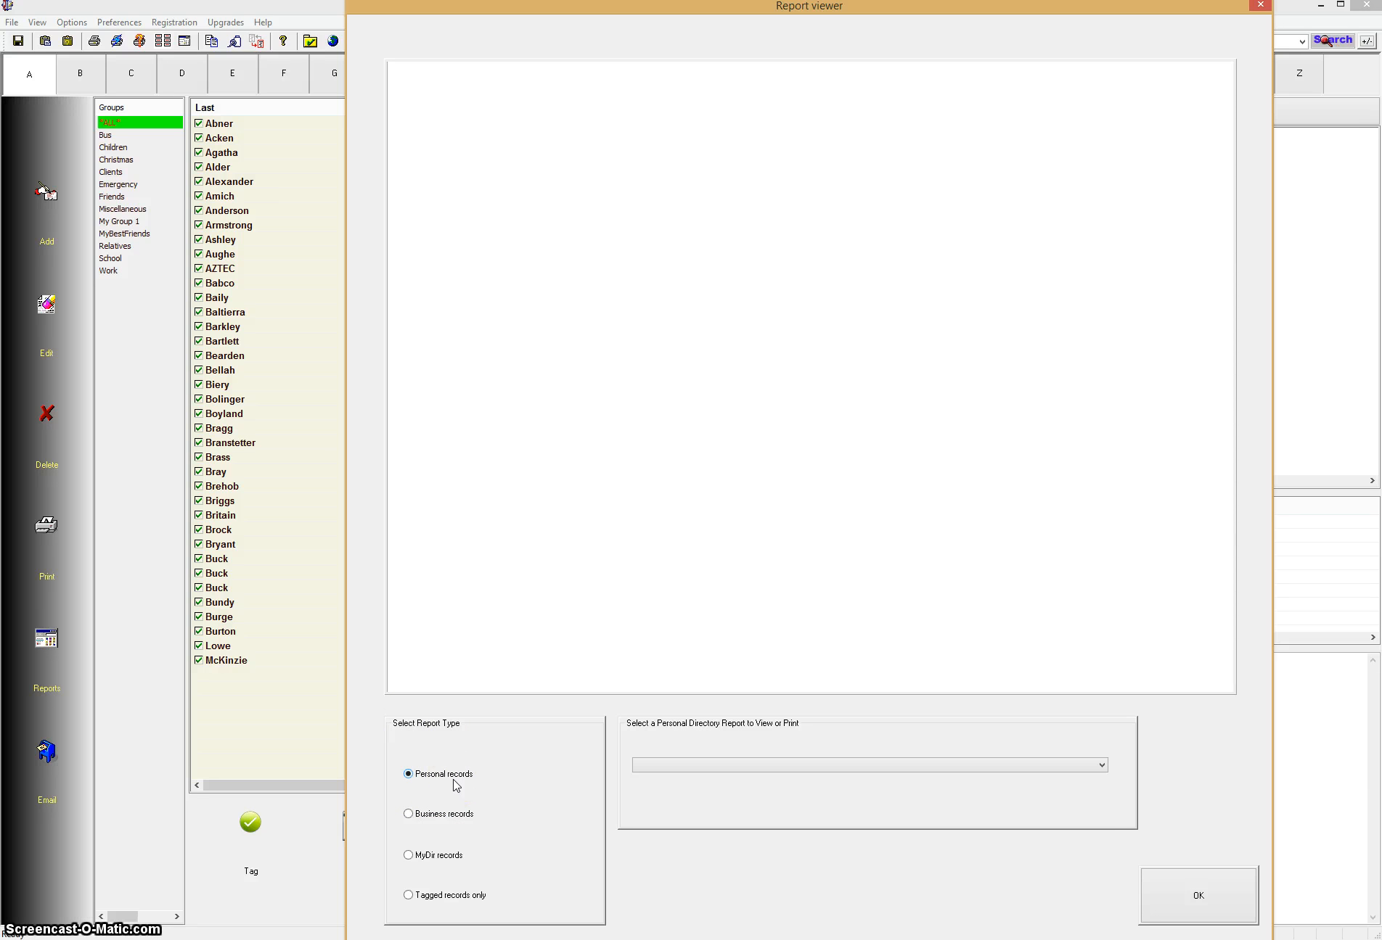
{"action": "mouse_move", "coordinate": [523, 808]}
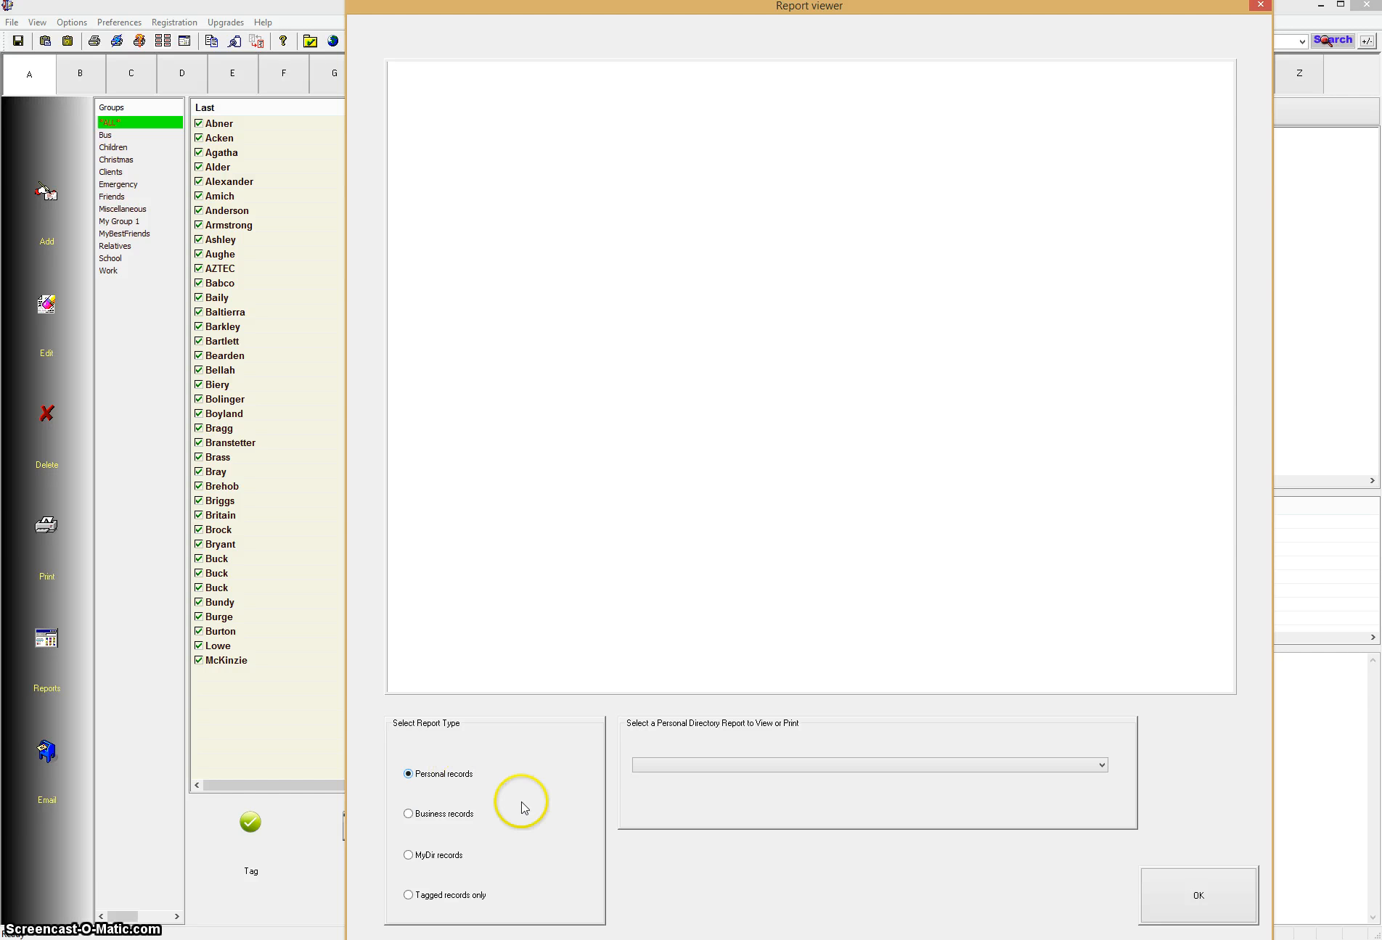
{"action": "mouse_move", "coordinate": [492, 839]}
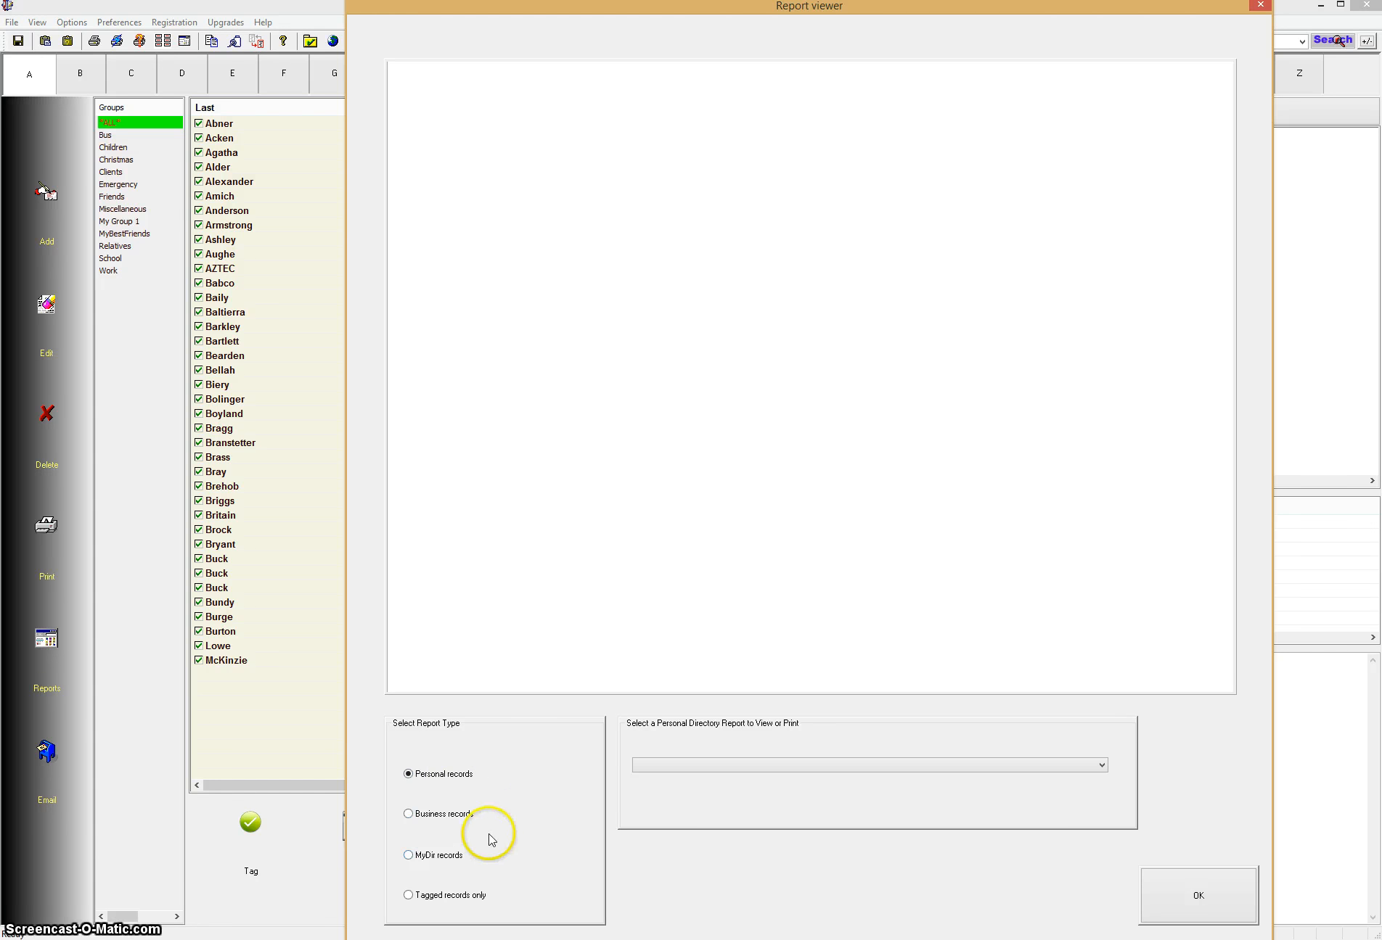
{"action": "mouse_move", "coordinate": [481, 839]}
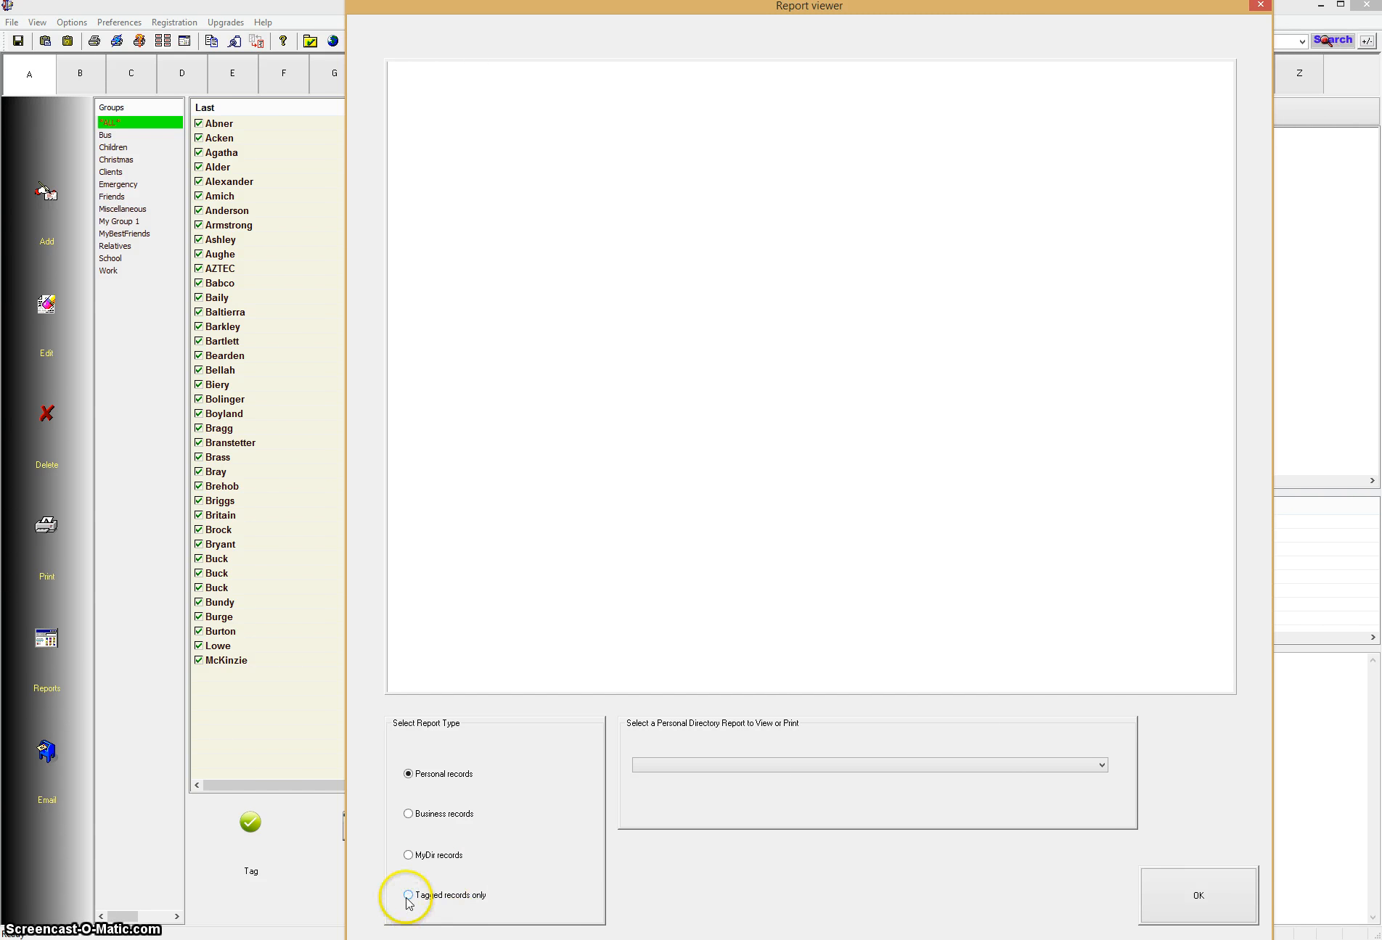
Limit the report to tagged records and select Report T1 - LastName, FirstName, Company, Phone.
{"action": "left_click", "coordinate": [406, 895]}
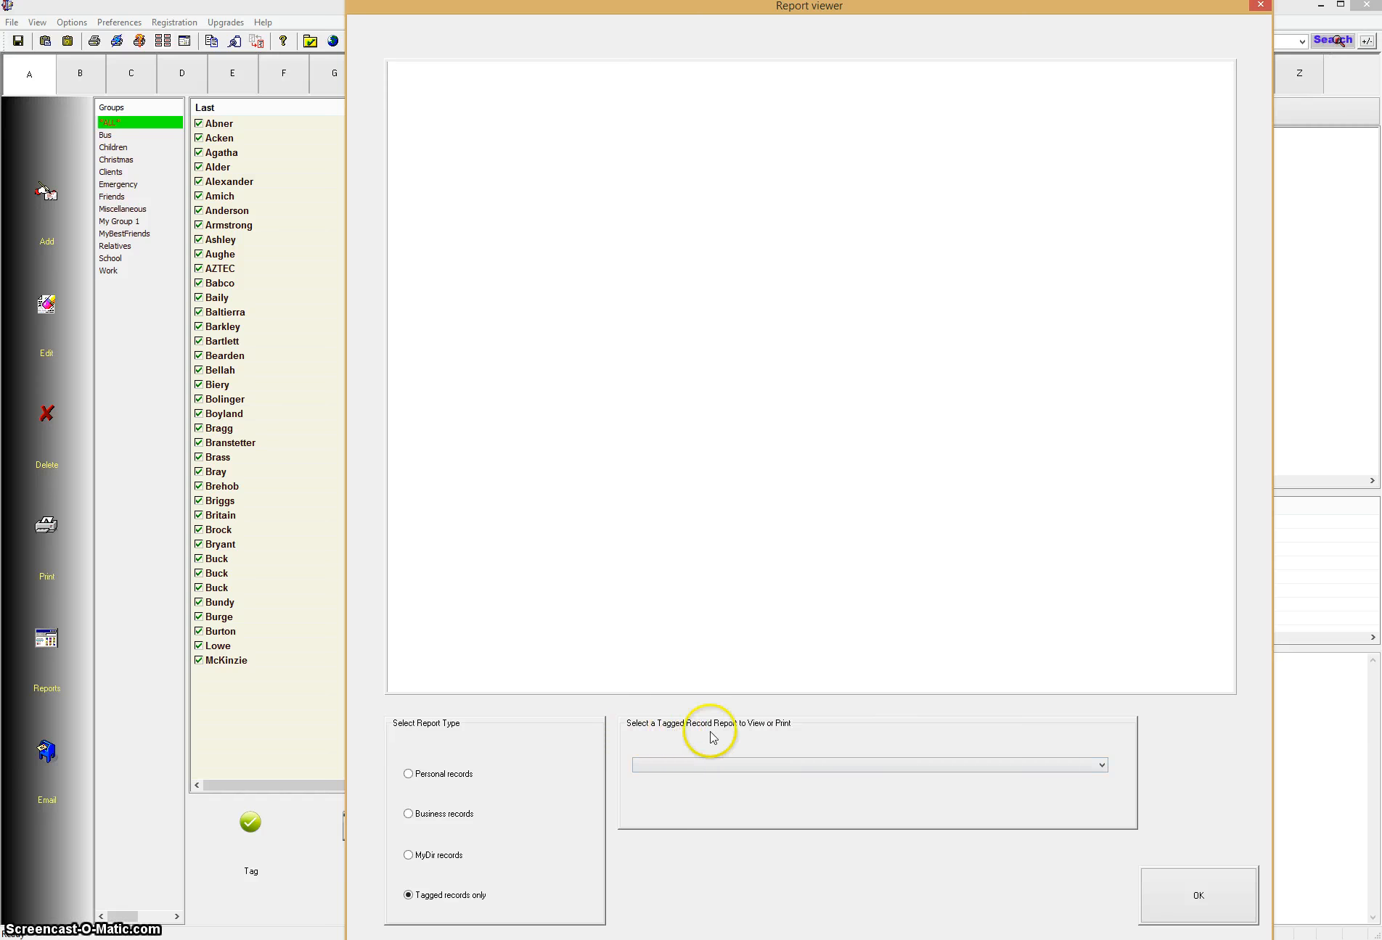
{"action": "mouse_move", "coordinate": [1091, 751]}
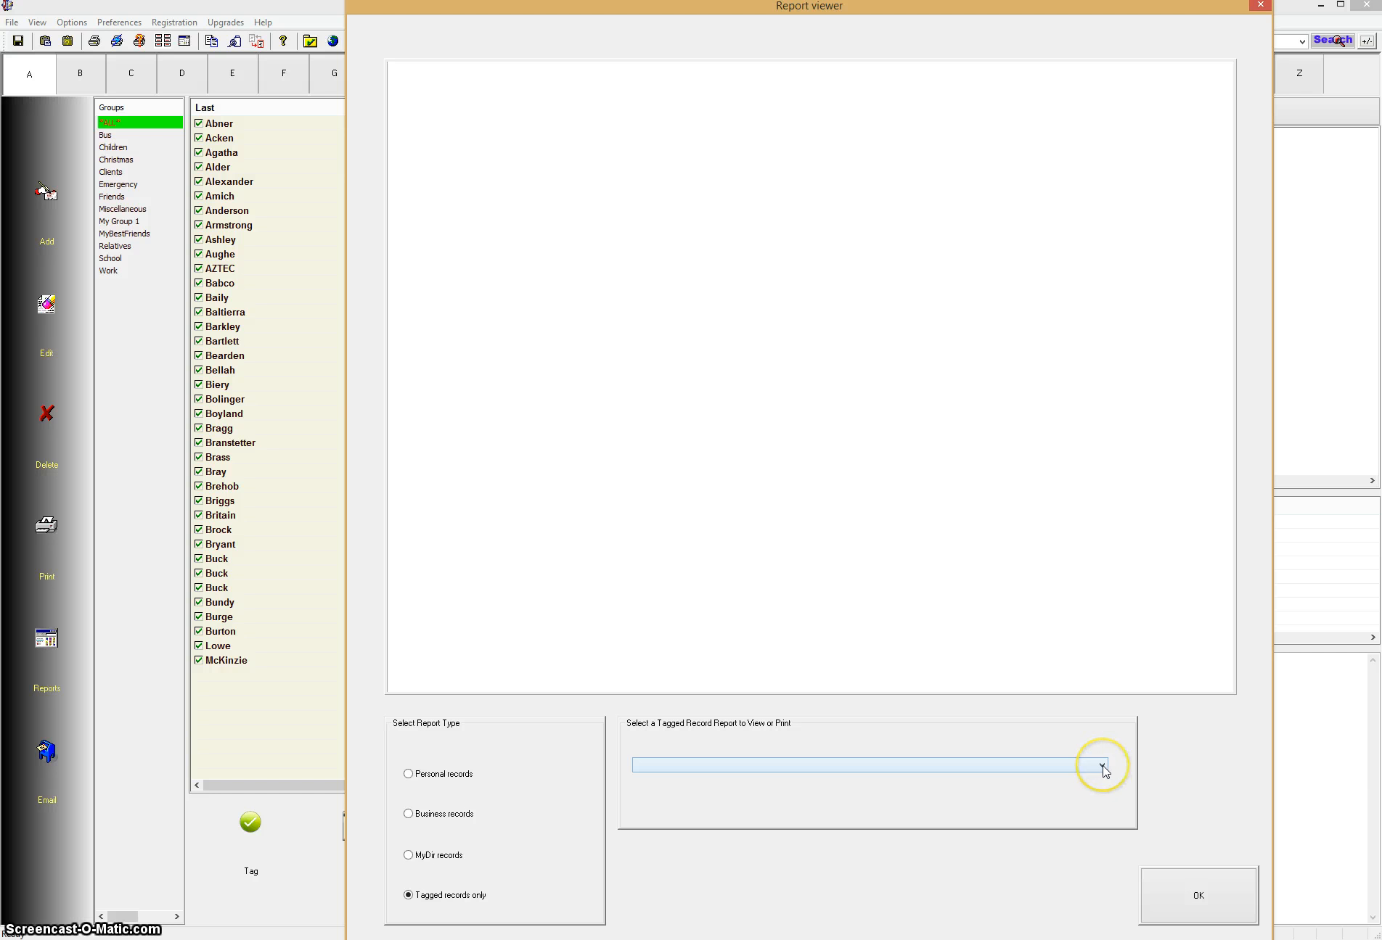
{"action": "left_click", "coordinate": [1101, 764]}
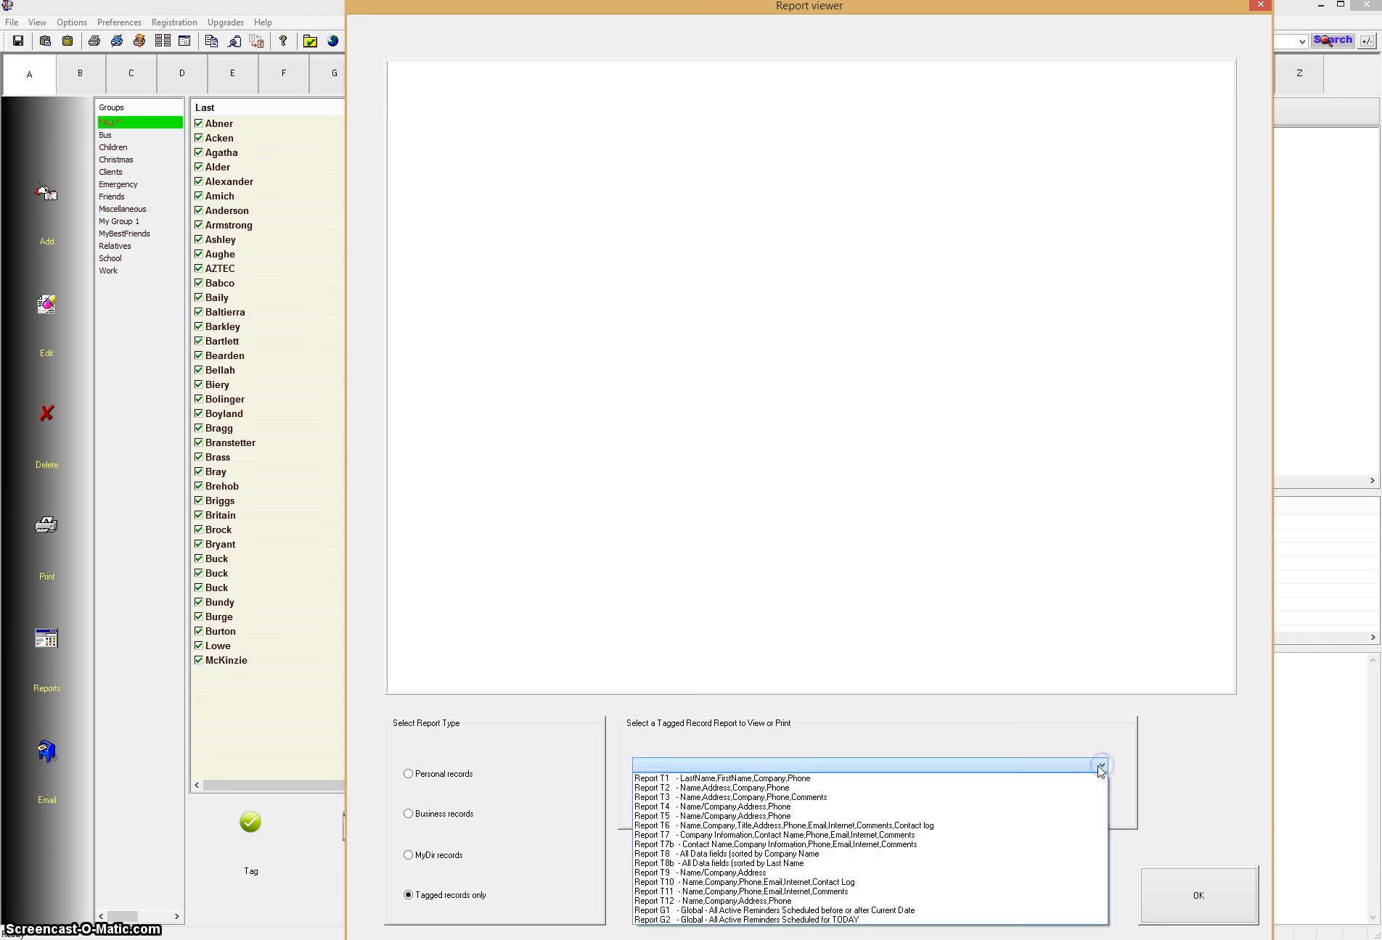
{"action": "left_click", "coordinate": [731, 777]}
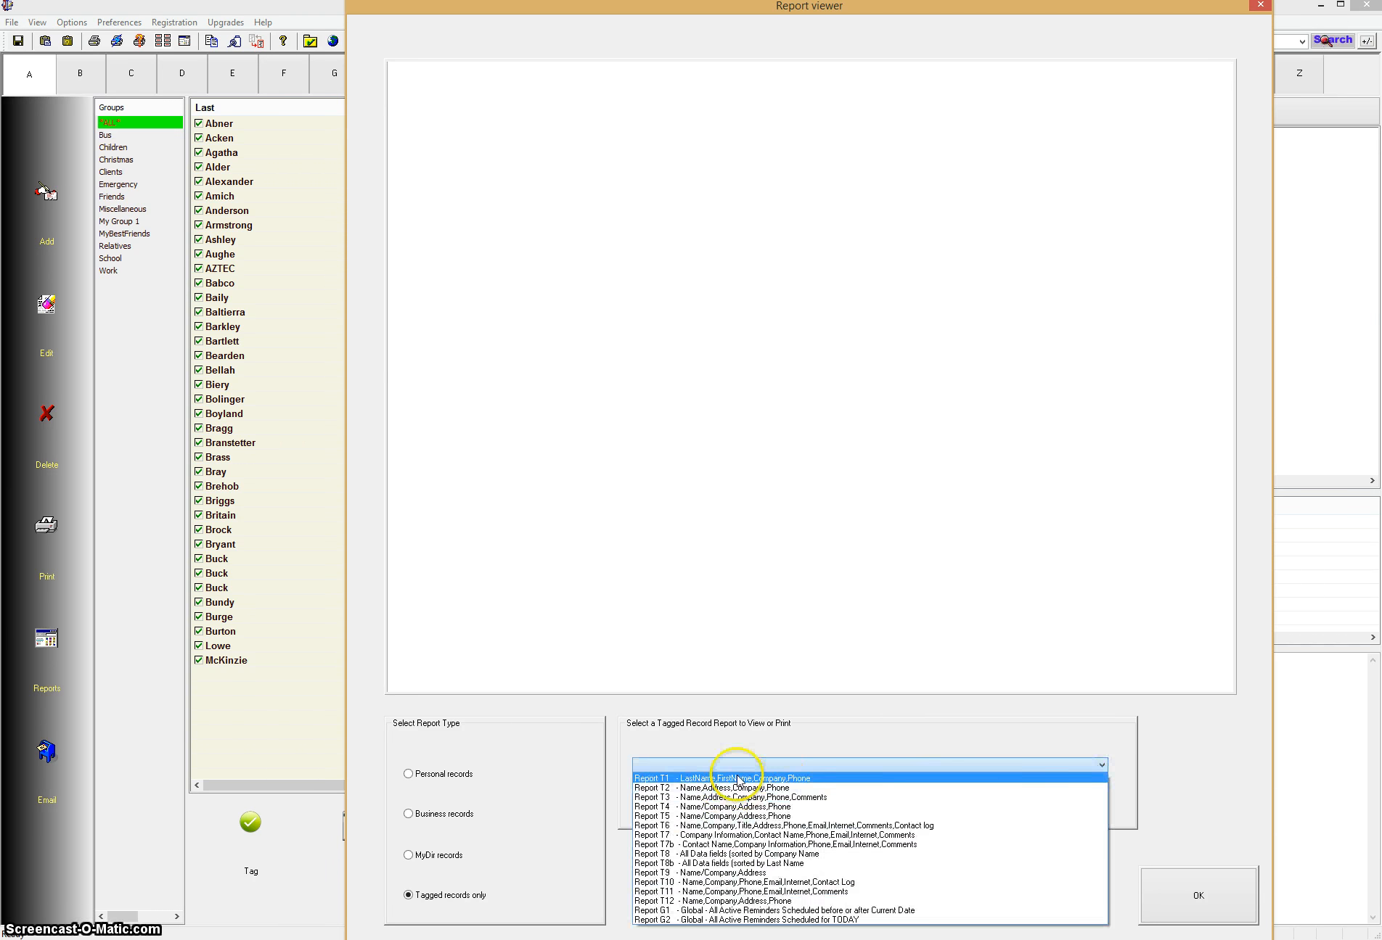
{"action": "mouse_move", "coordinate": [670, 783]}
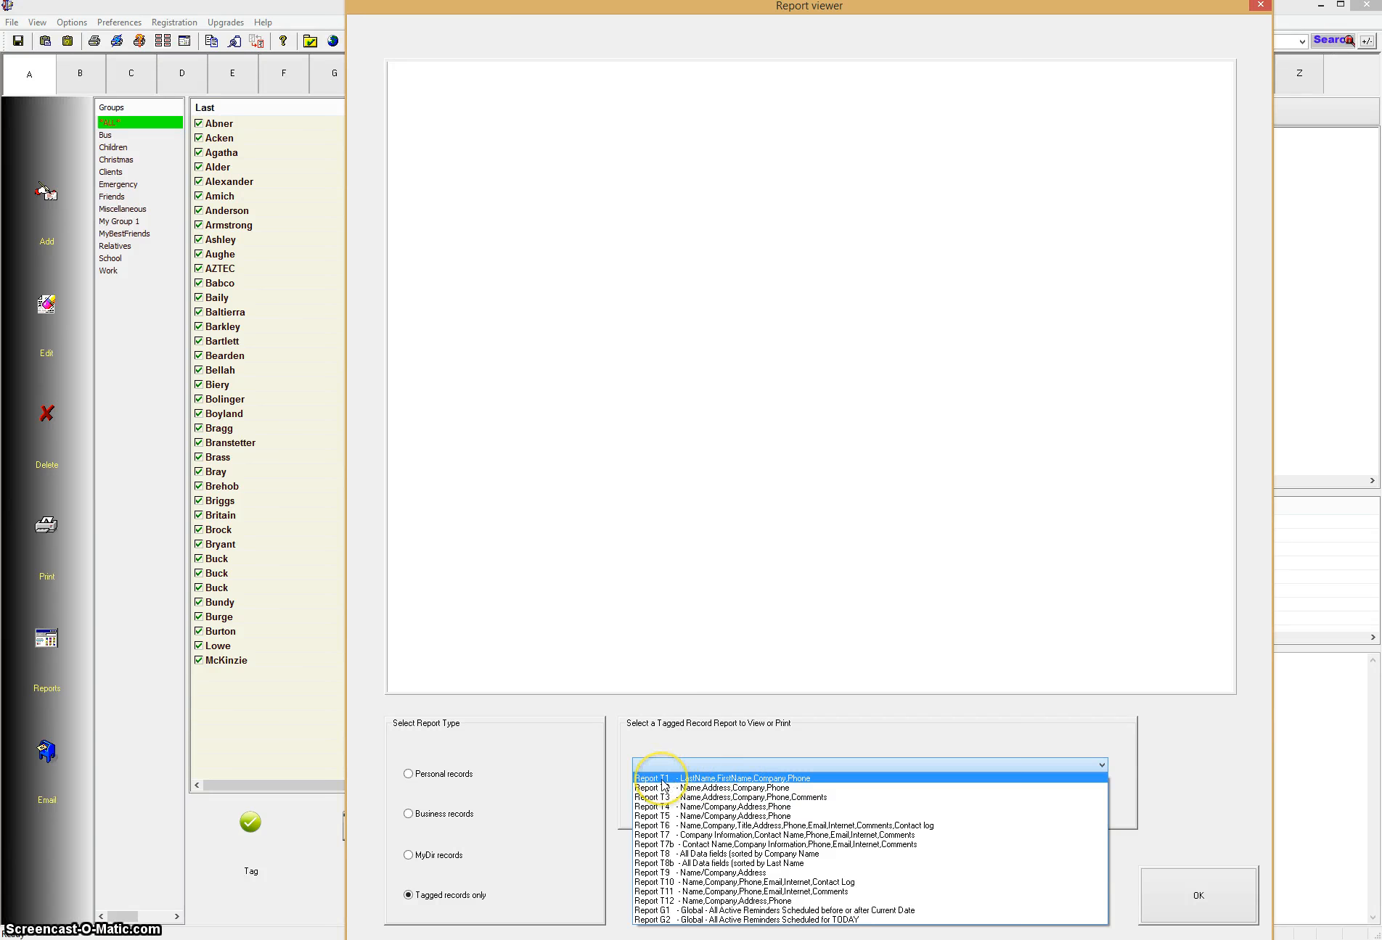
{"action": "mouse_move", "coordinate": [709, 778]}
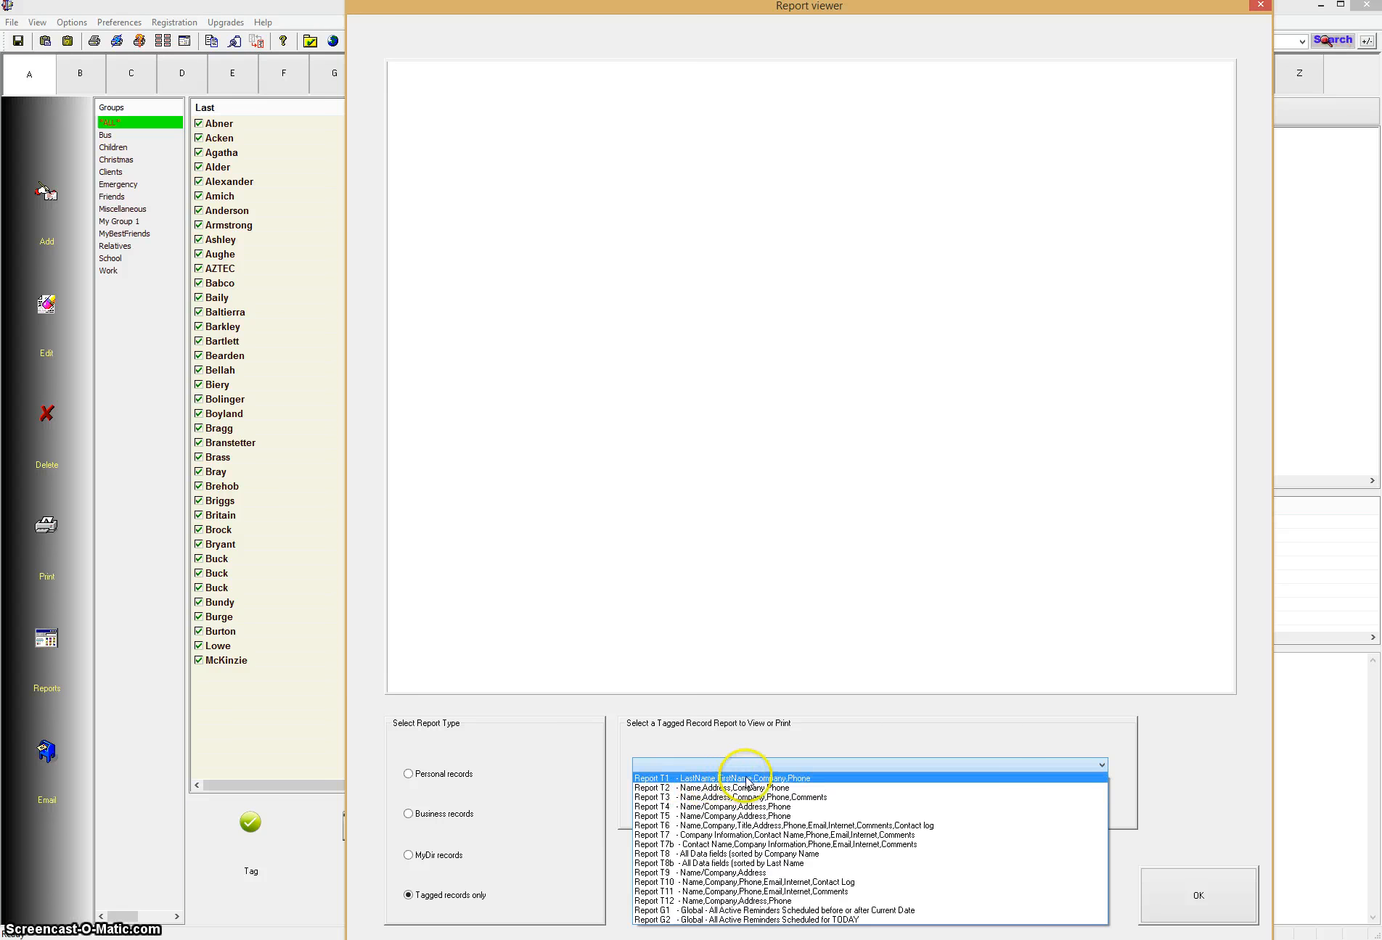
{"action": "mouse_move", "coordinate": [744, 787]}
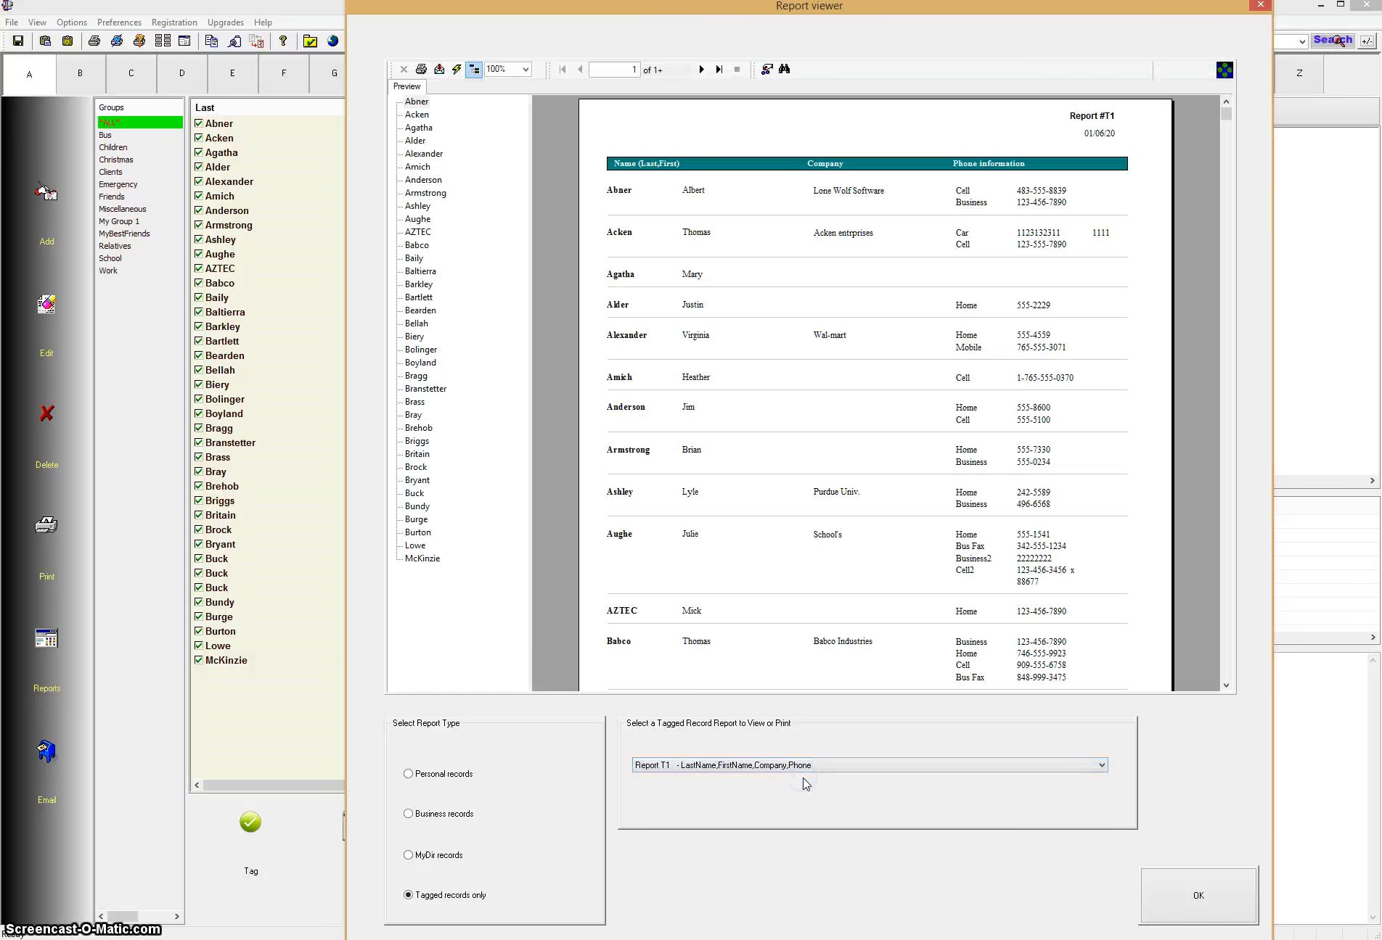
{"action": "mouse_move", "coordinate": [792, 502]}
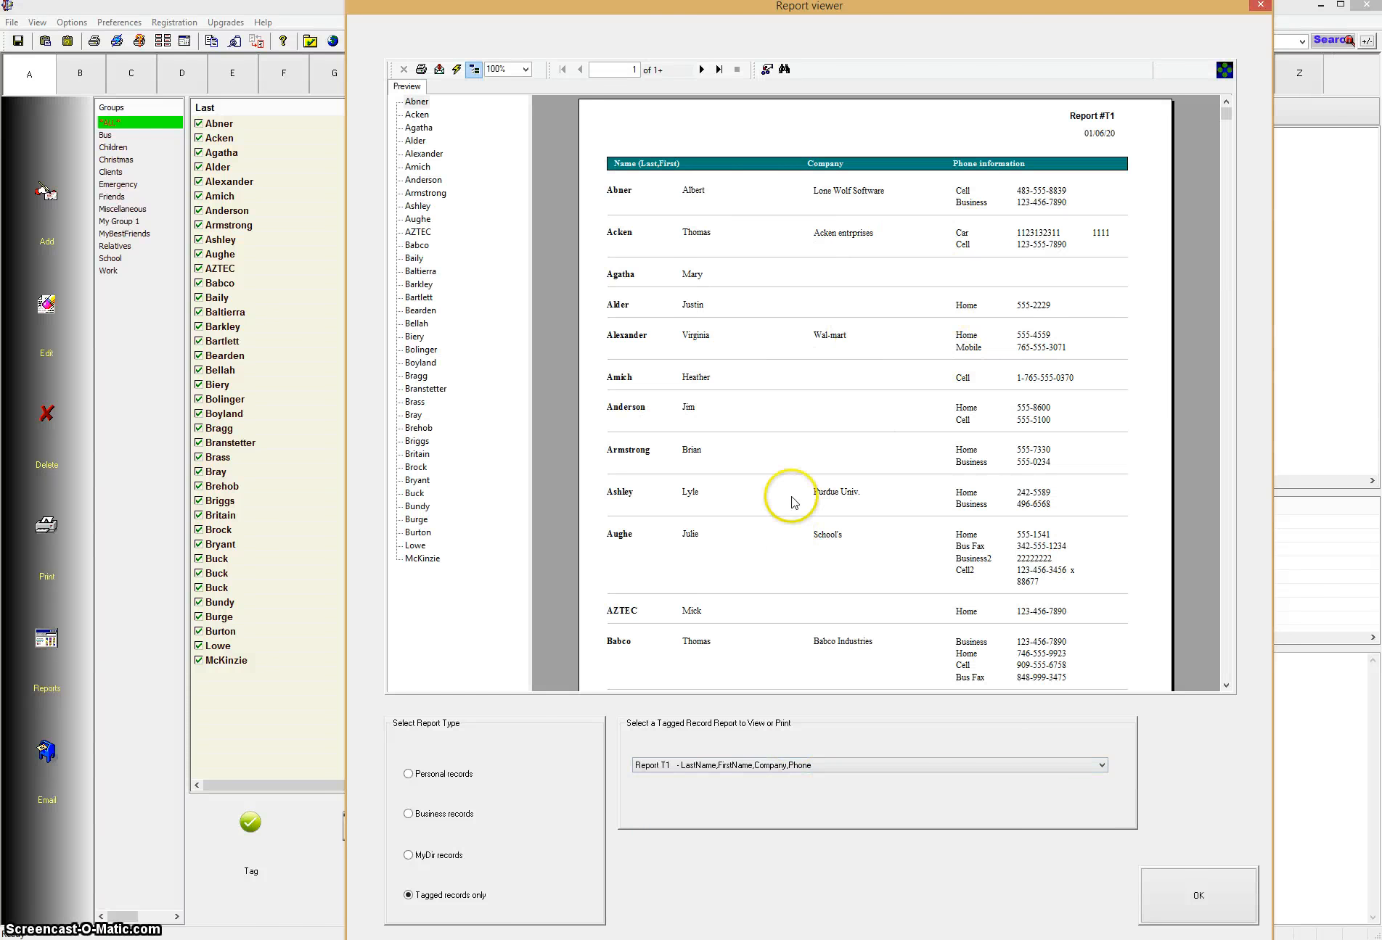
{"action": "mouse_move", "coordinate": [702, 70]}
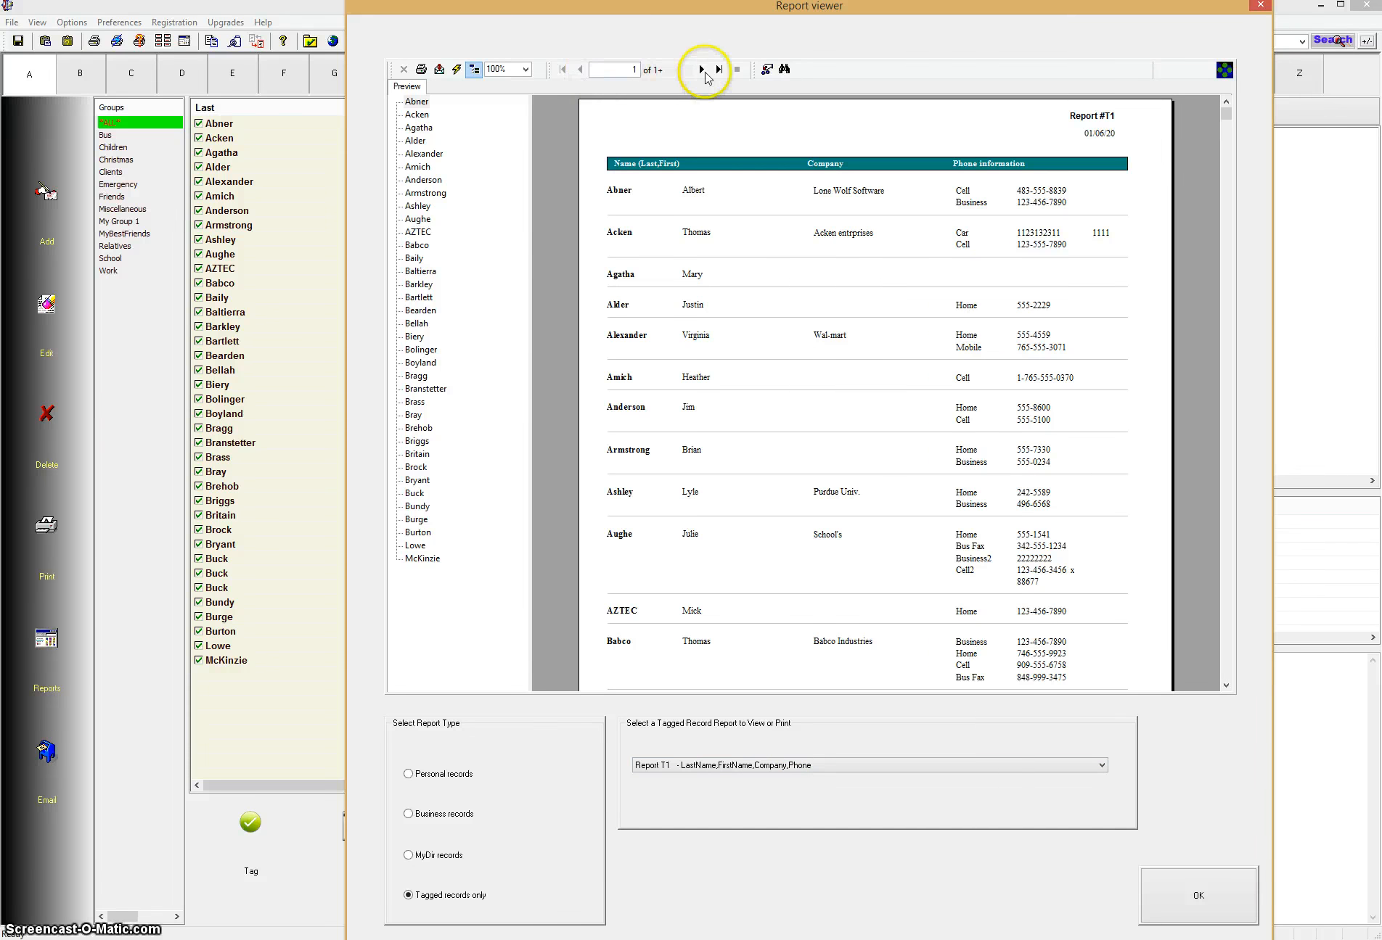
Page through the T1 preview to page 3 of 3.
{"action": "left_click", "coordinate": [703, 70]}
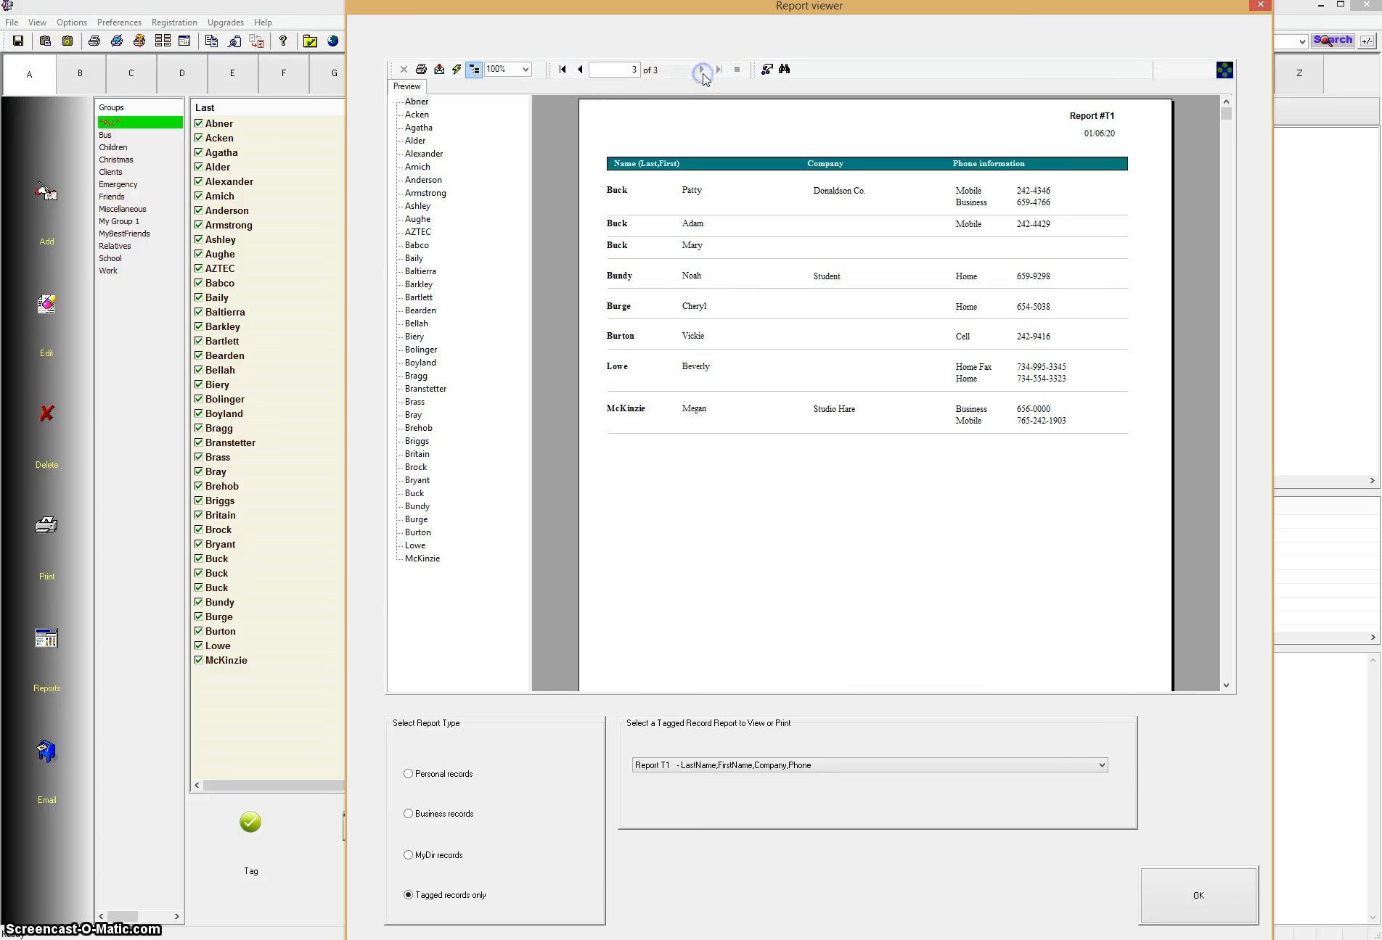
{"action": "left_click", "coordinate": [579, 69]}
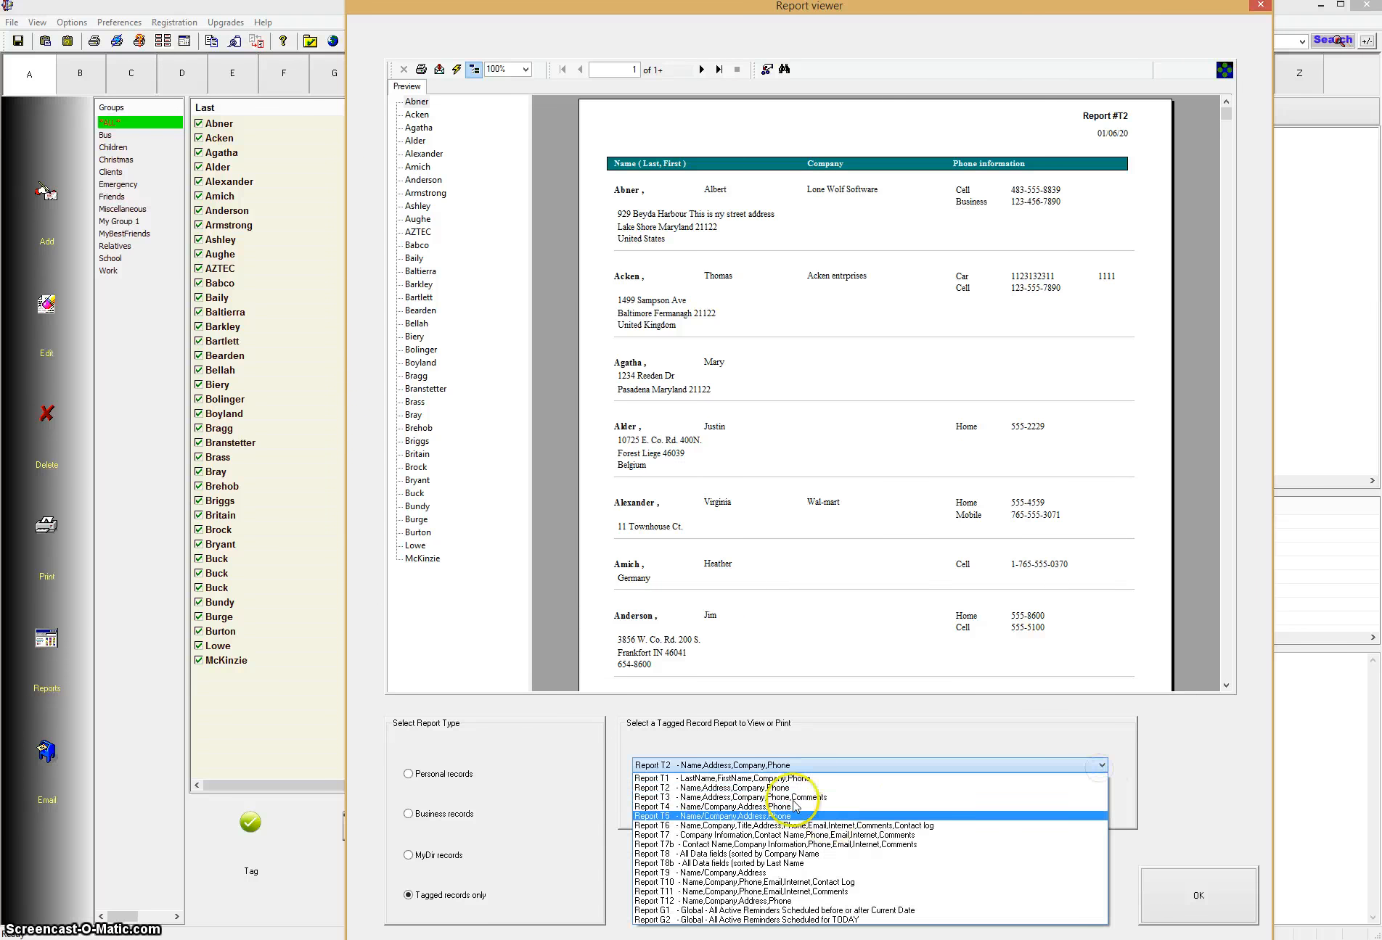
Preview reports T3 and T4, then switch to Report T5 - Name/Company, Address, Phone.
{"action": "left_click", "coordinate": [711, 797]}
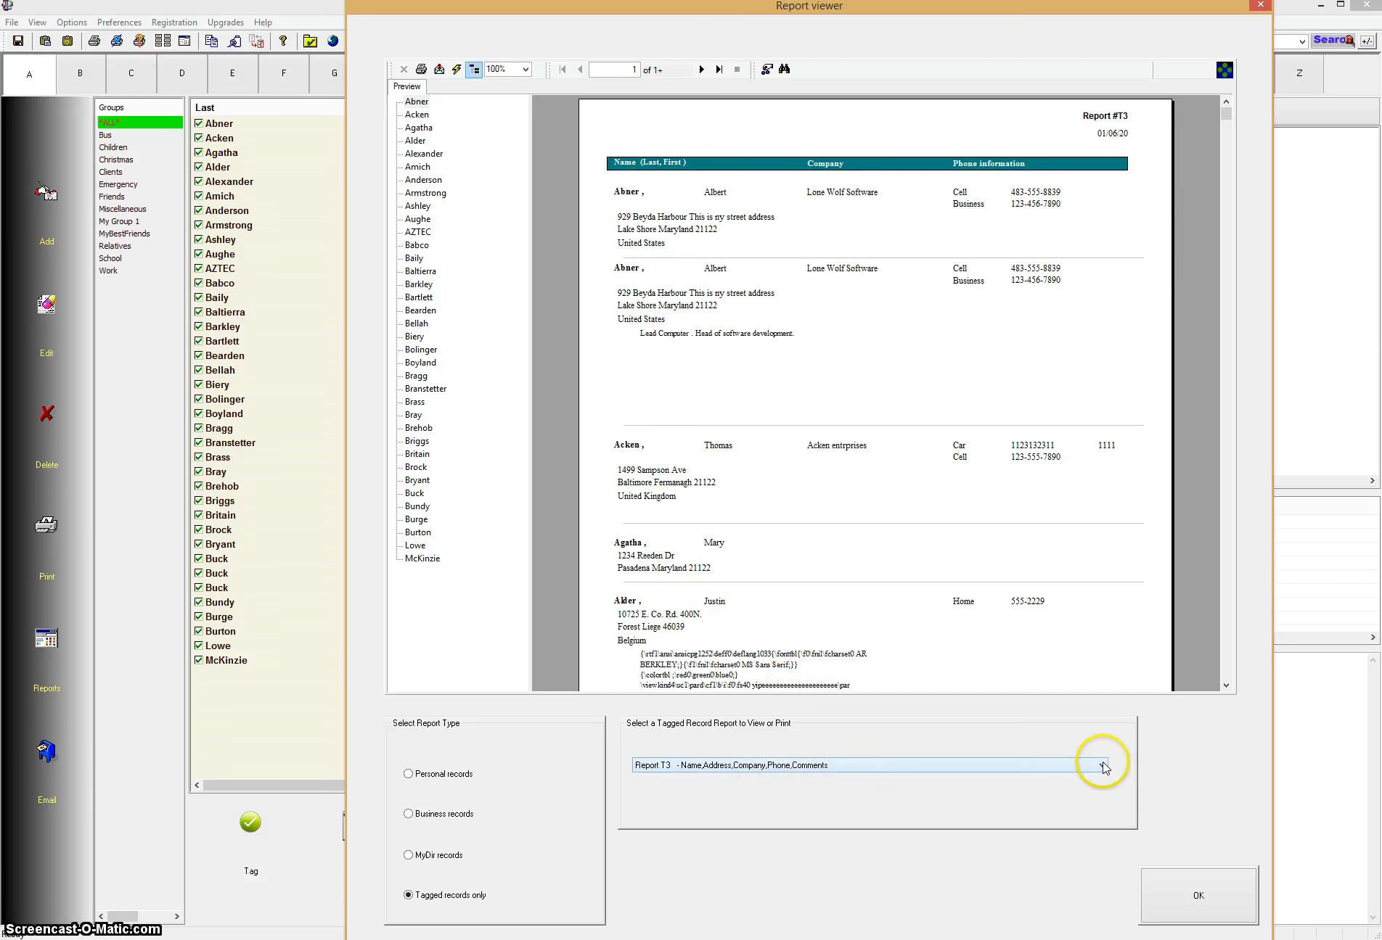
{"action": "left_click", "coordinate": [1103, 765]}
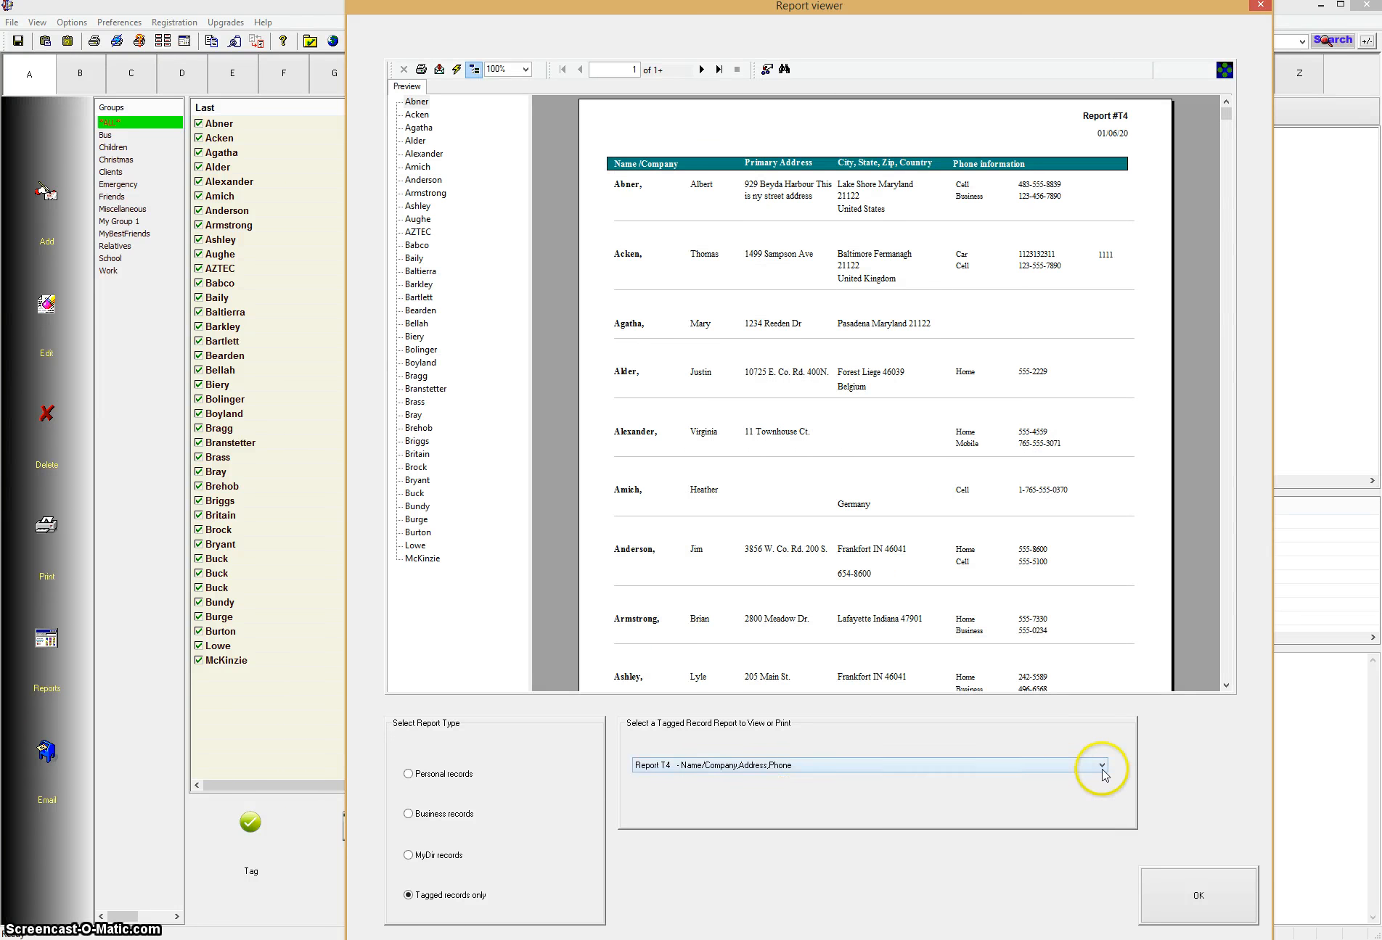
{"action": "left_click", "coordinate": [1099, 765]}
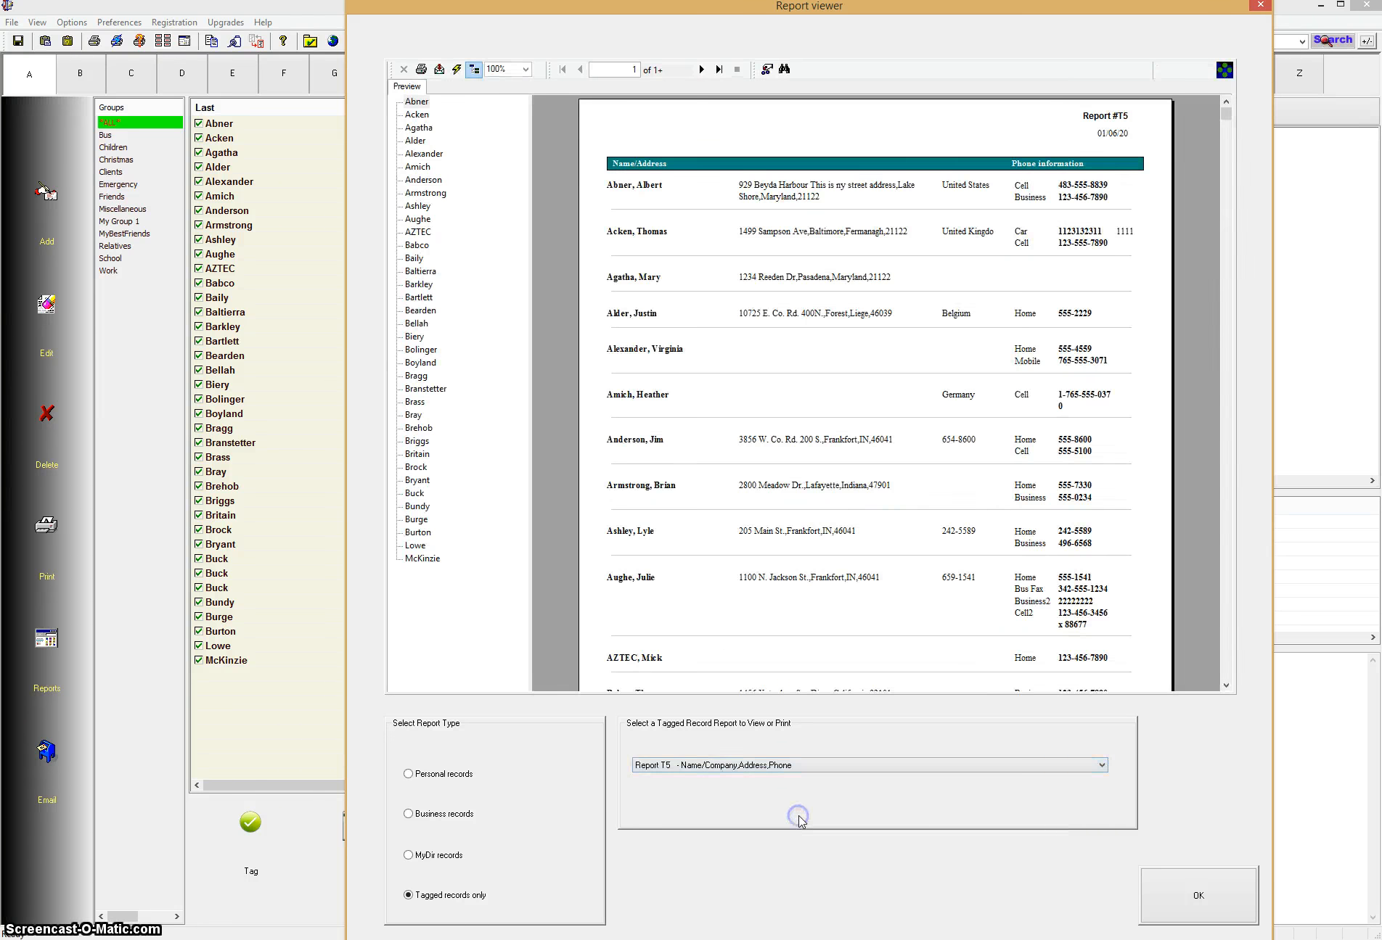
{"action": "mouse_move", "coordinate": [773, 486]}
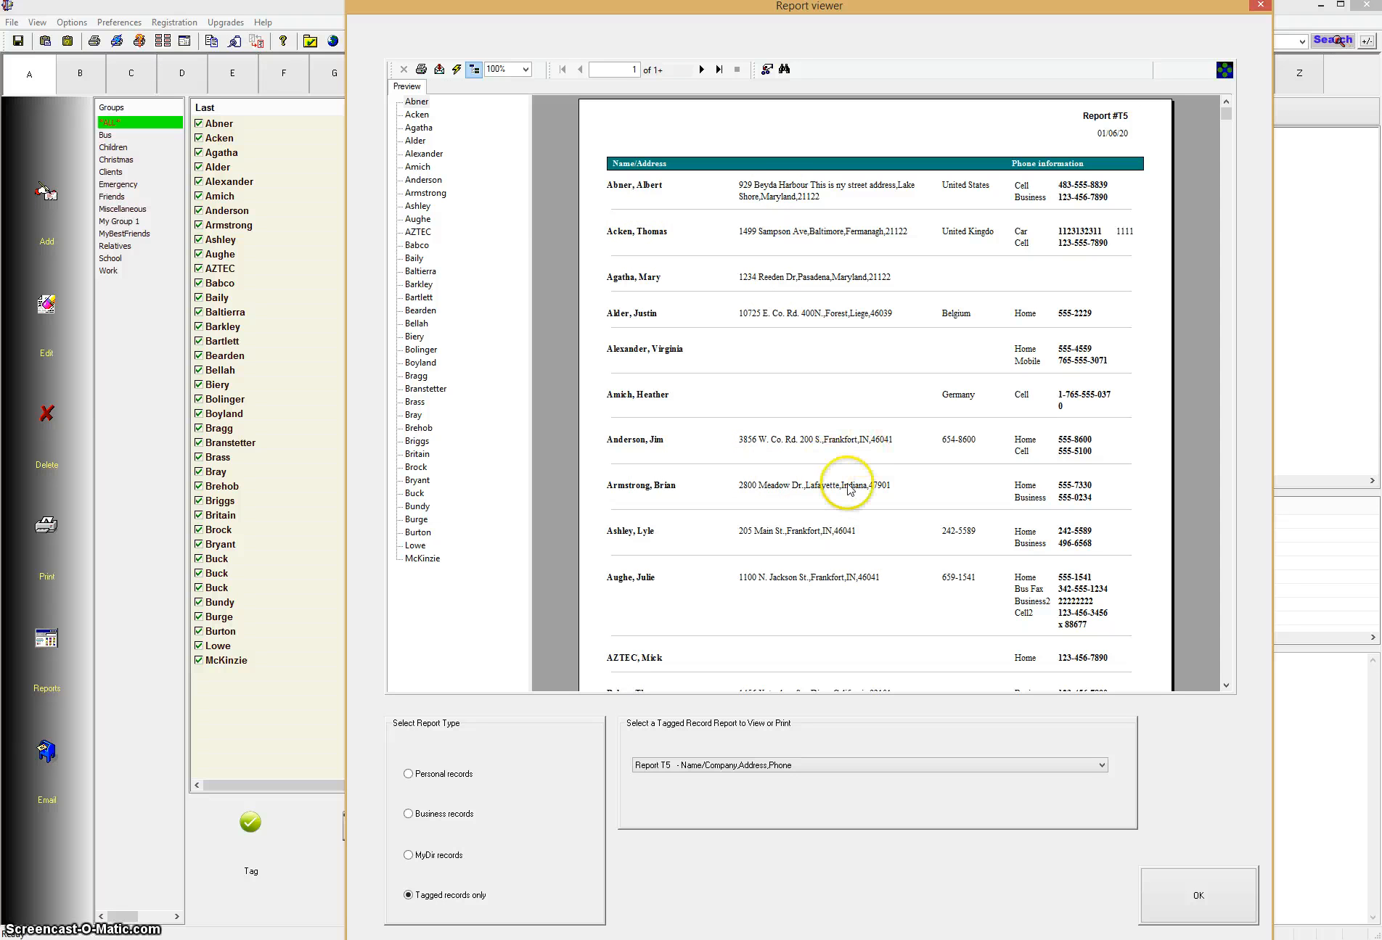
{"action": "mouse_move", "coordinate": [410, 276]}
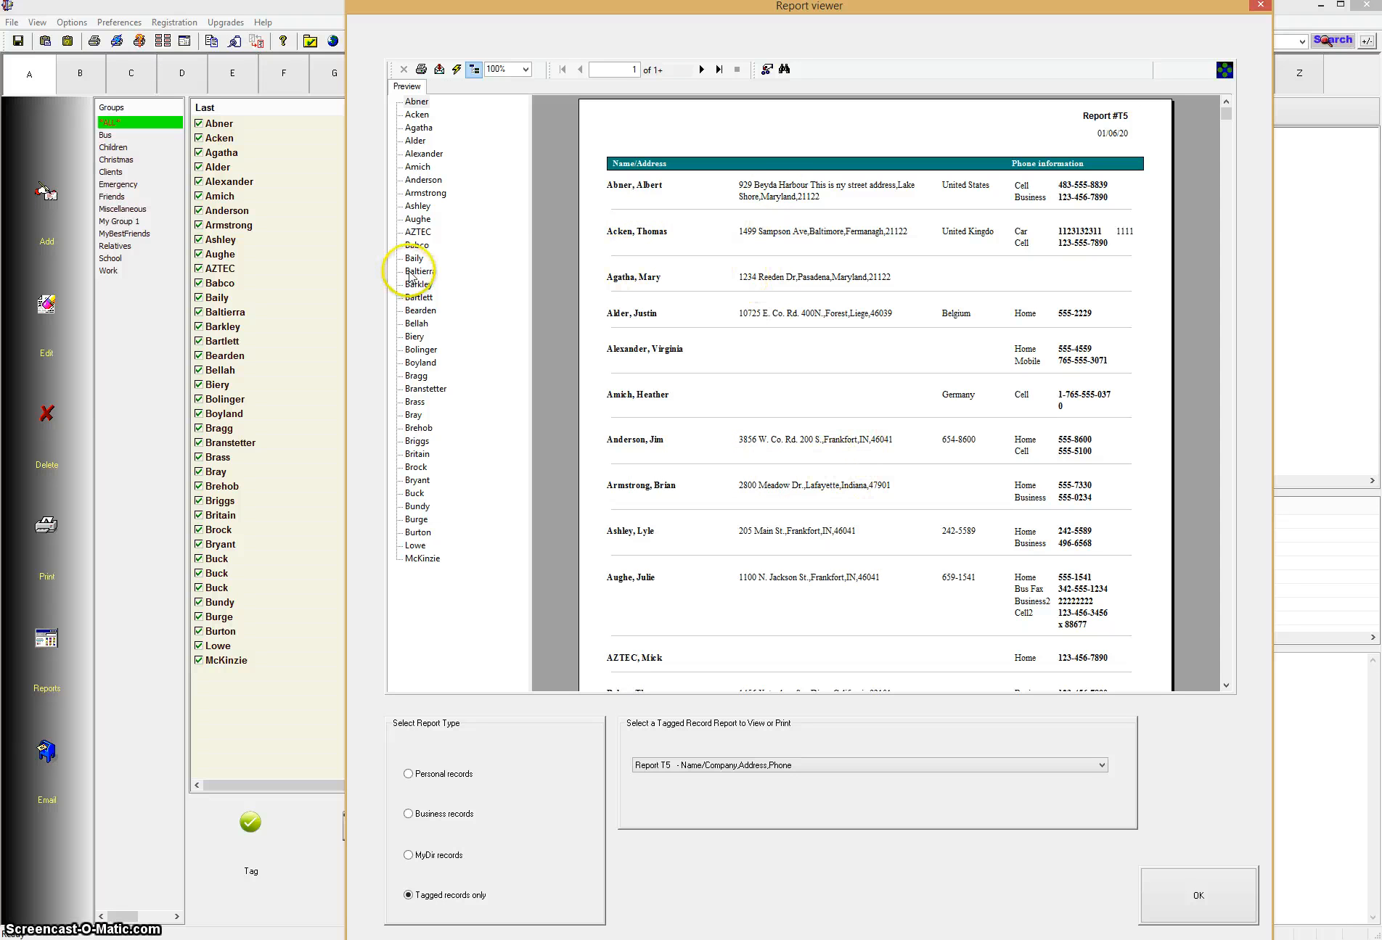
{"action": "mouse_move", "coordinate": [439, 69]}
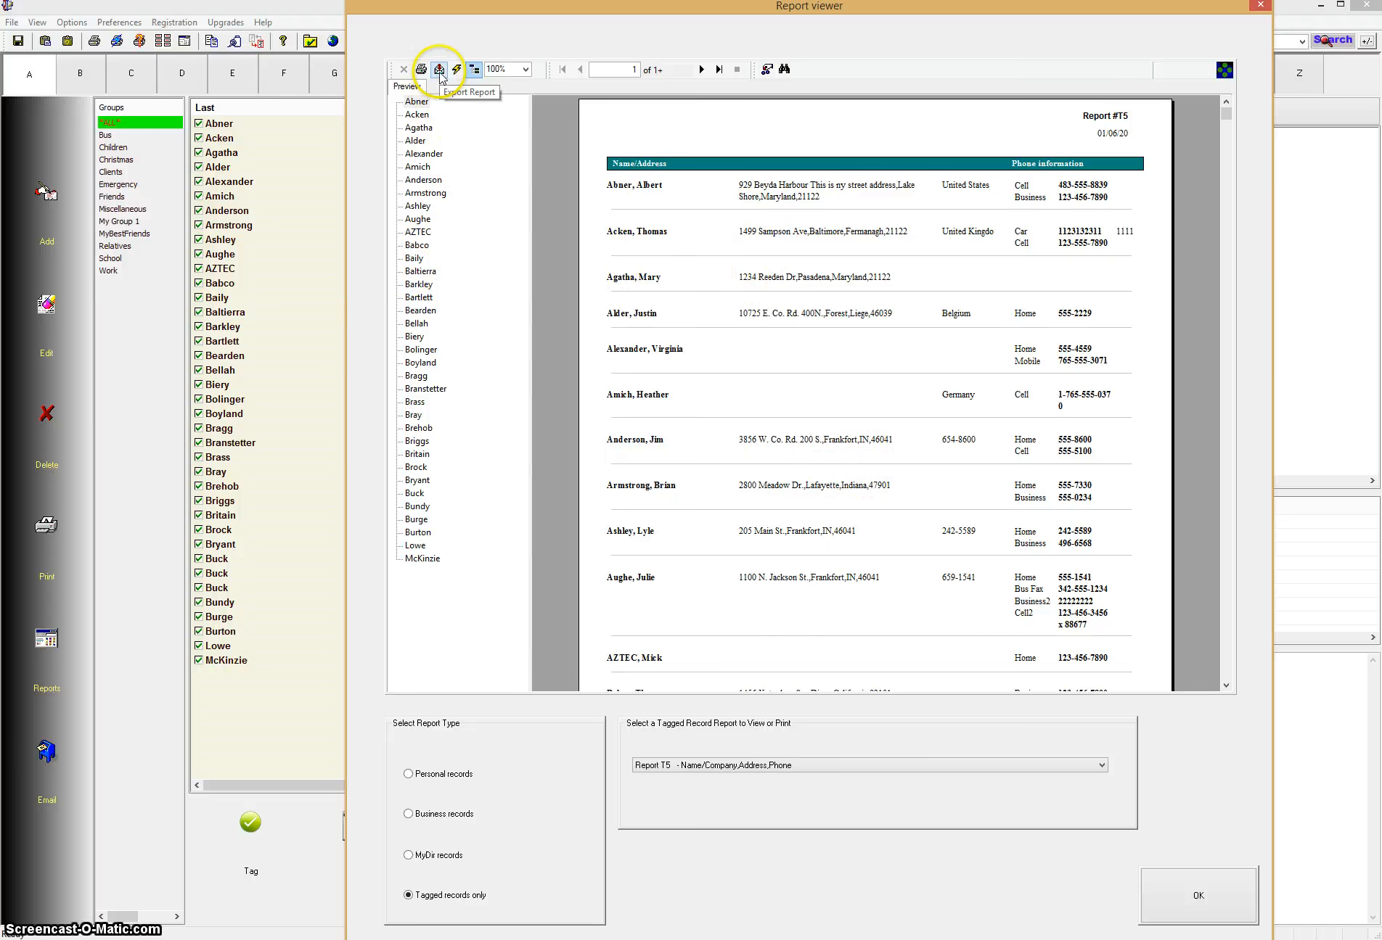
{"action": "mouse_move", "coordinate": [420, 70]}
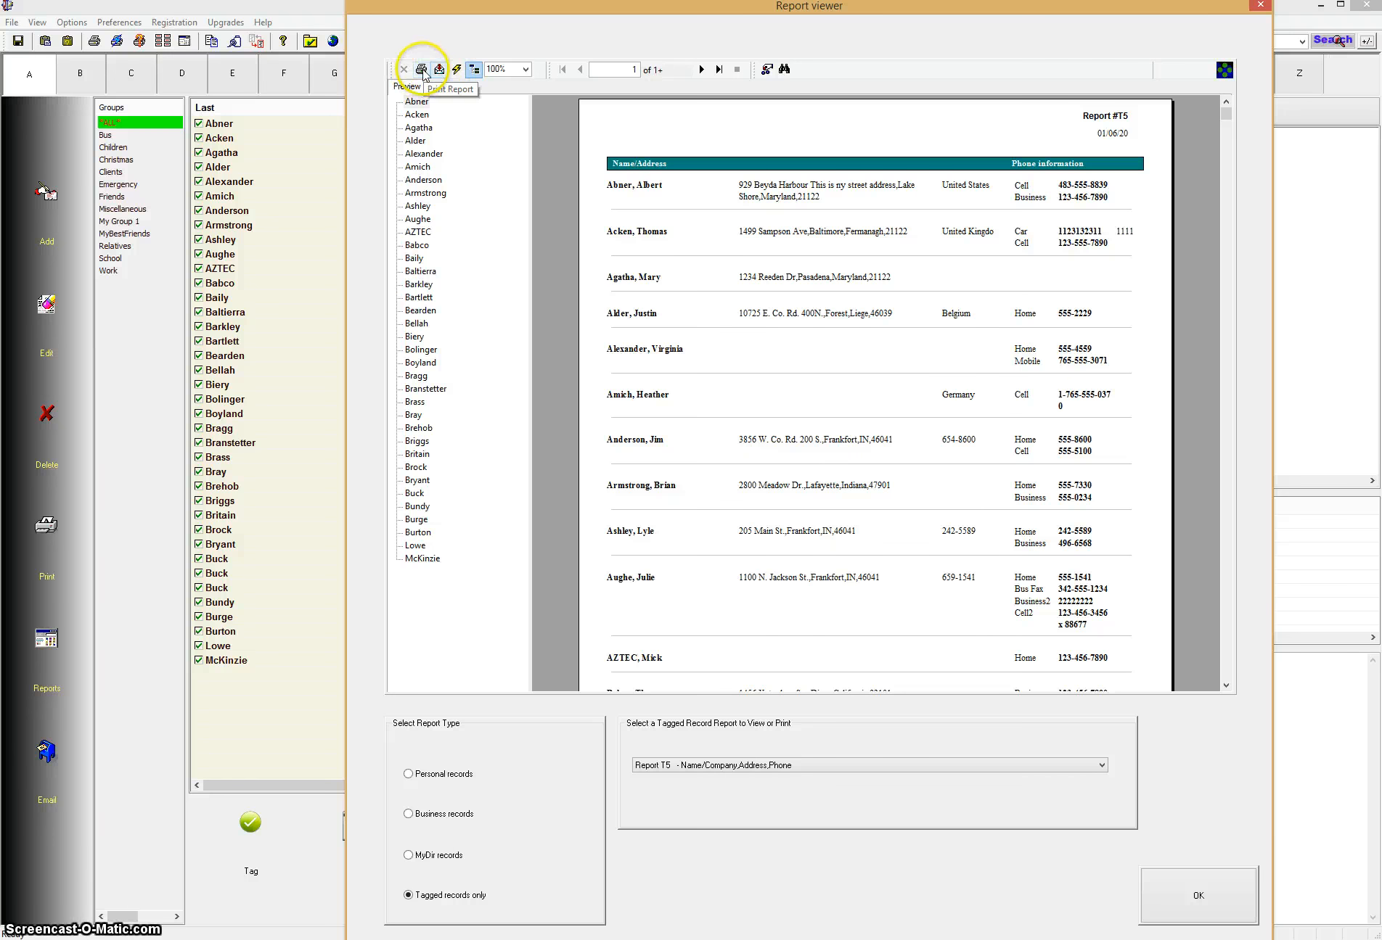
{"action": "mouse_move", "coordinate": [452, 112]}
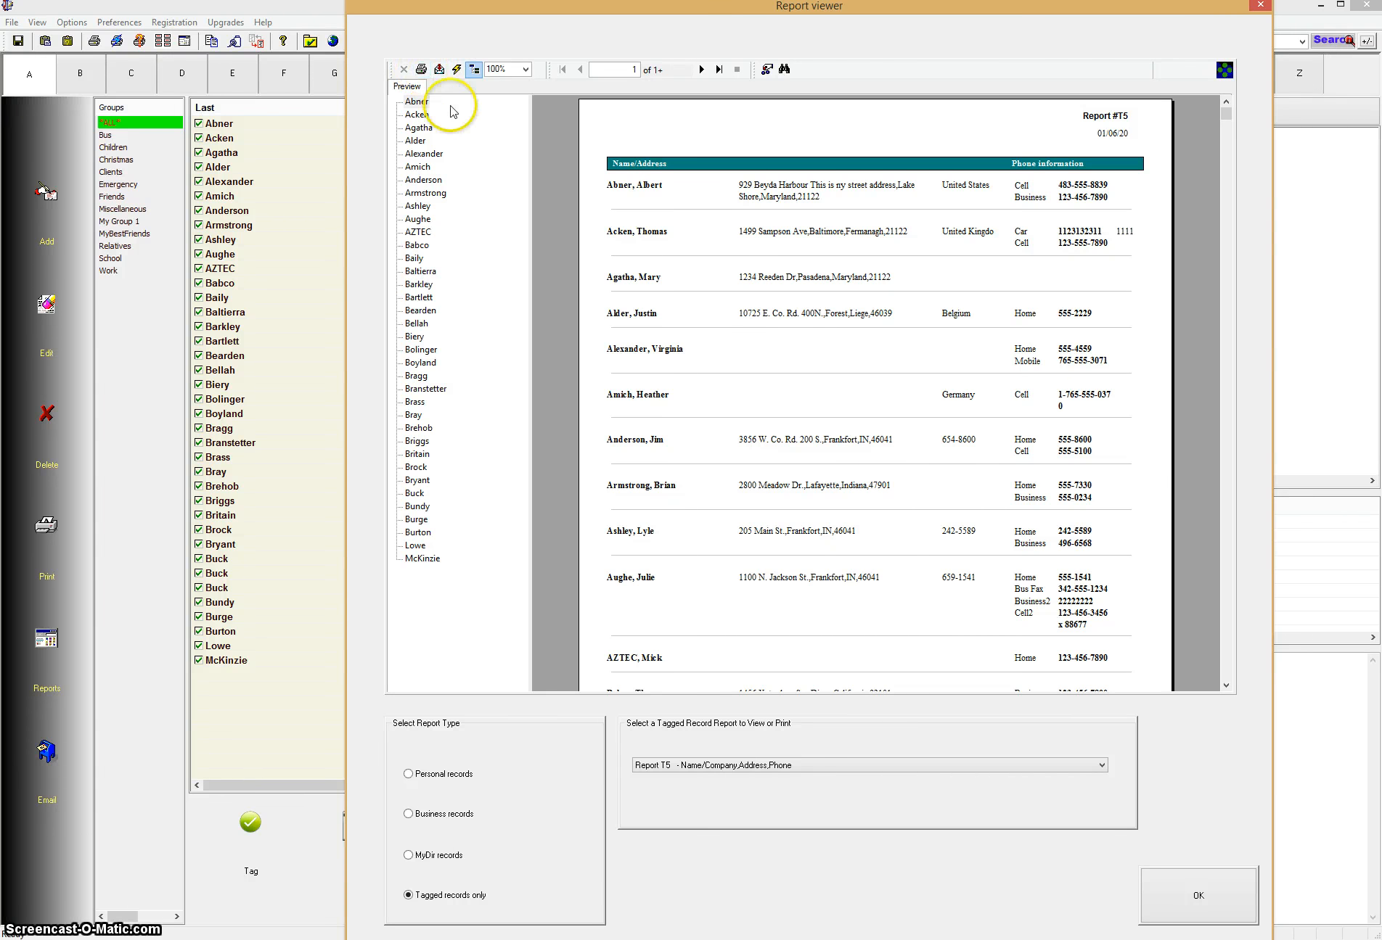
{"action": "mouse_move", "coordinate": [439, 95]}
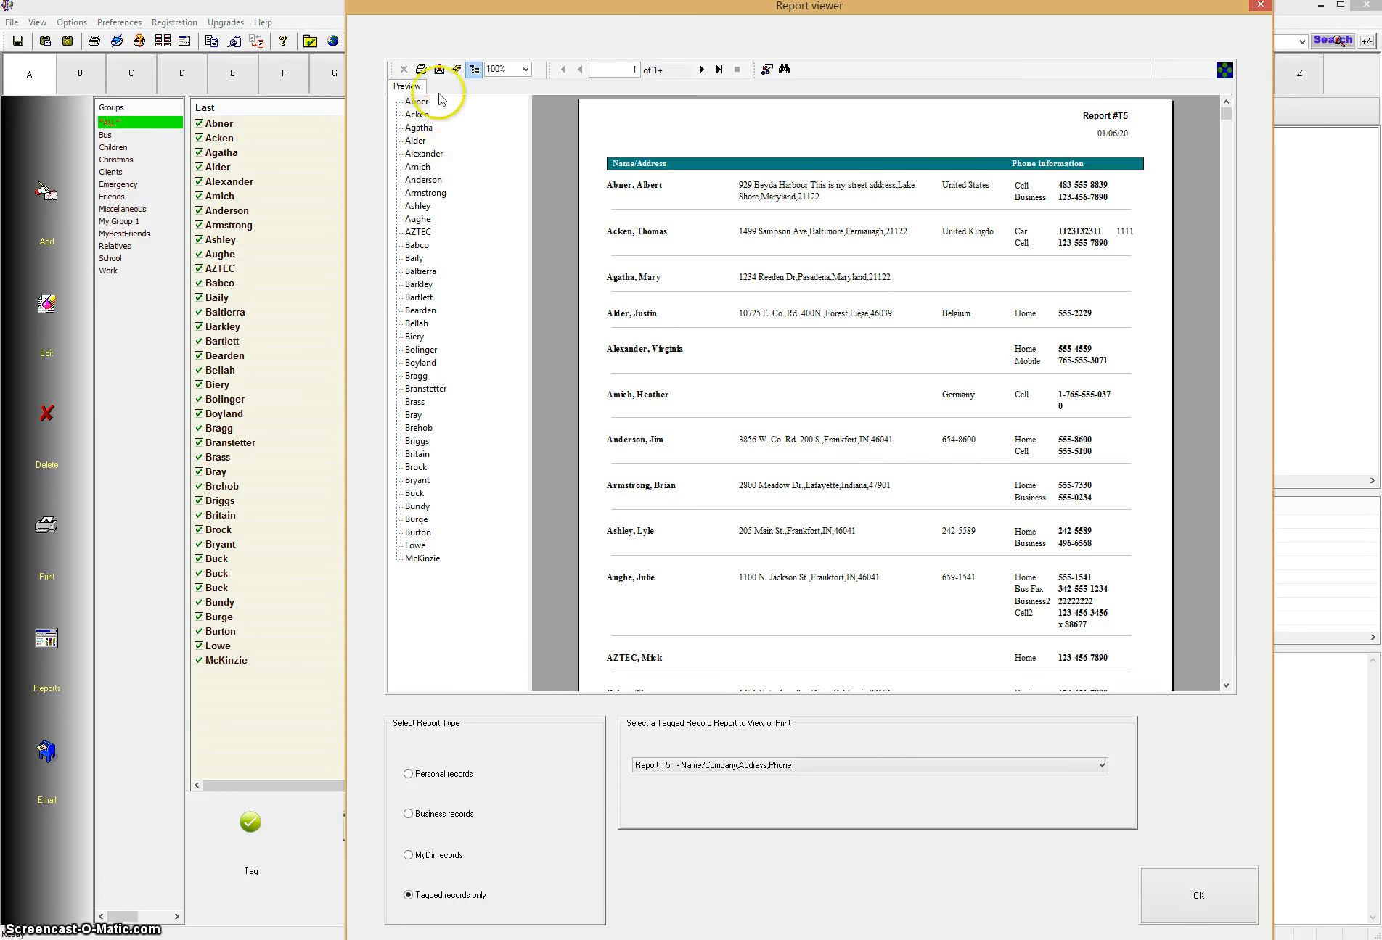
{"action": "mouse_move", "coordinate": [439, 69]}
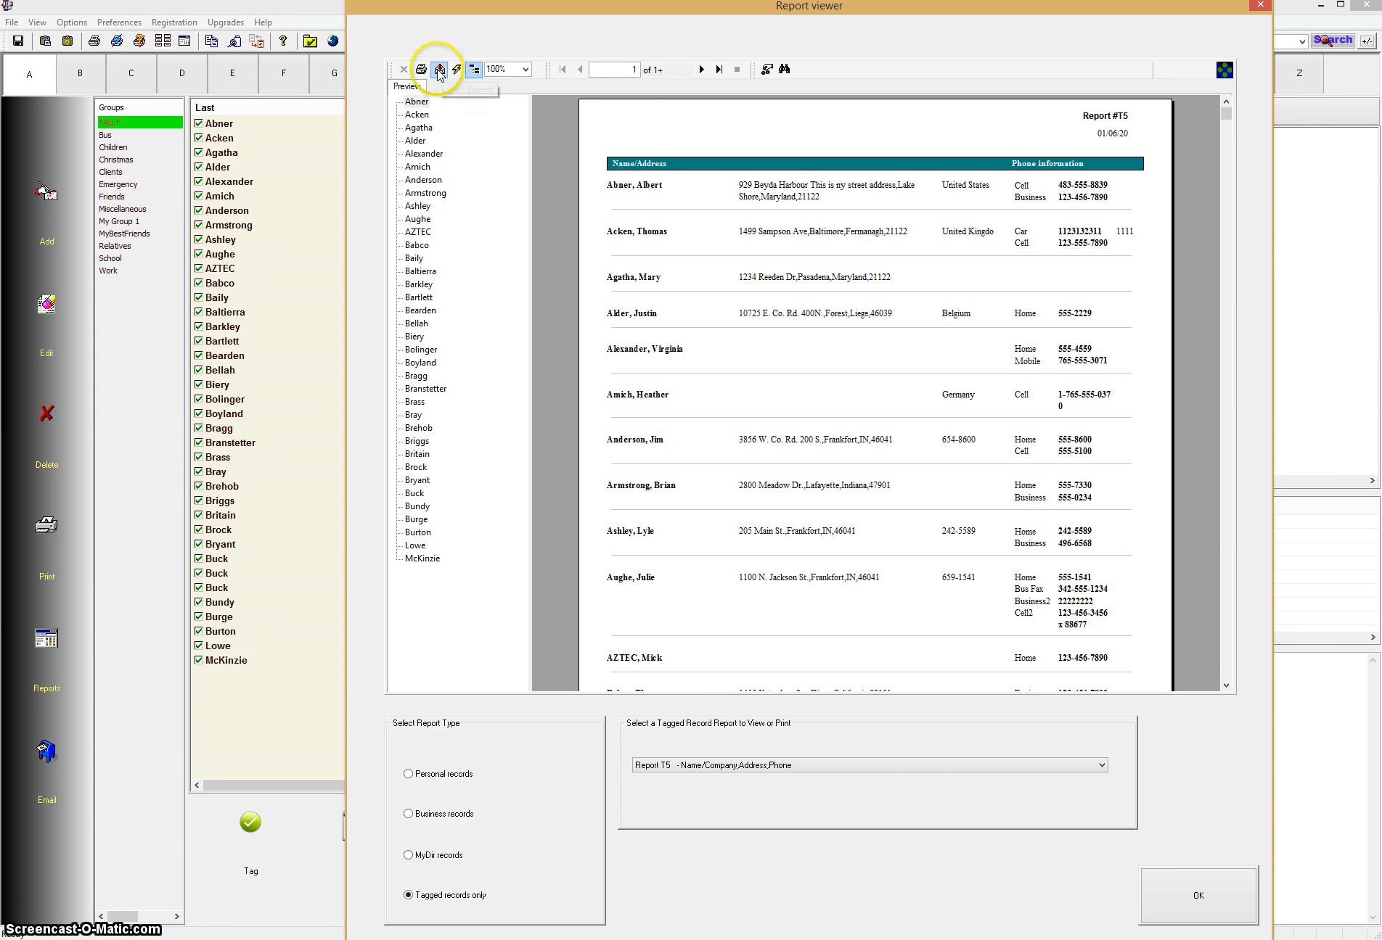
Open Export Report for T5 and browse the formats: PDF, Excel, ODBC, text, XML.
{"action": "left_click", "coordinate": [439, 70]}
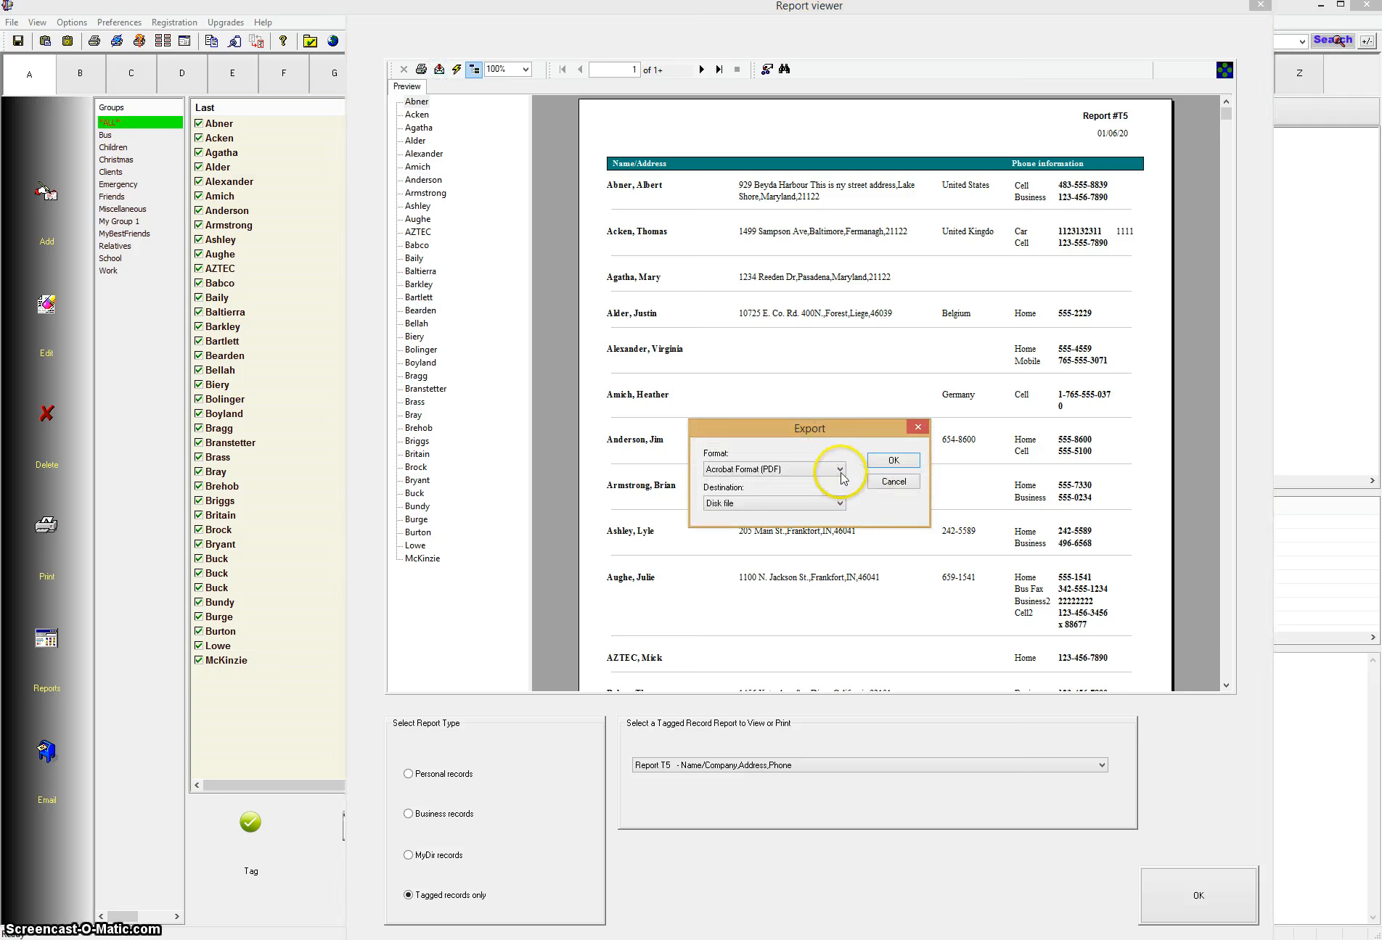
{"action": "left_click", "coordinate": [839, 469]}
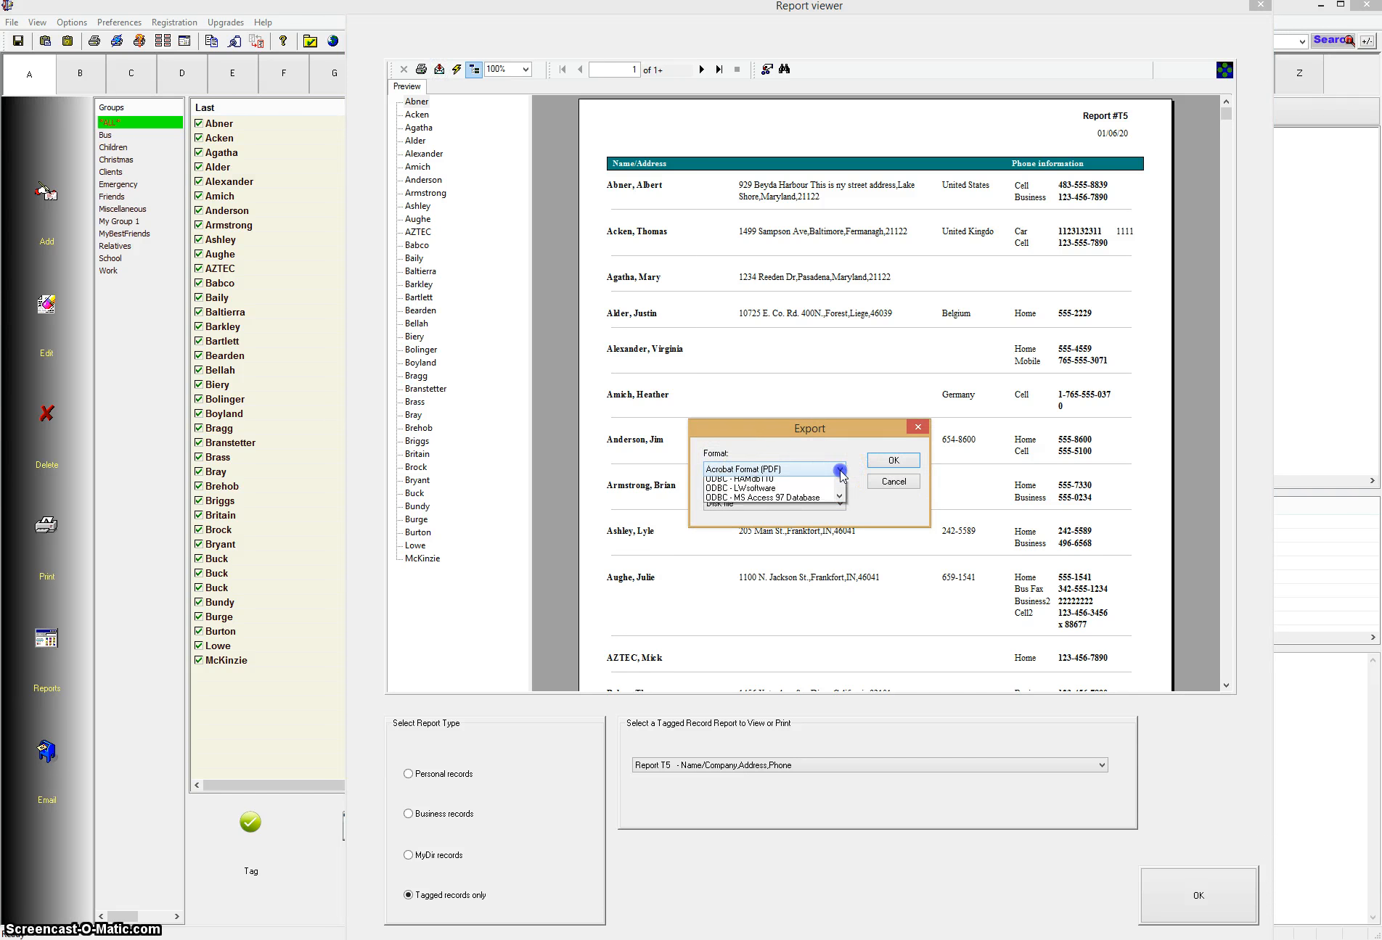
{"action": "left_click", "coordinate": [839, 468]}
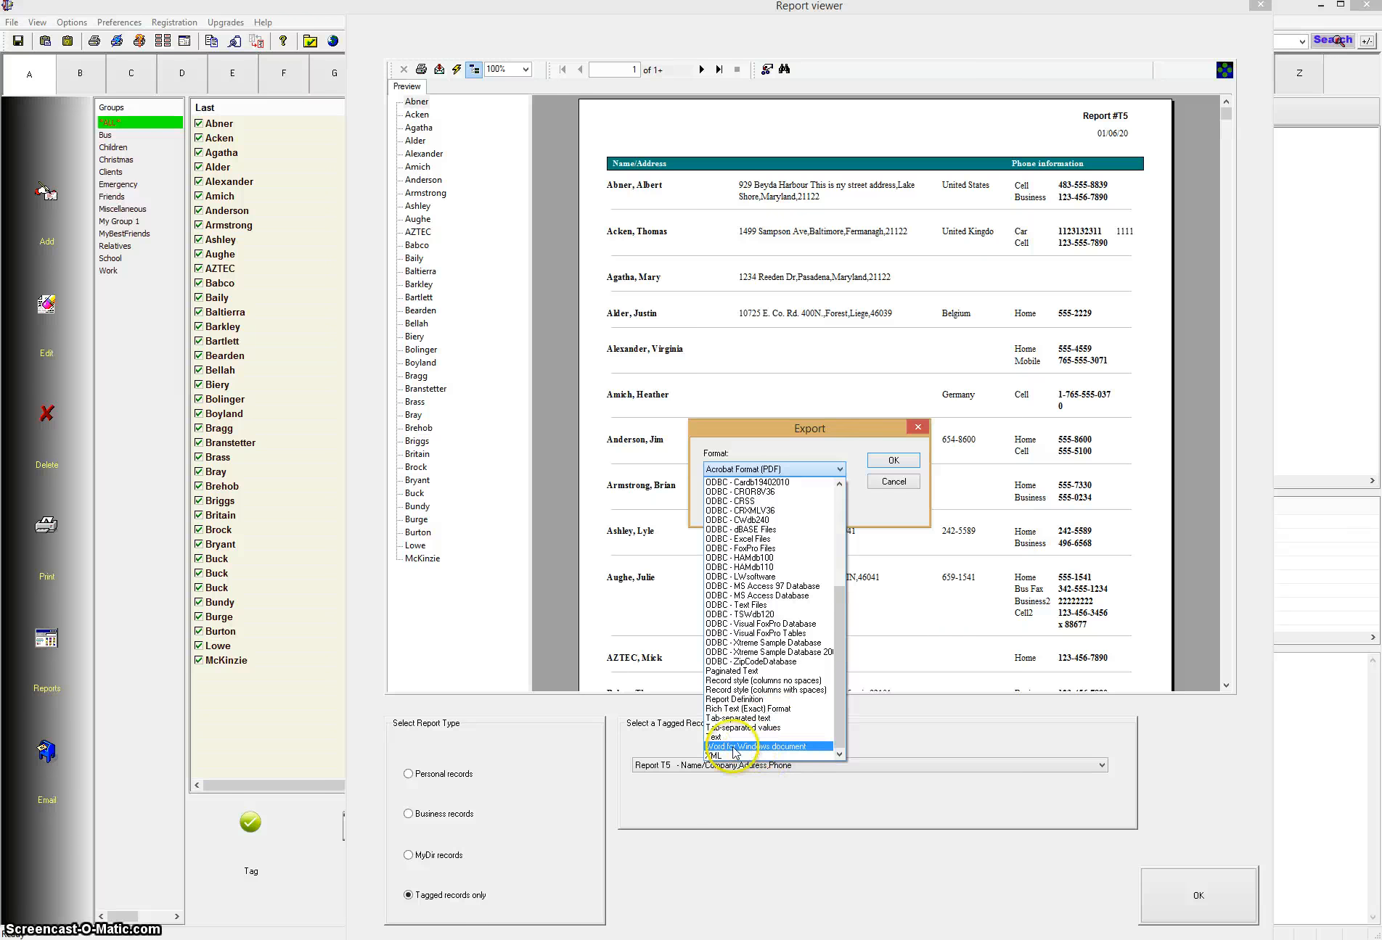
{"action": "mouse_move", "coordinate": [776, 754]}
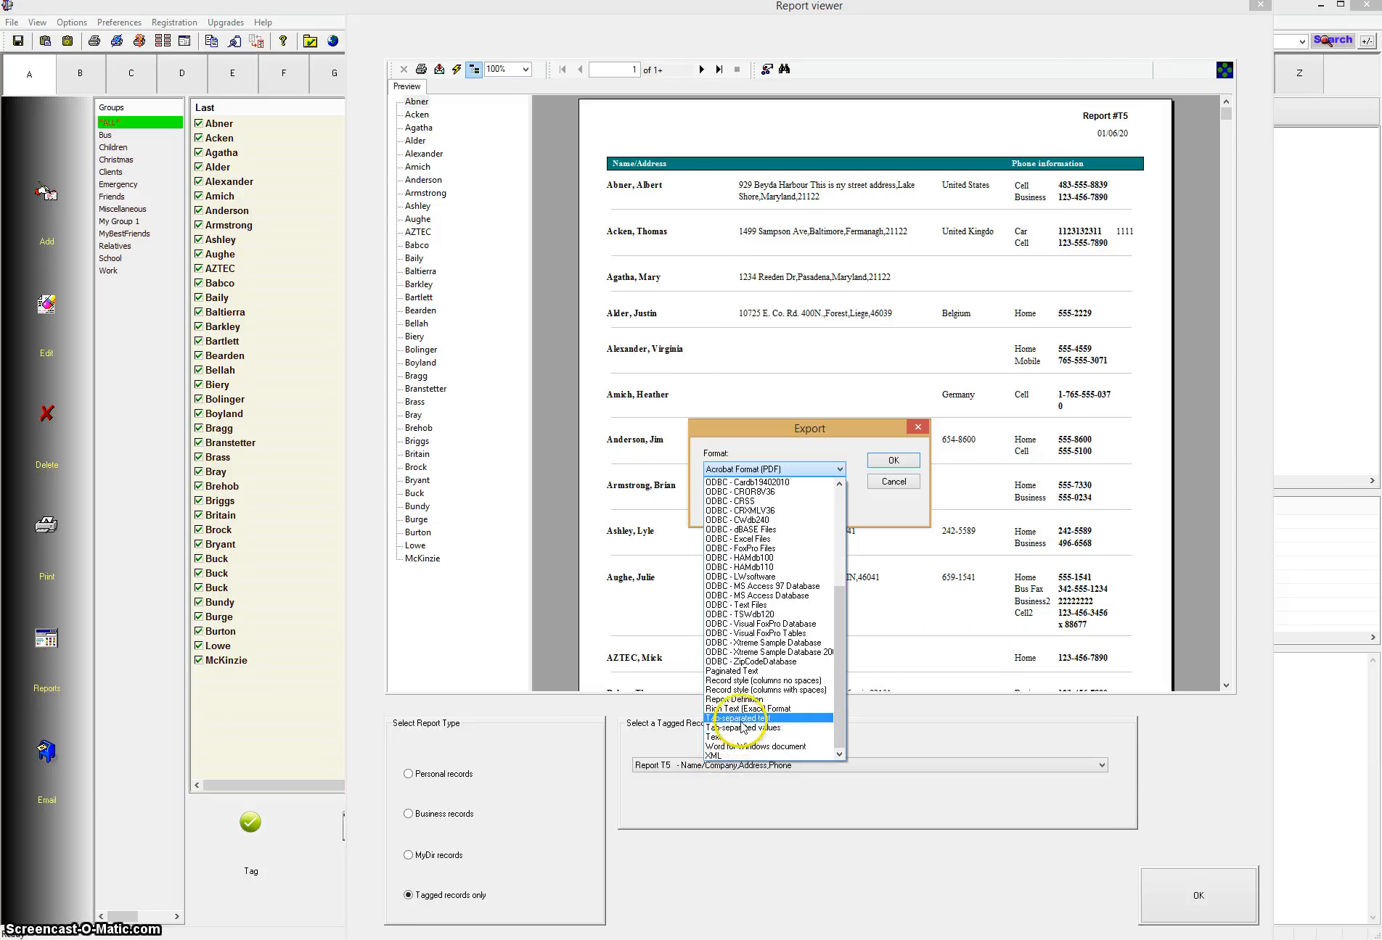
{"action": "scroll", "scroll_direction": "up", "scroll_amount": 3}
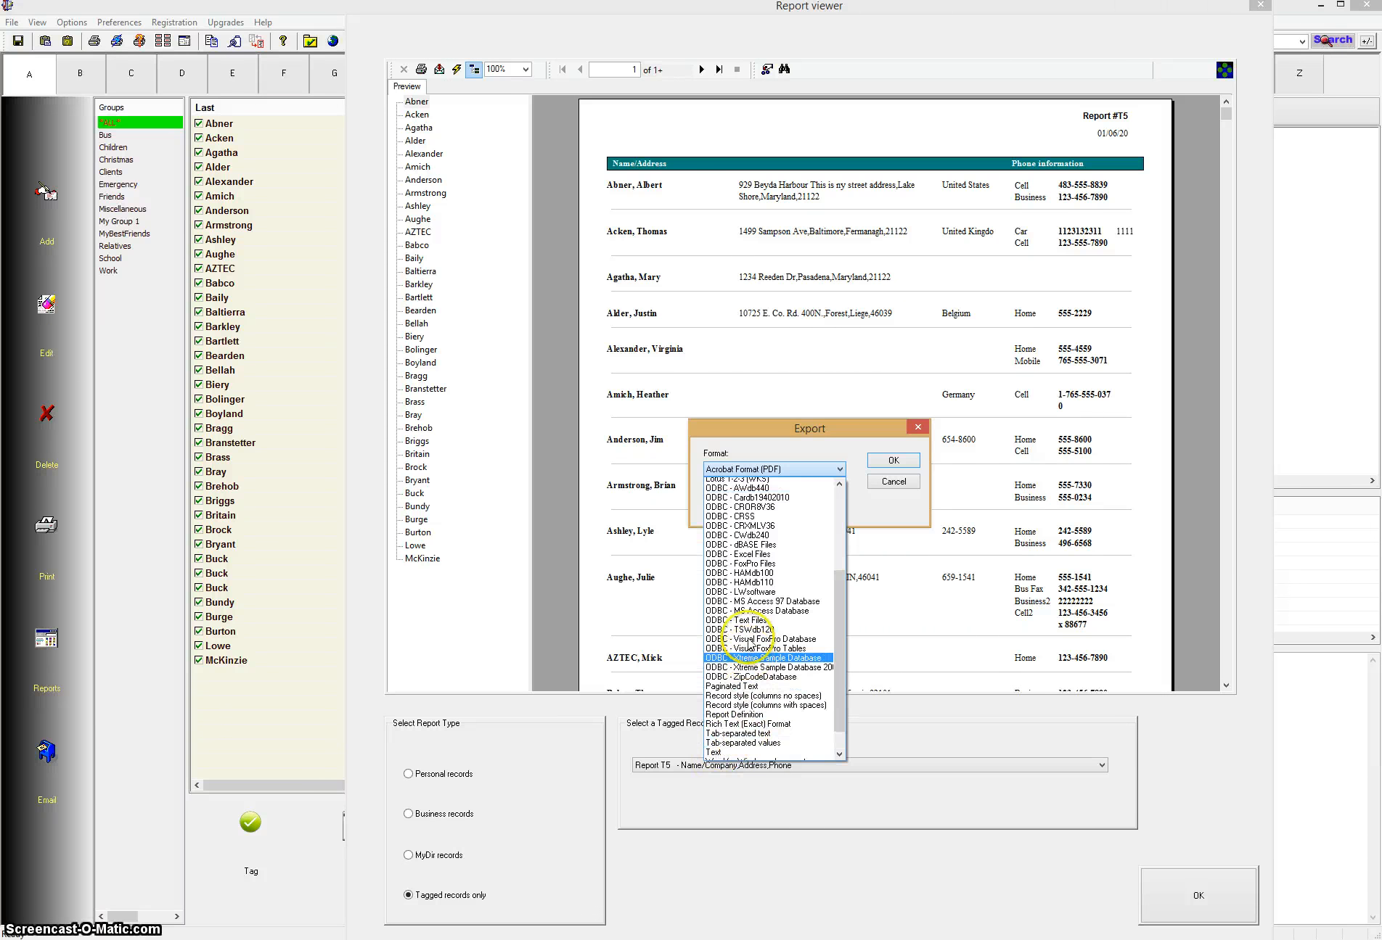
{"action": "scroll", "scroll_direction": "up", "scroll_amount": 3}
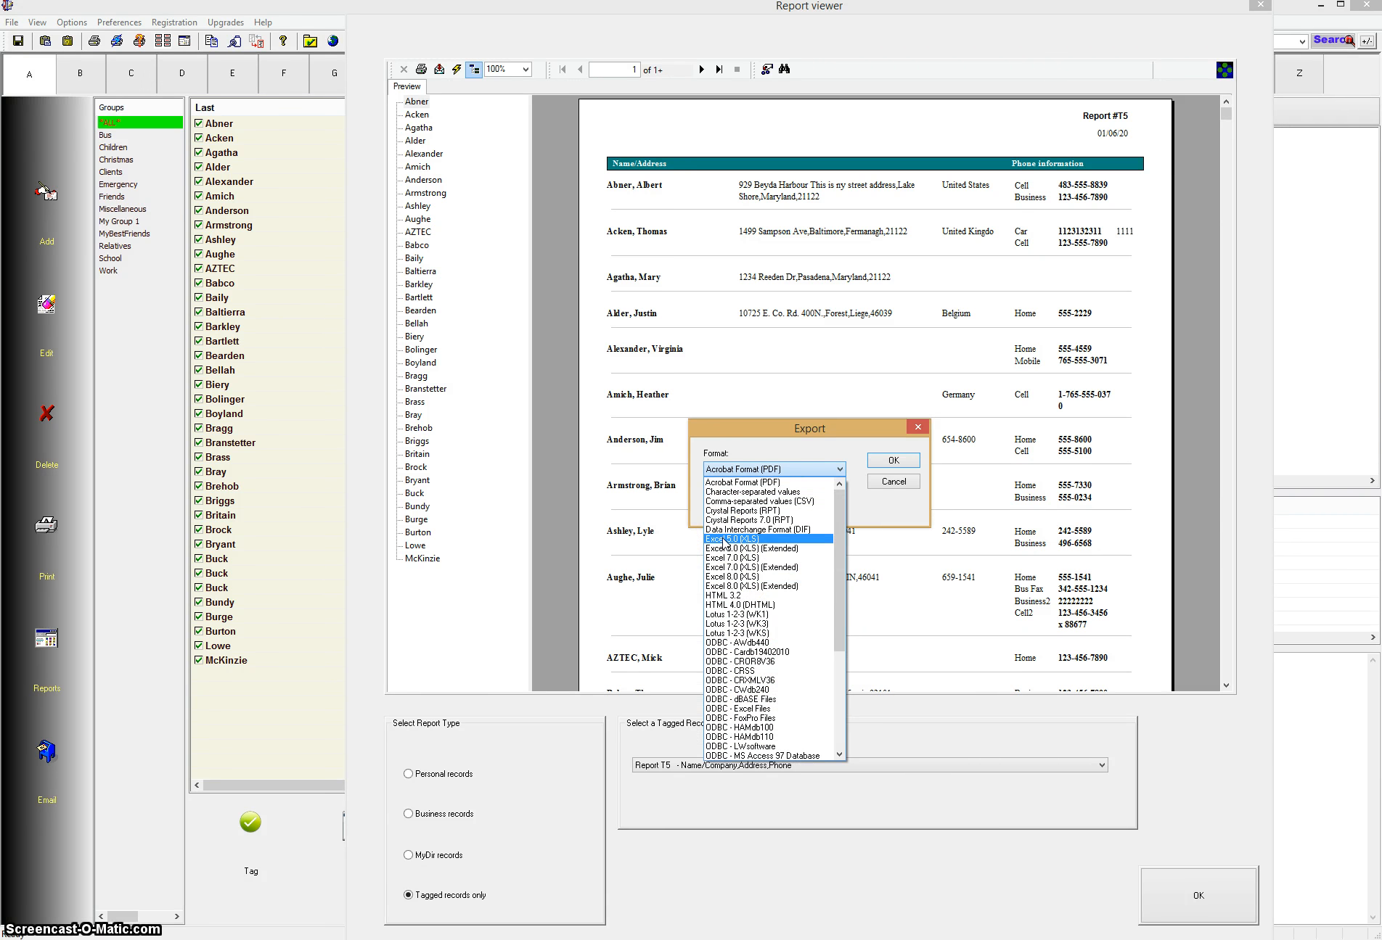
{"action": "left_click", "coordinate": [743, 671]}
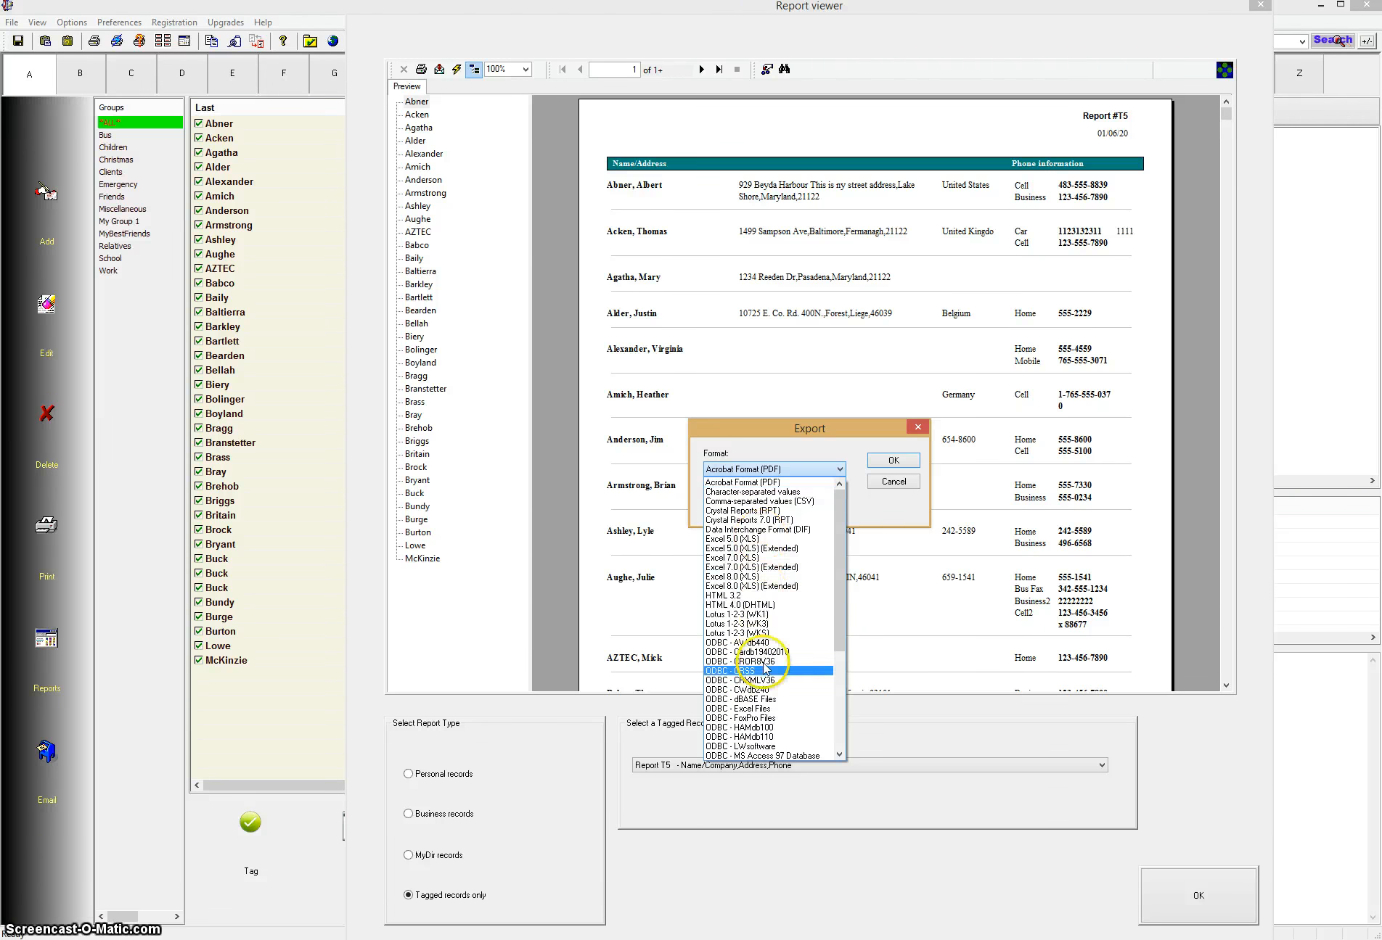
{"action": "scroll", "scroll_direction": "down", "scroll_amount": 3}
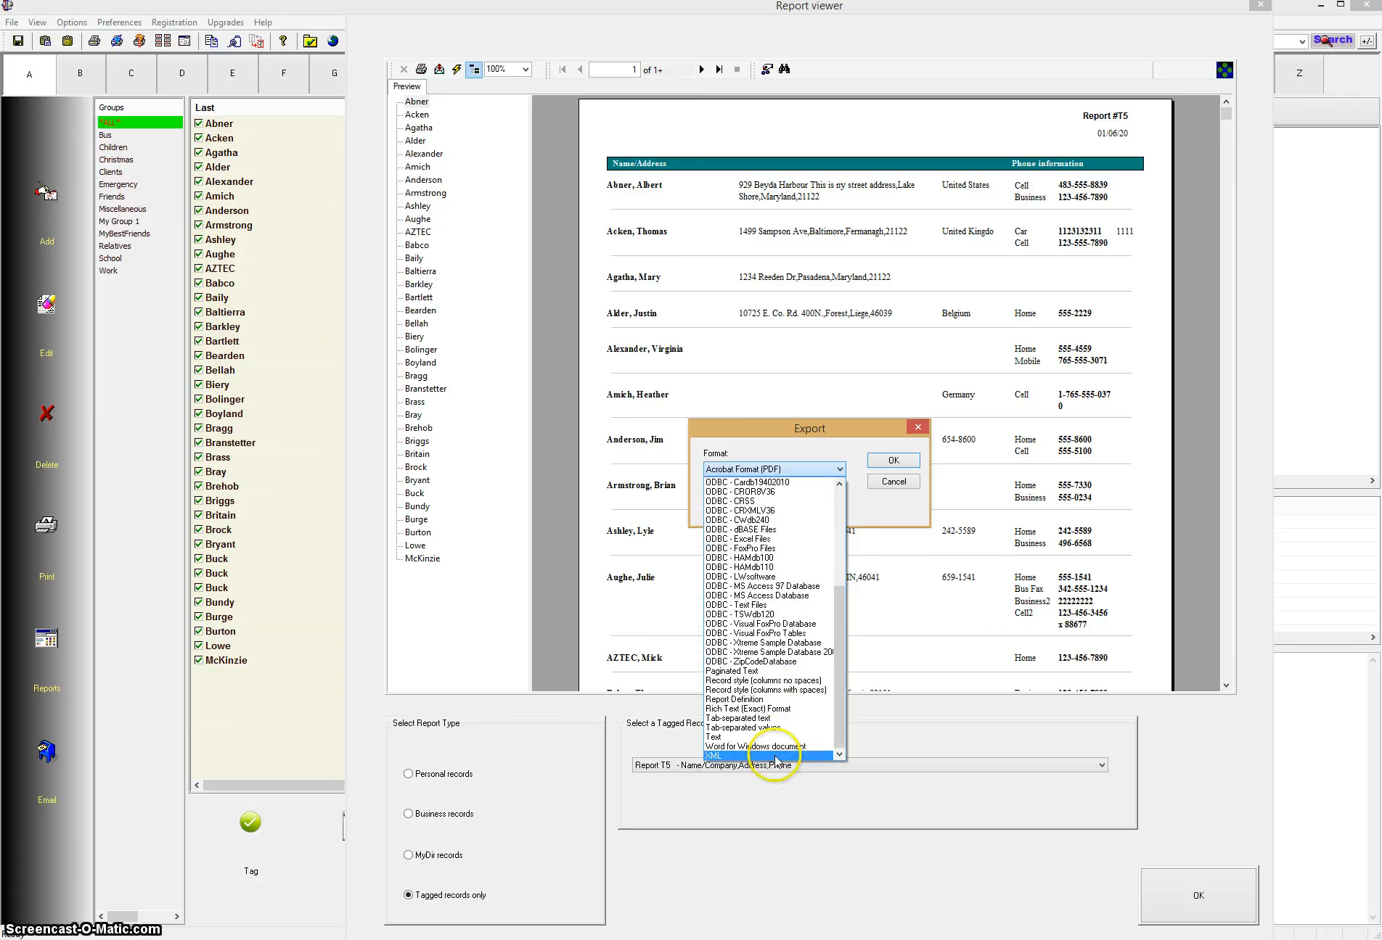
Set the export format to Word for Windows document with Disk file as destination.
{"action": "left_click", "coordinate": [755, 746]}
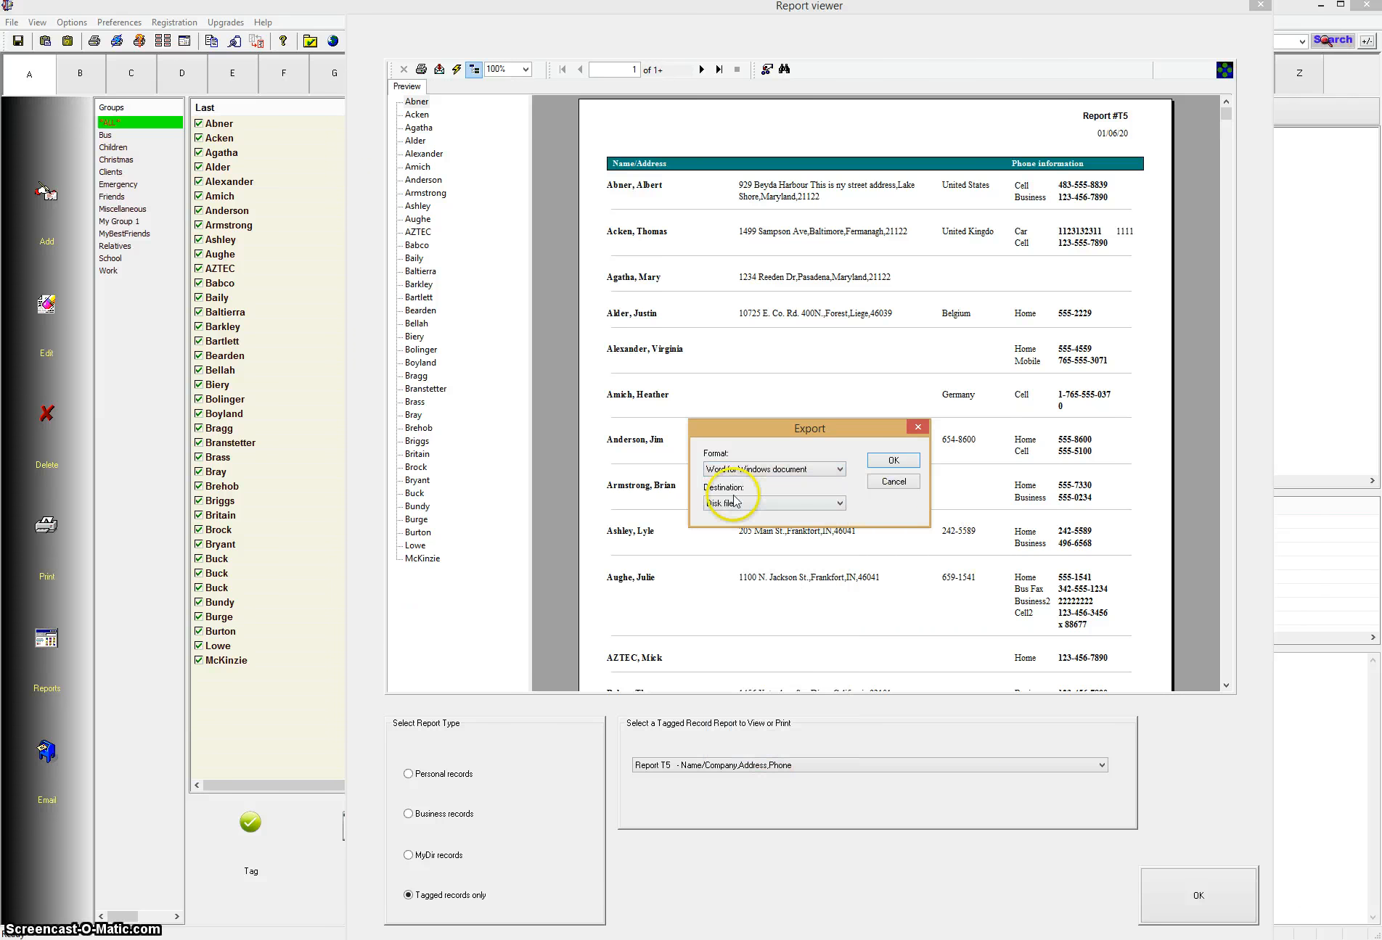
{"action": "mouse_move", "coordinate": [851, 512]}
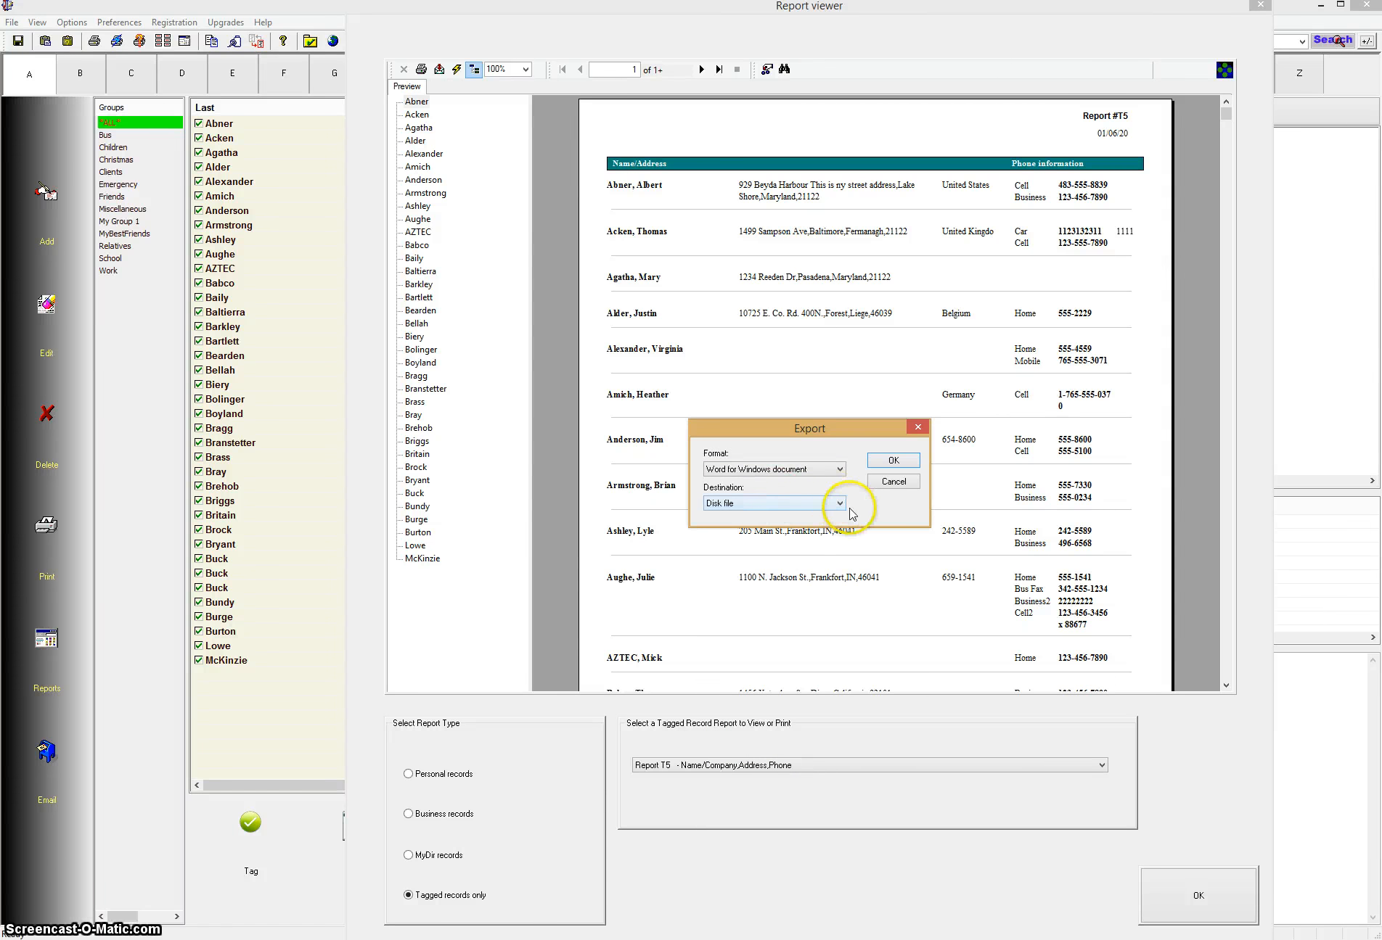
{"action": "left_click", "coordinate": [838, 504]}
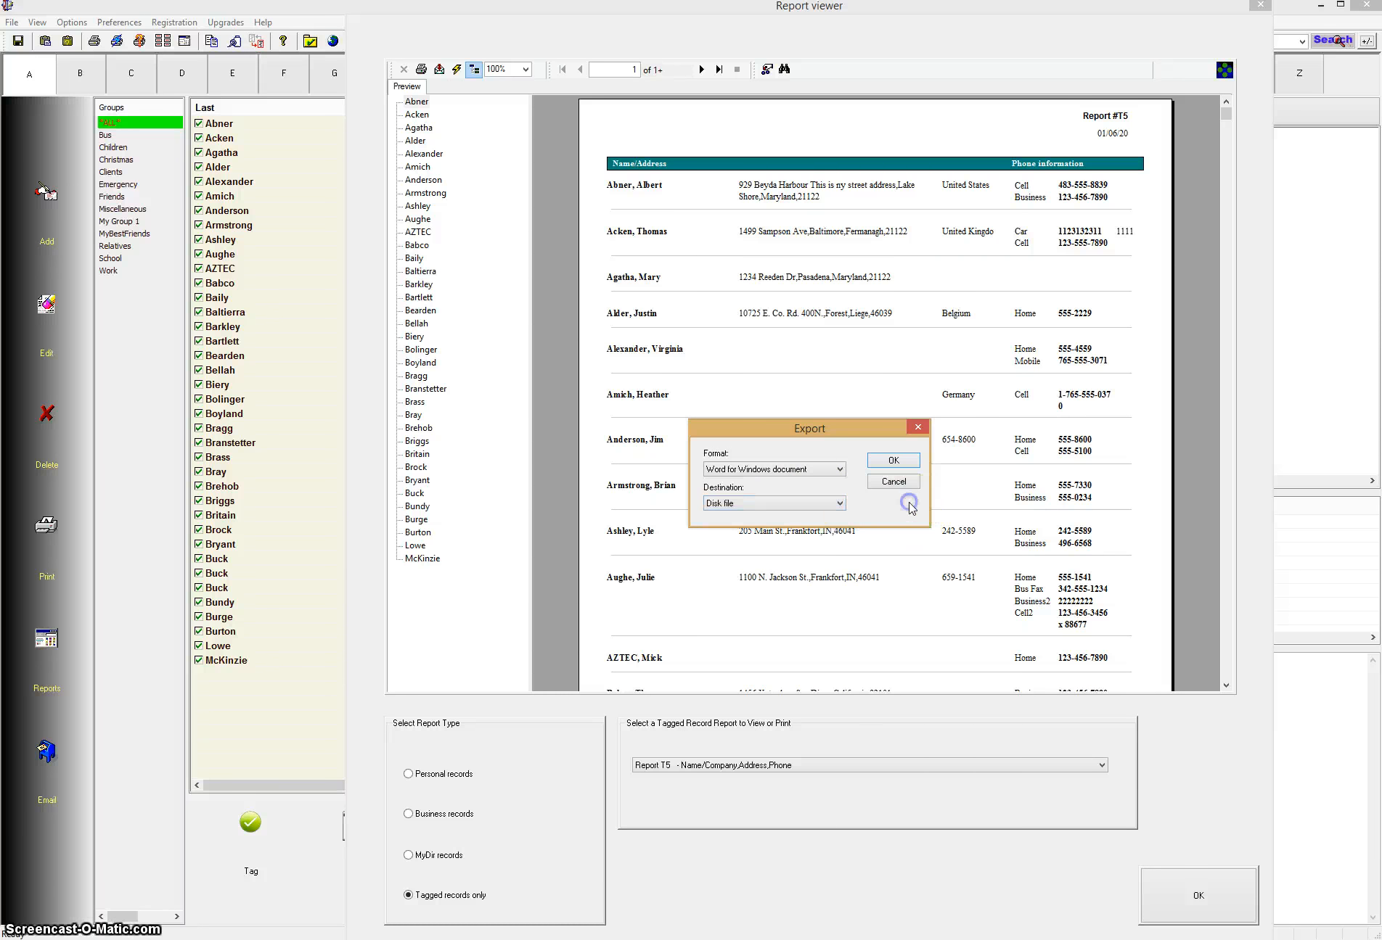
{"action": "left_click", "coordinate": [844, 504]}
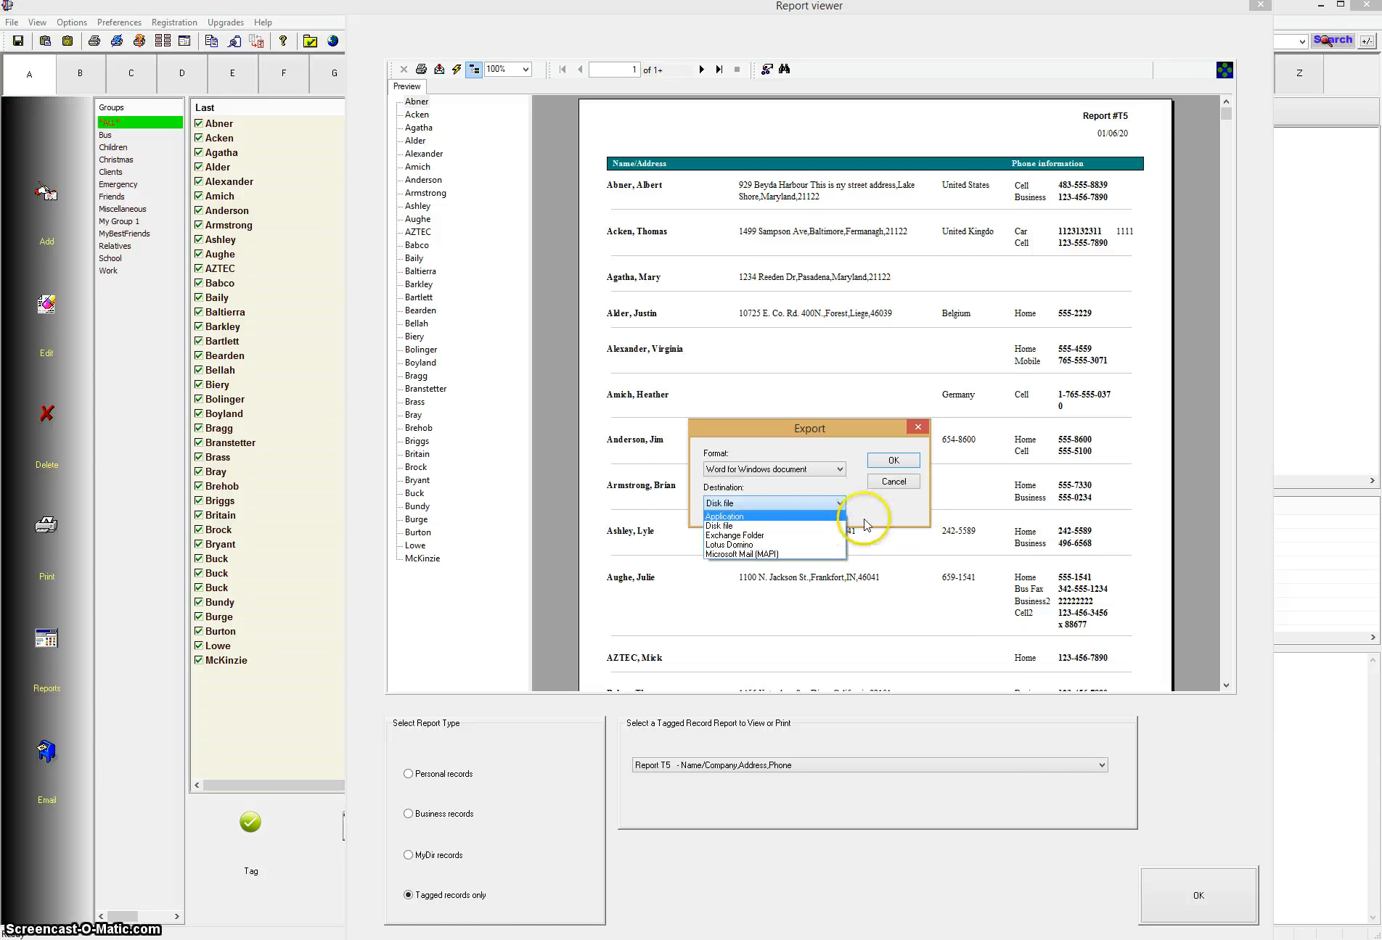
{"action": "left_click", "coordinate": [716, 504]}
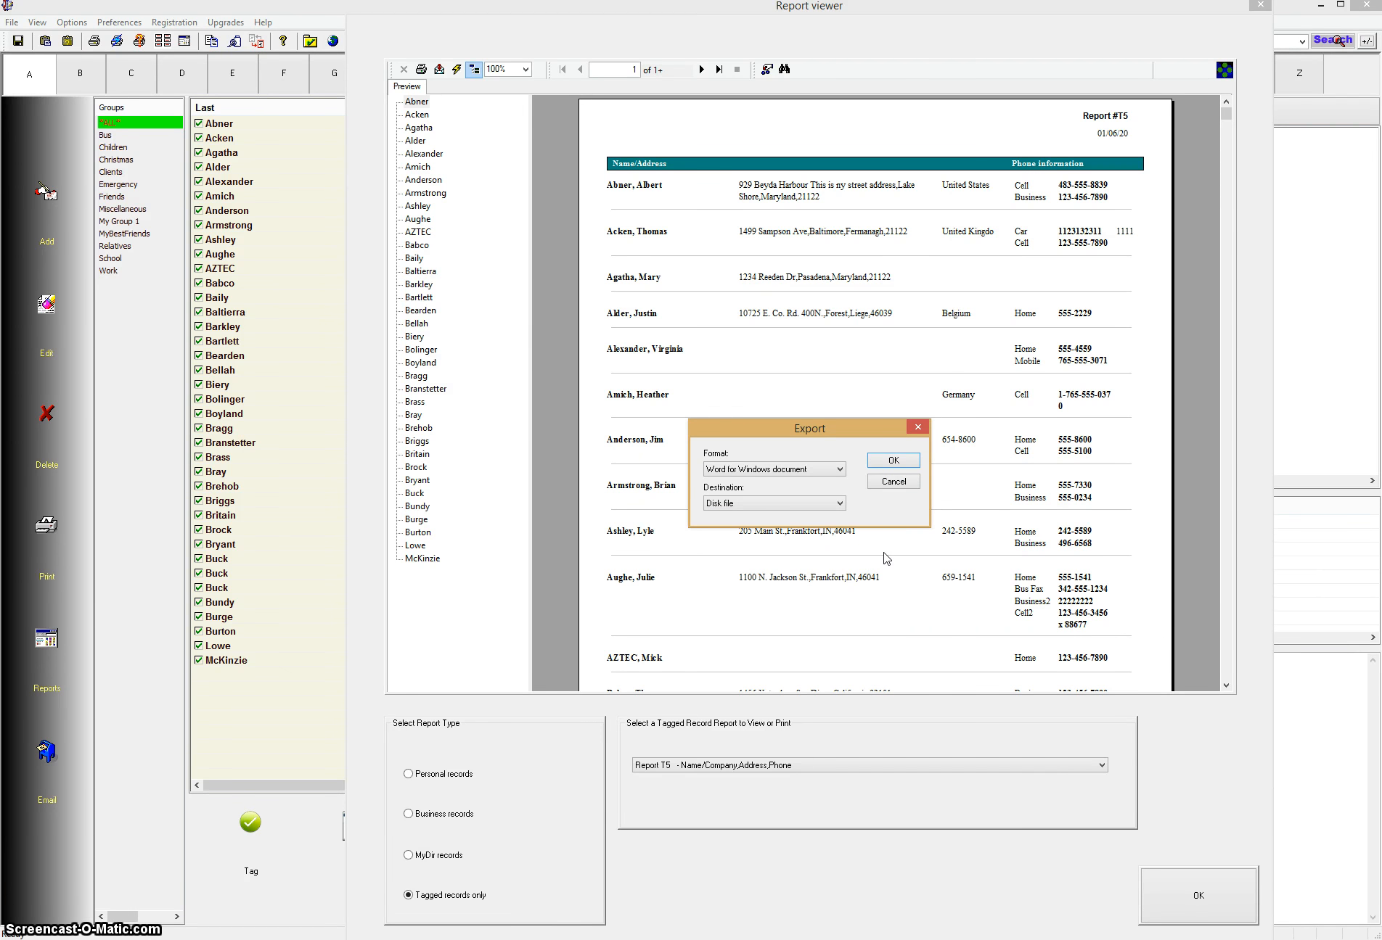
{"action": "mouse_move", "coordinate": [933, 518]}
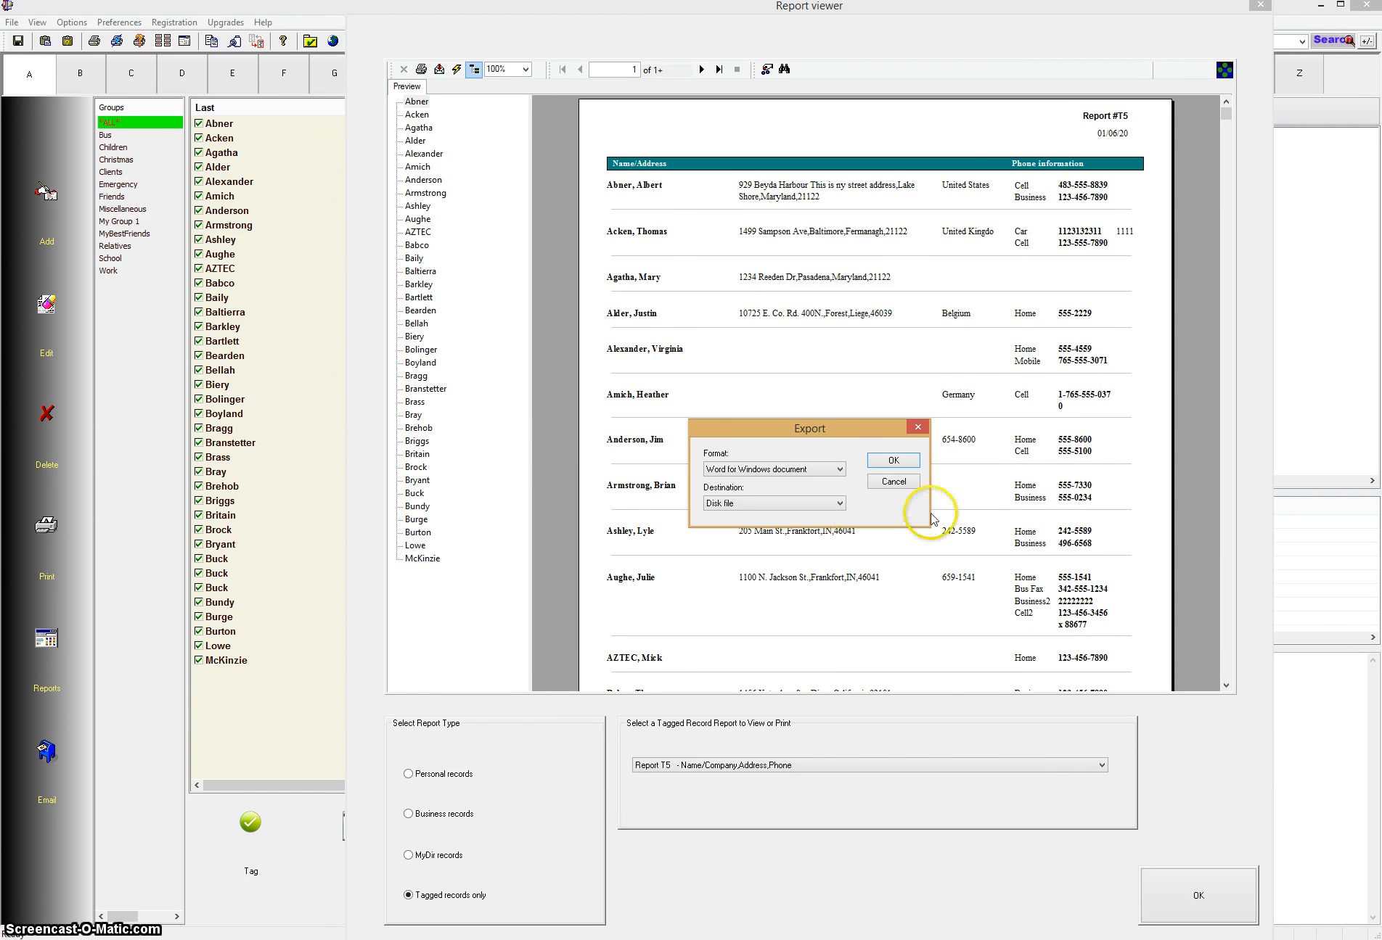
{"action": "mouse_move", "coordinate": [937, 518]}
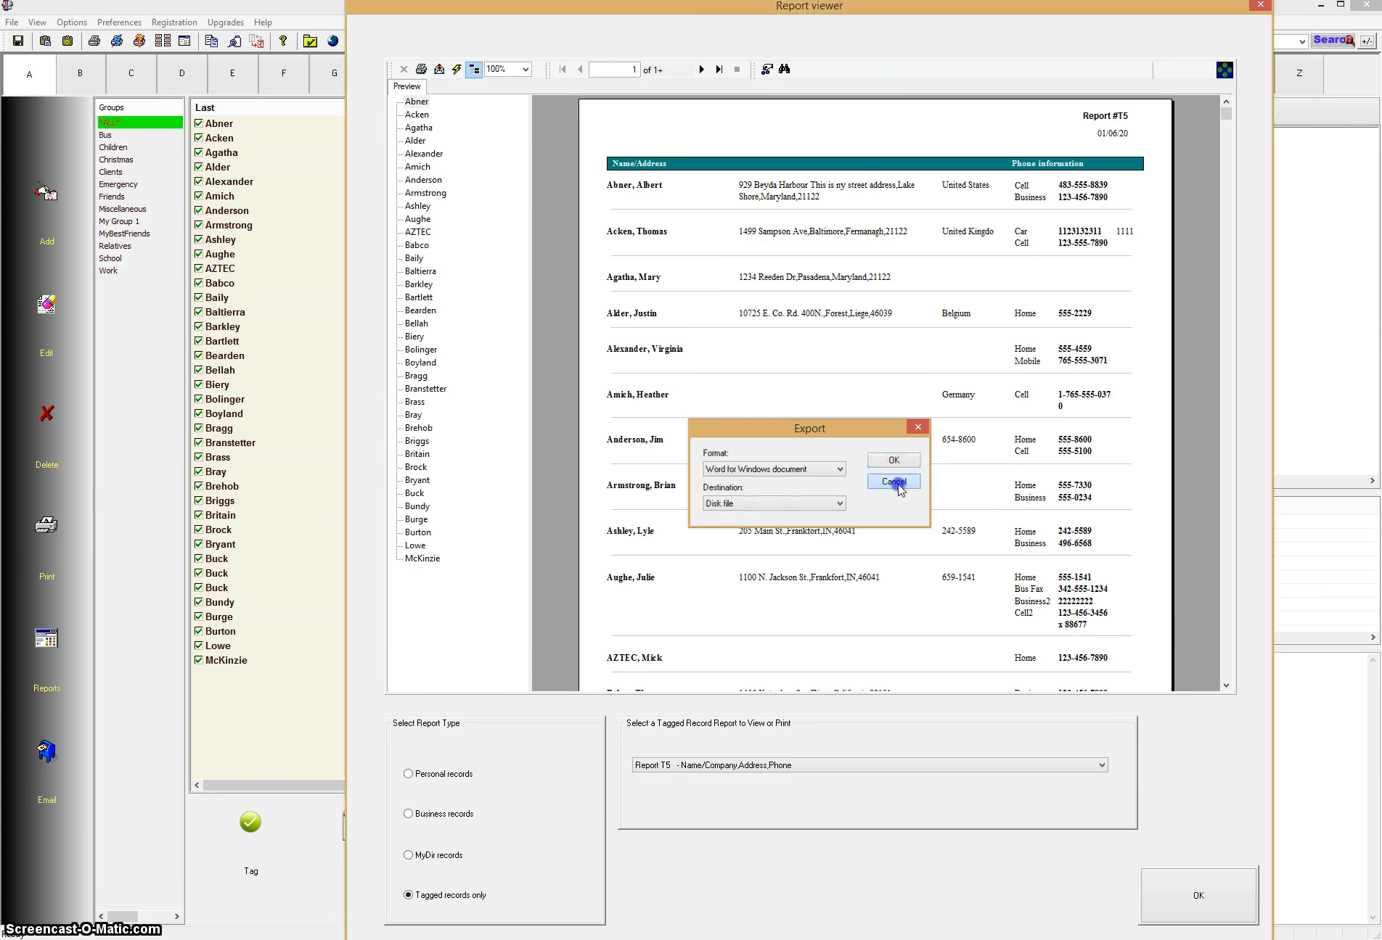
Cancel the Export dialog without exporting the T5 report.
{"action": "left_click", "coordinate": [892, 482]}
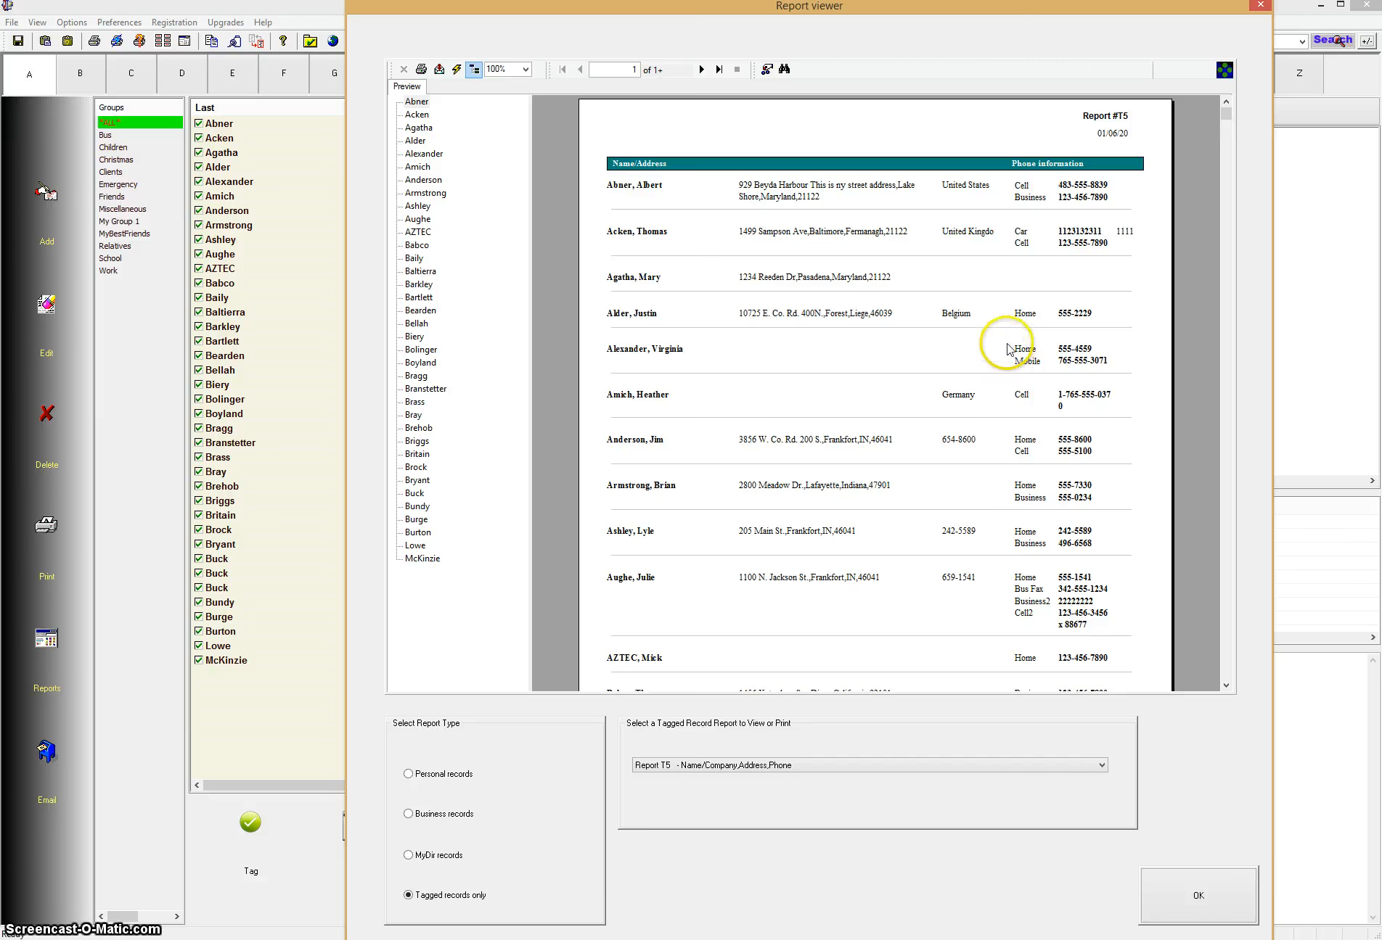
{"action": "mouse_move", "coordinate": [1260, 25]}
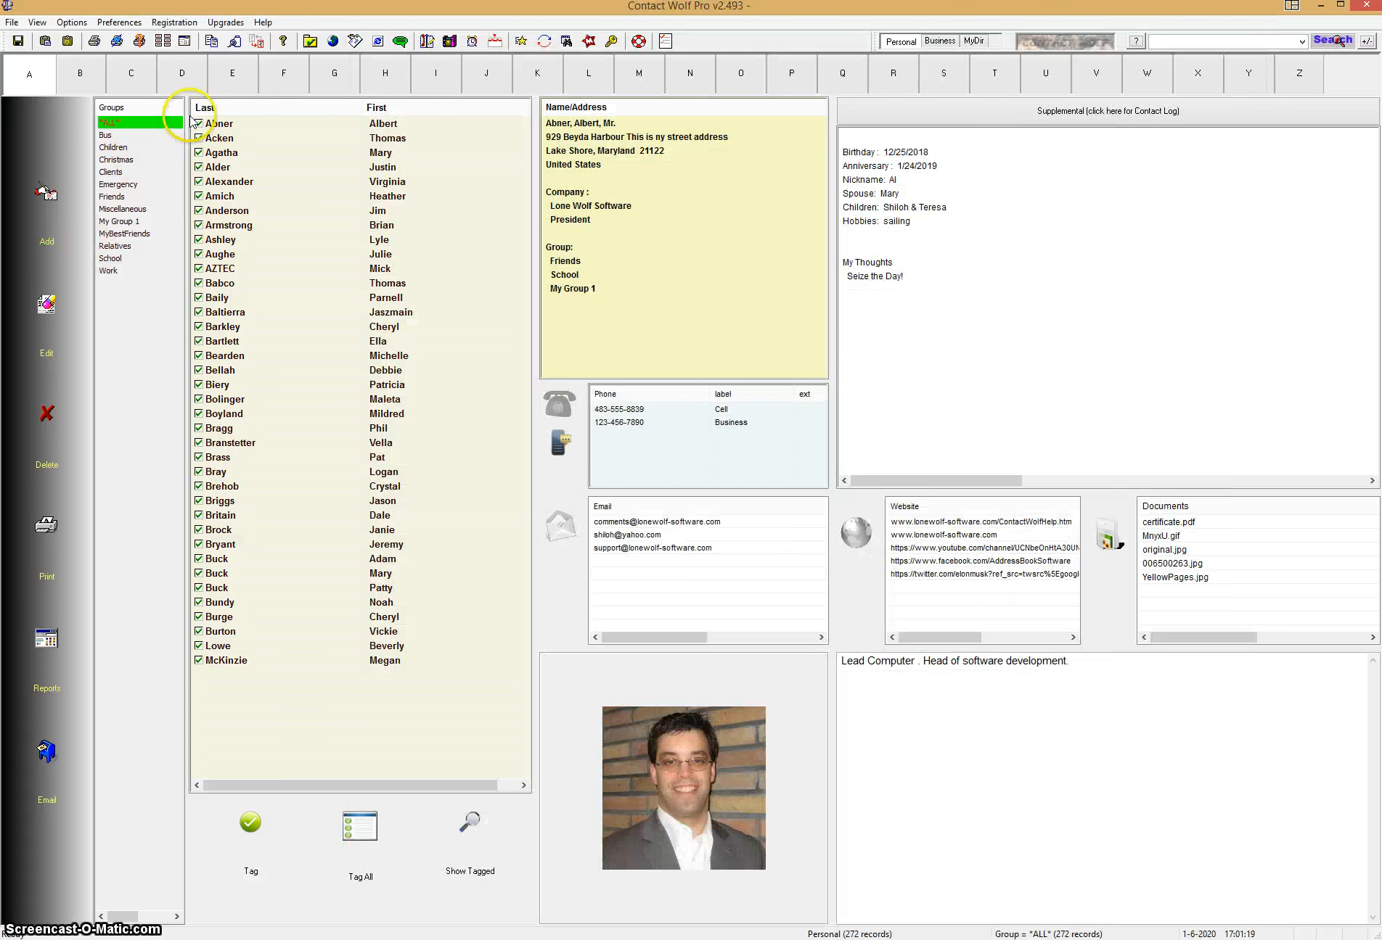
{"action": "mouse_move", "coordinate": [292, 337]}
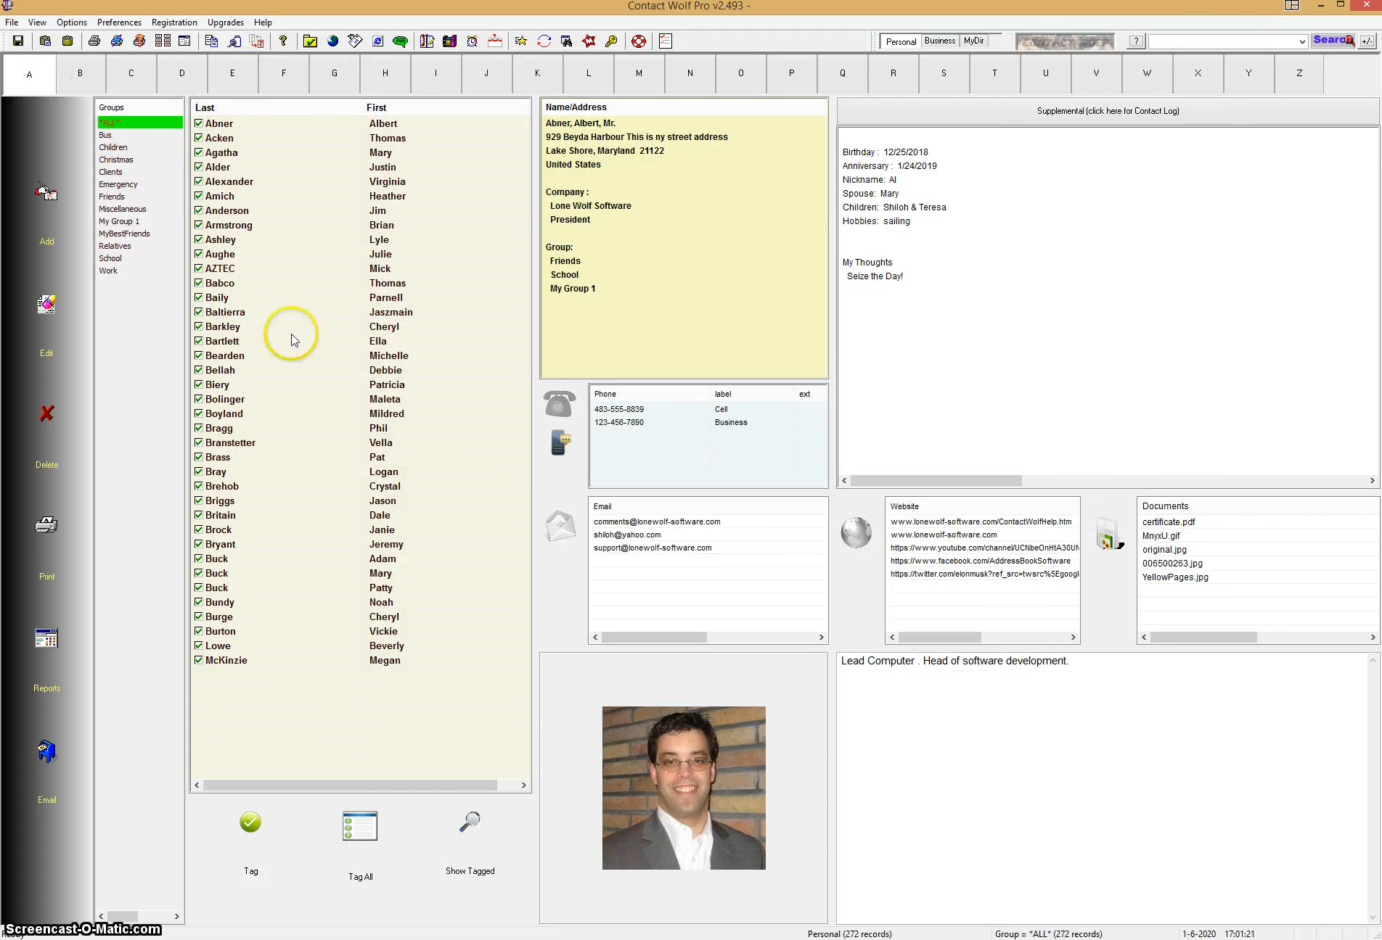
Use the record right-click menu's UnTag (clear) All records option.
{"action": "right_click", "coordinate": [219, 559]}
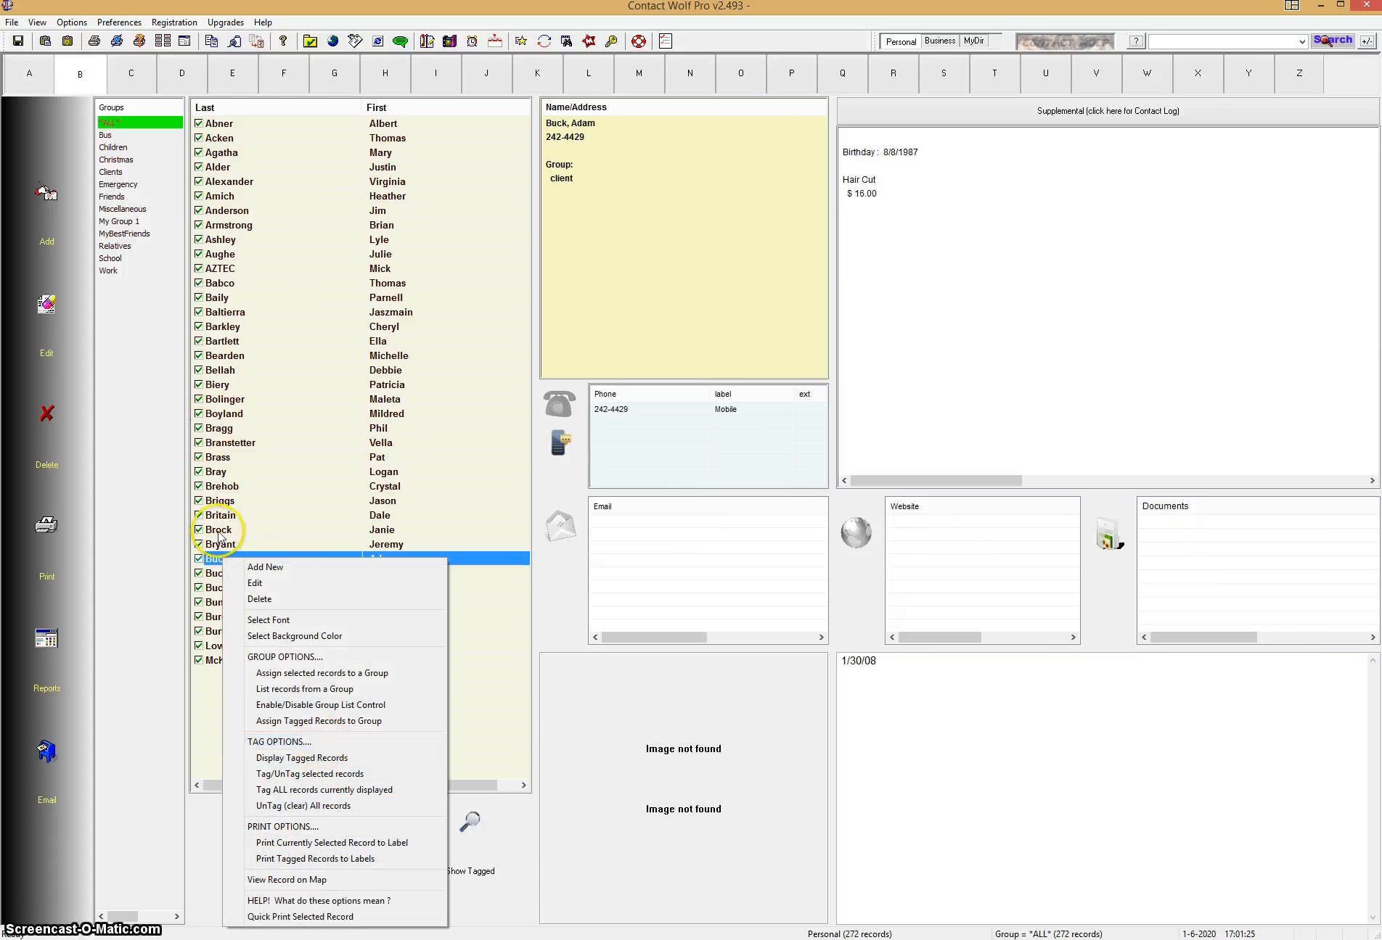
{"action": "mouse_move", "coordinate": [309, 773]}
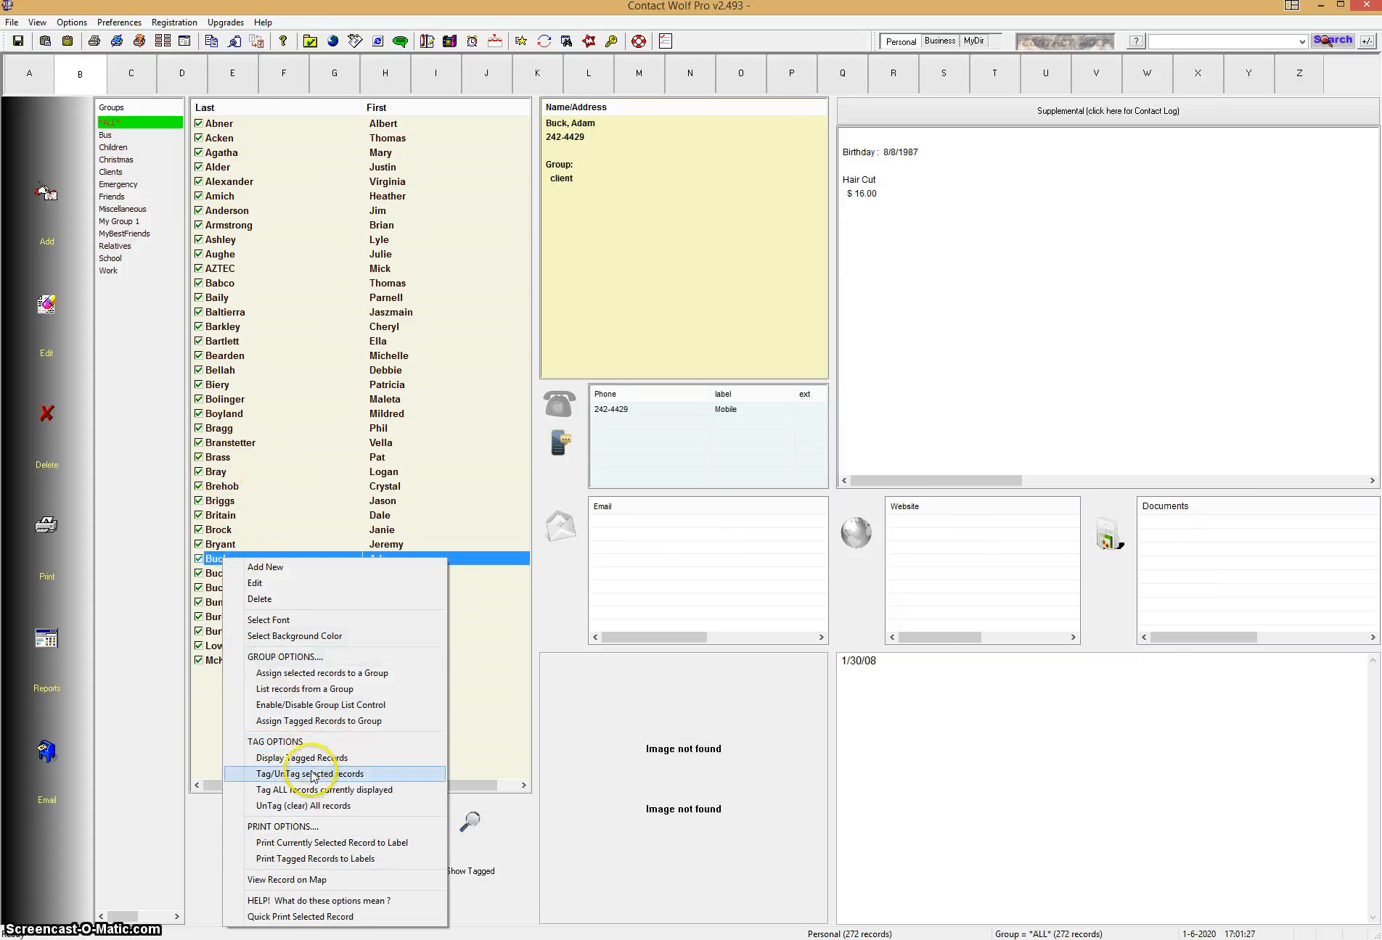
{"action": "mouse_move", "coordinate": [304, 805]}
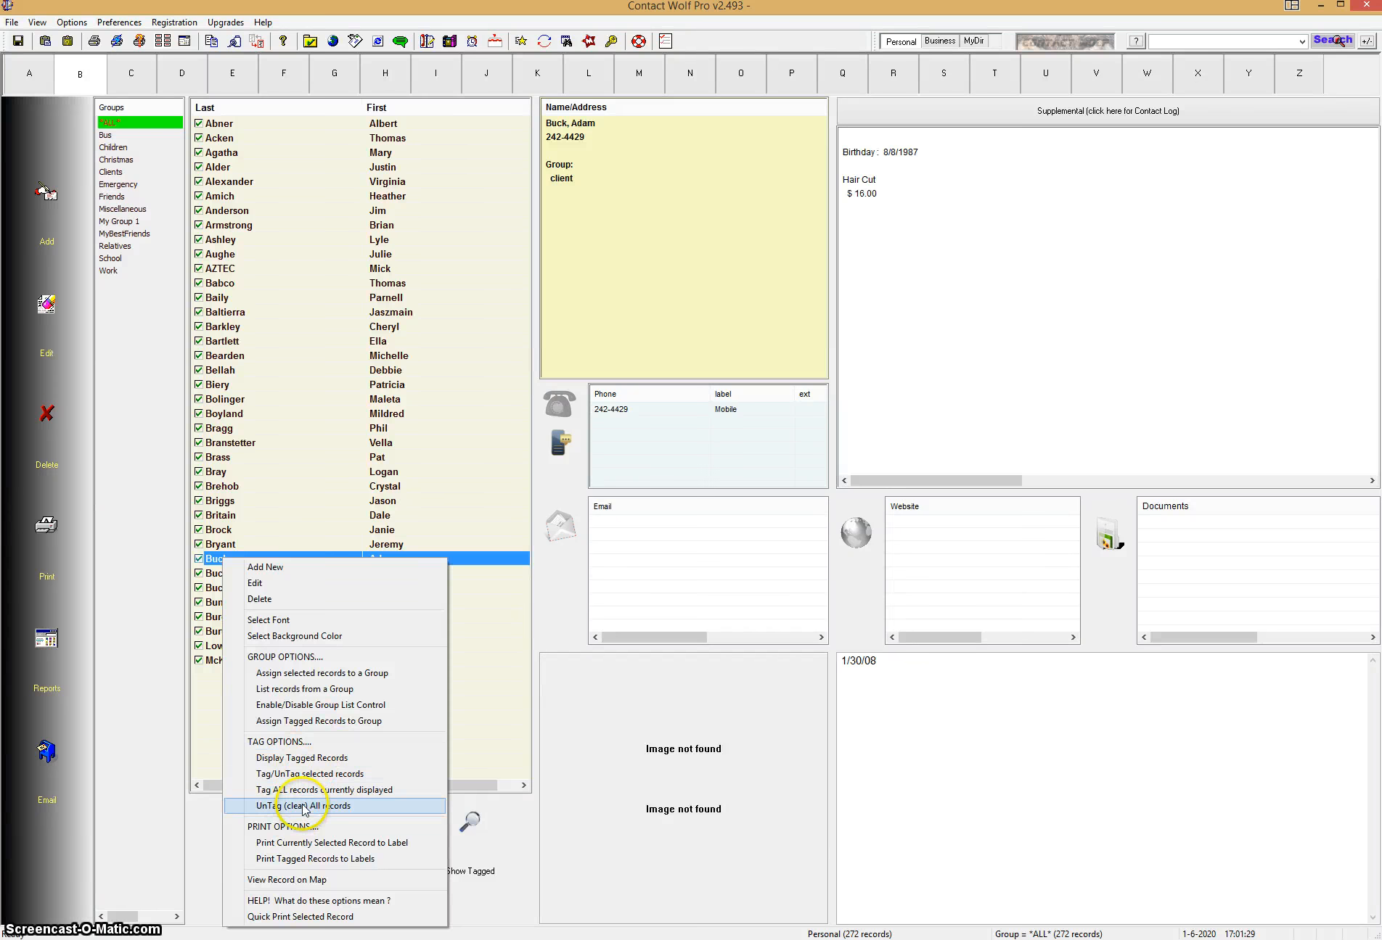
{"action": "left_click", "coordinate": [302, 806]}
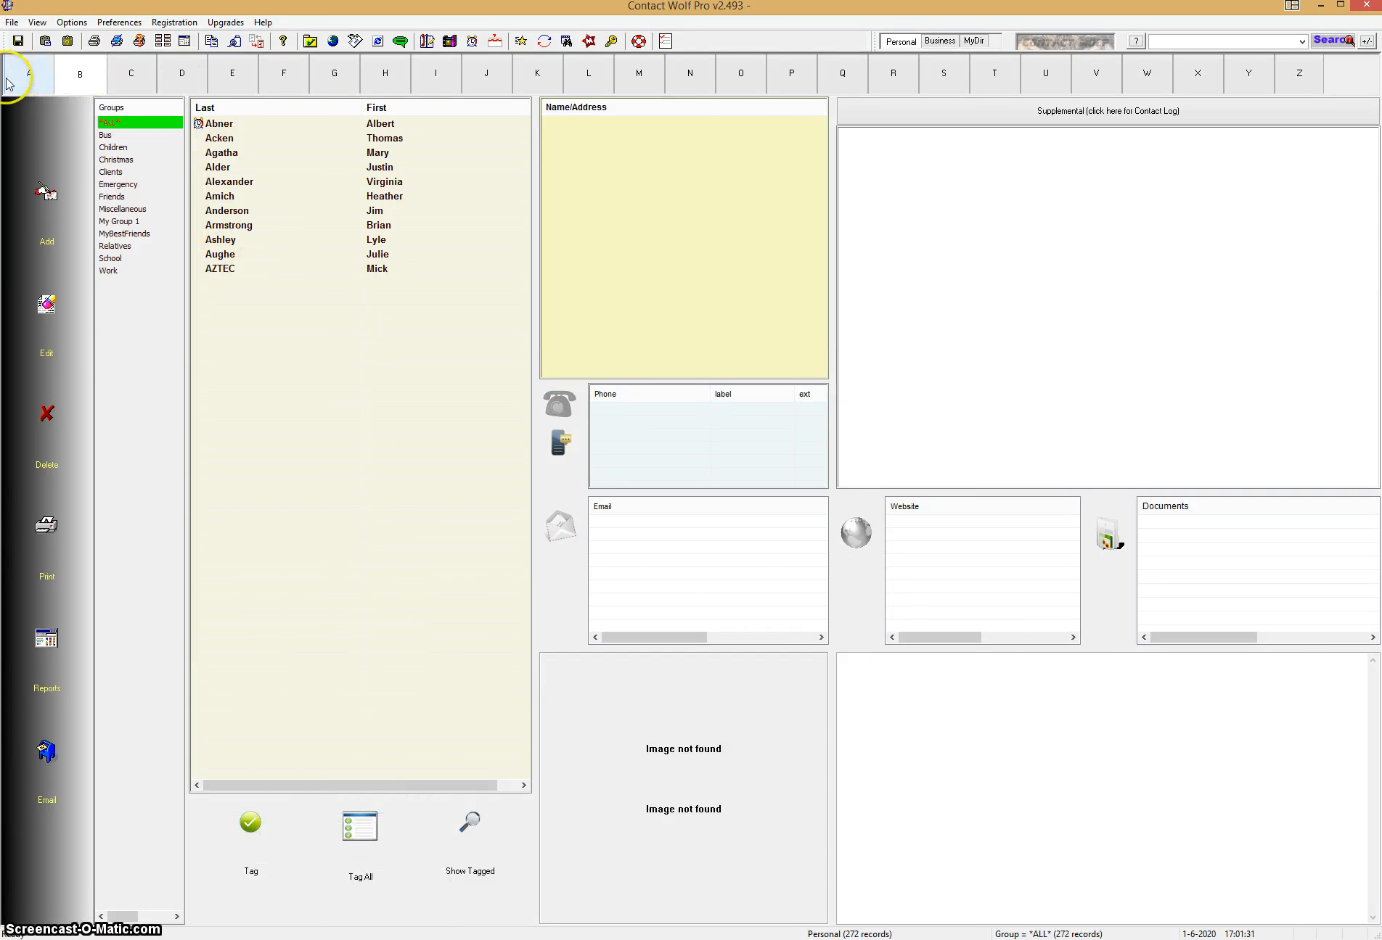
Switch between the Clients and Christmas groups, ending on Christmas's six contacts.
{"action": "left_click", "coordinate": [219, 124]}
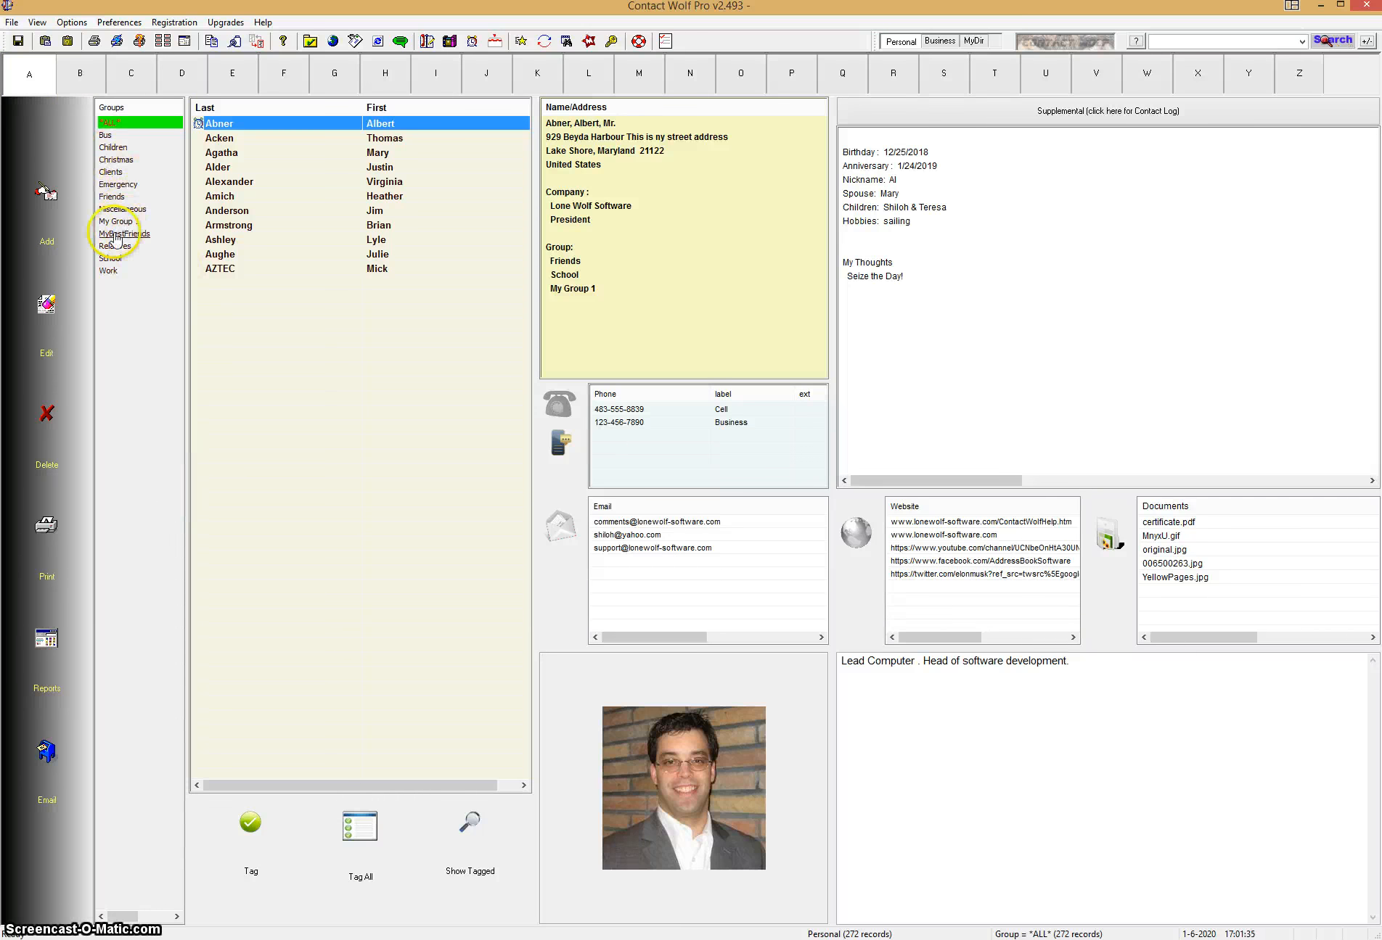
{"action": "left_click", "coordinate": [111, 171]}
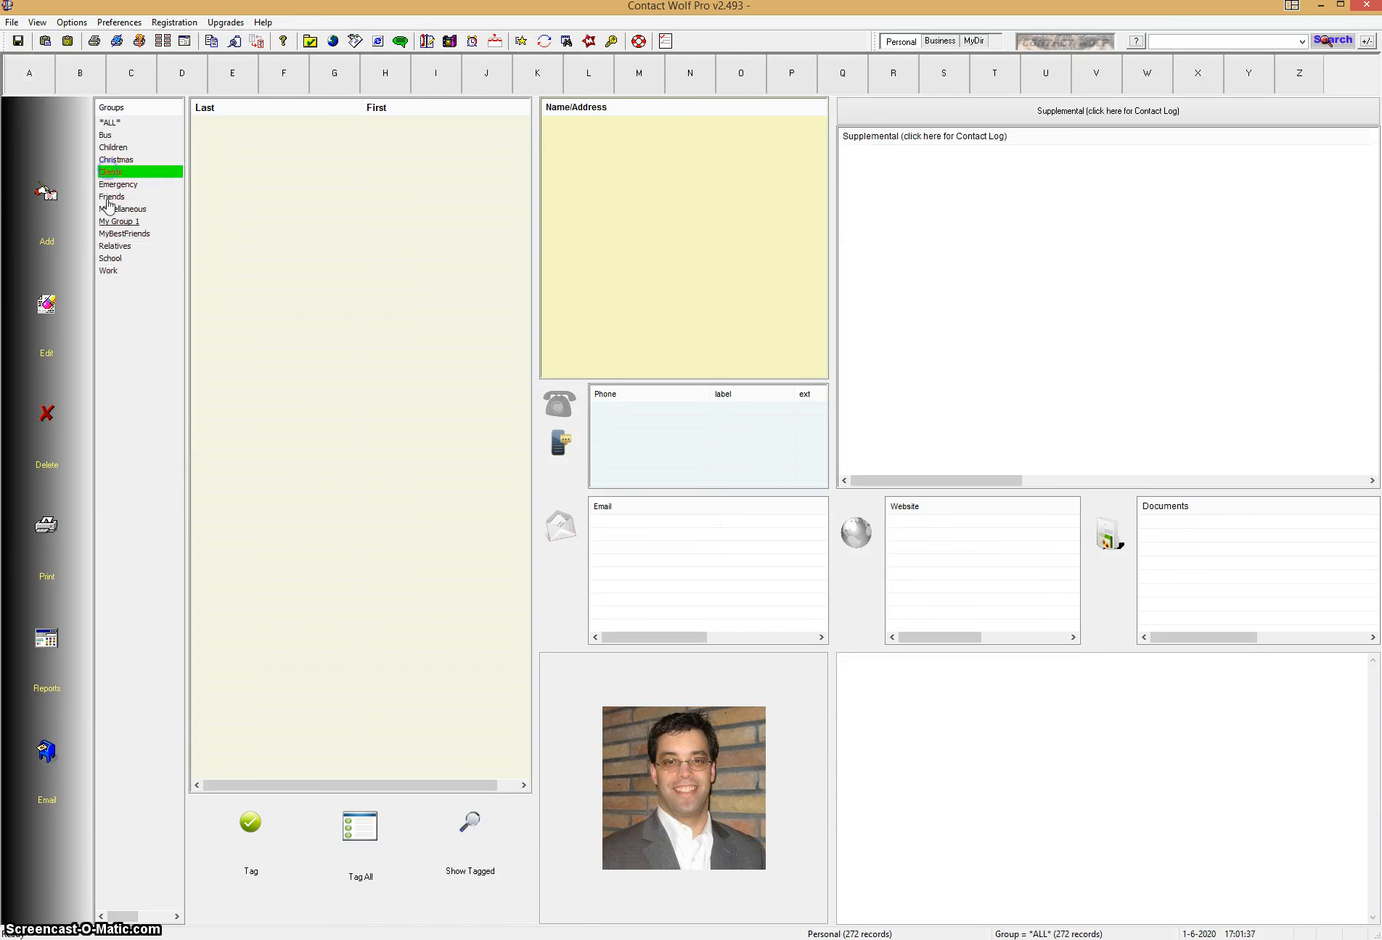
{"action": "left_click", "coordinate": [119, 221]}
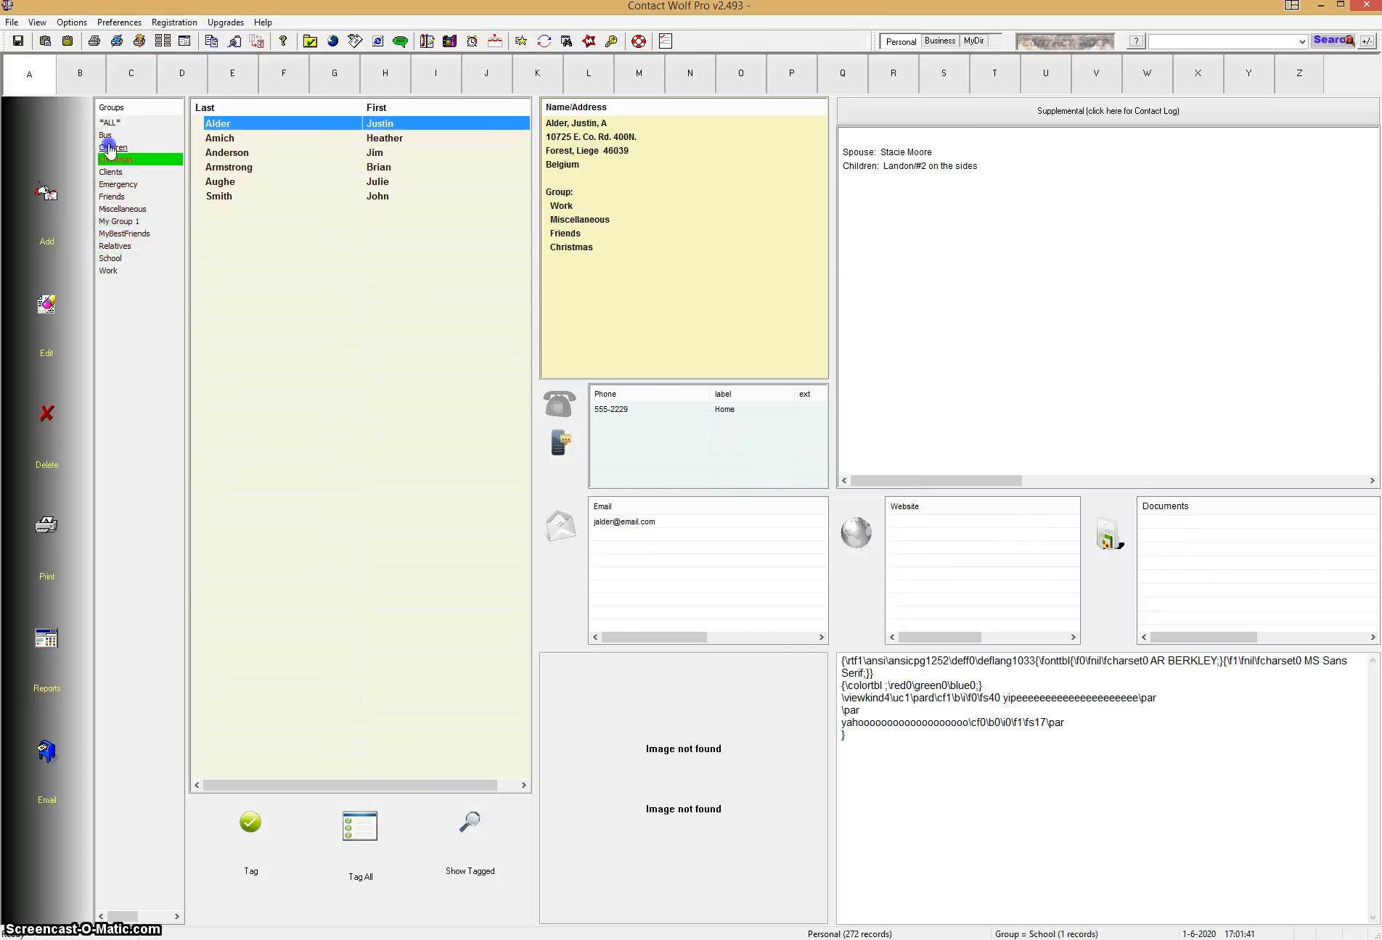
{"action": "left_click", "coordinate": [112, 148]}
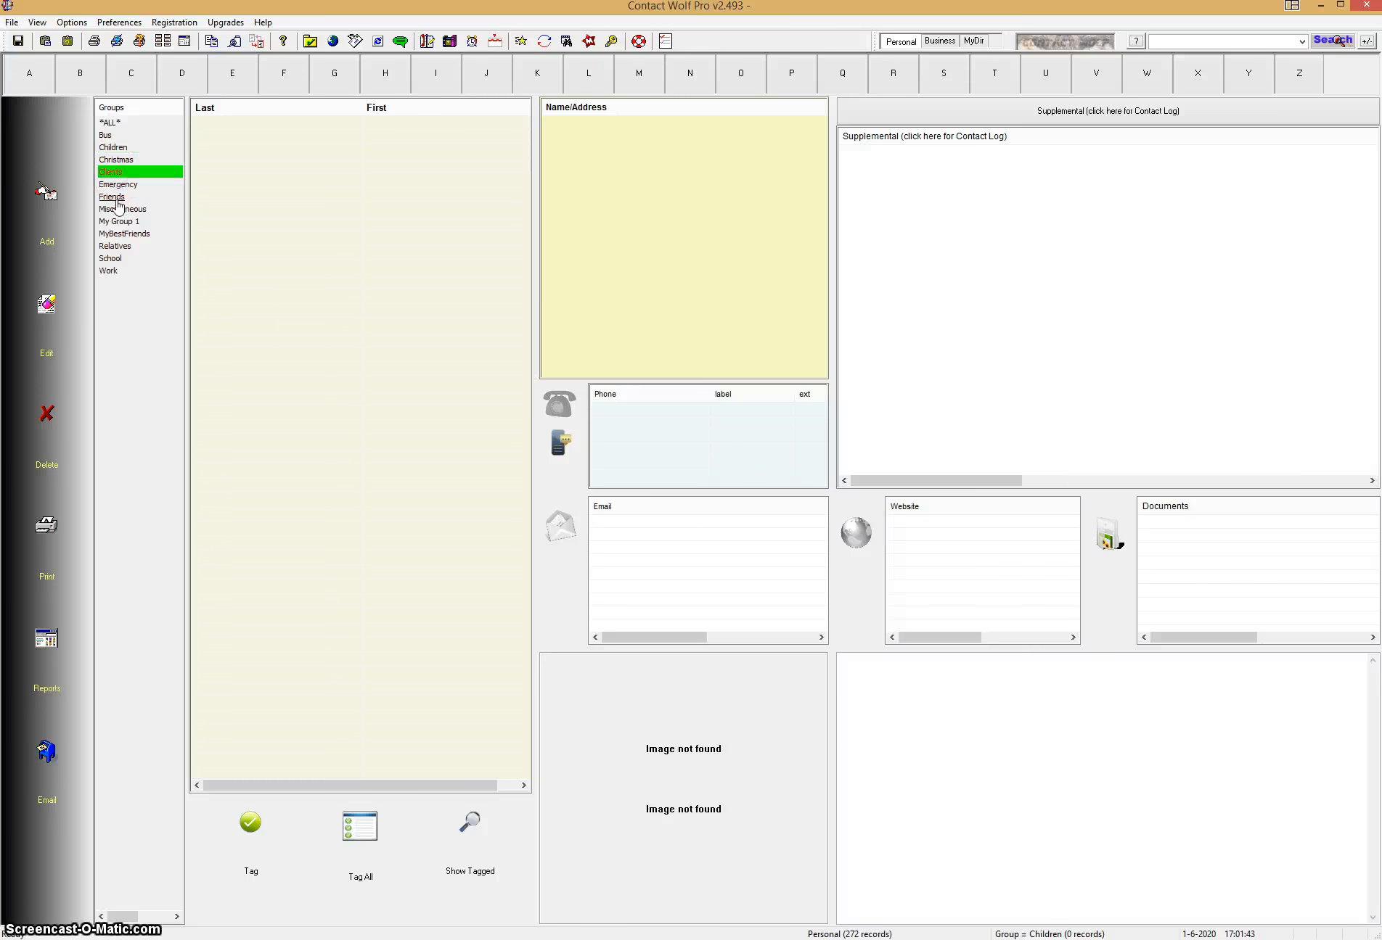
{"action": "left_click", "coordinate": [116, 159]}
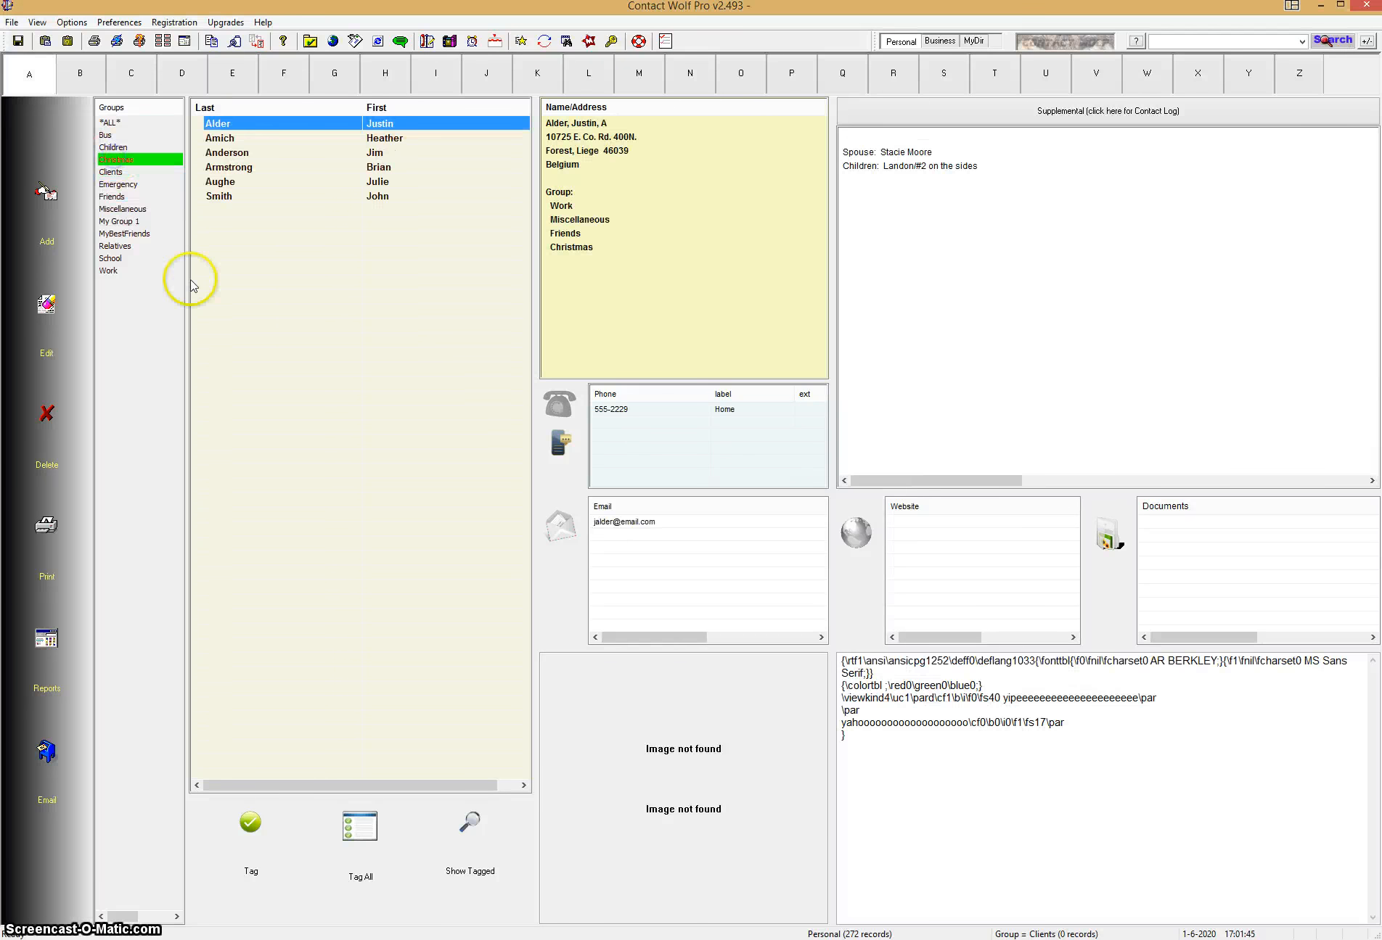
{"action": "mouse_move", "coordinate": [360, 829]}
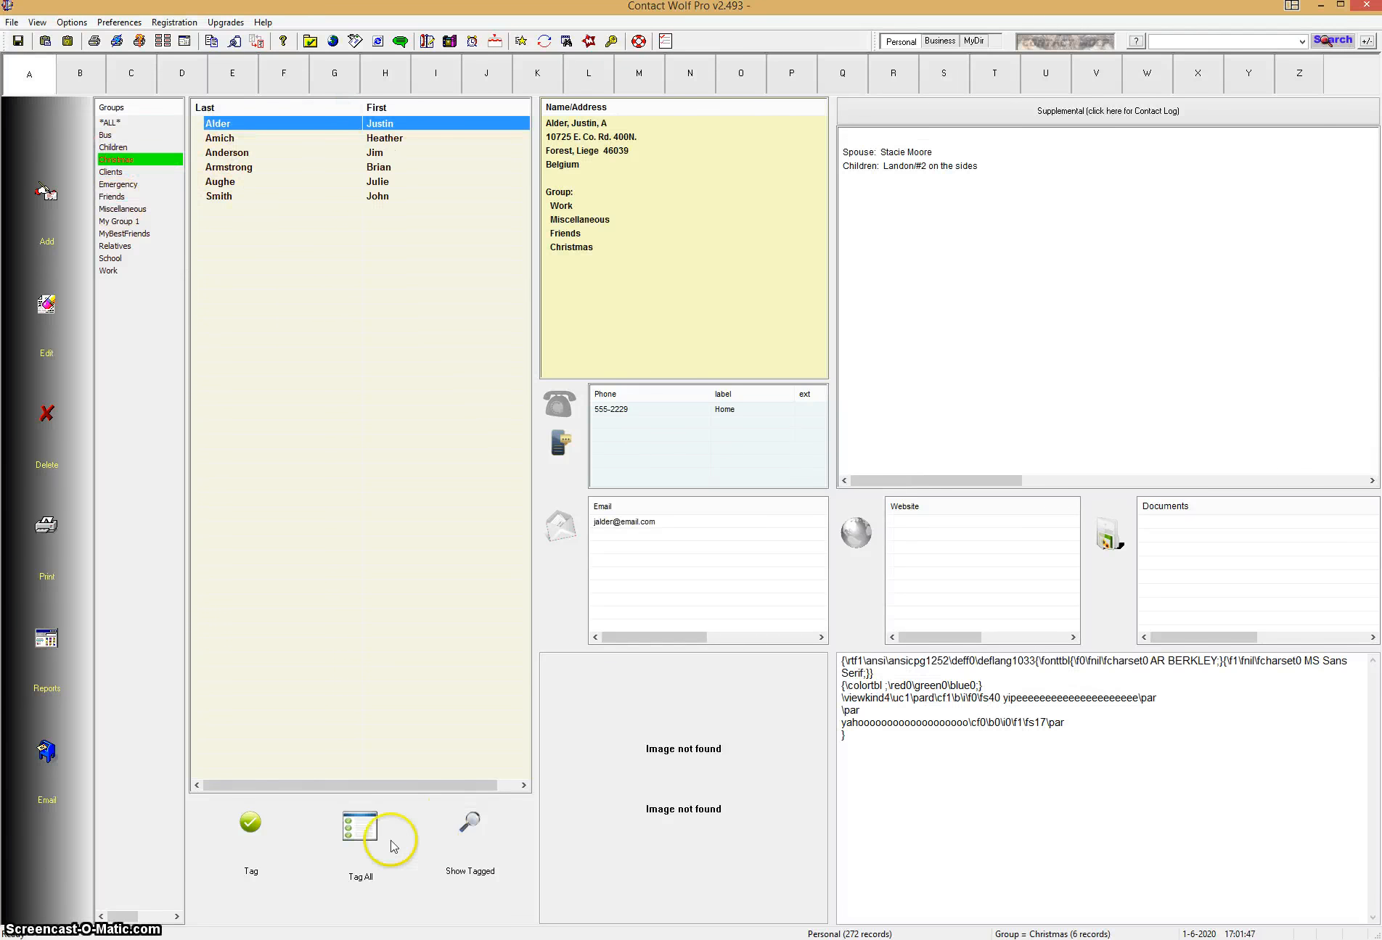
Tag all six Christmas group records and dismiss the '6 records tagged' notice.
{"action": "left_click", "coordinate": [359, 826]}
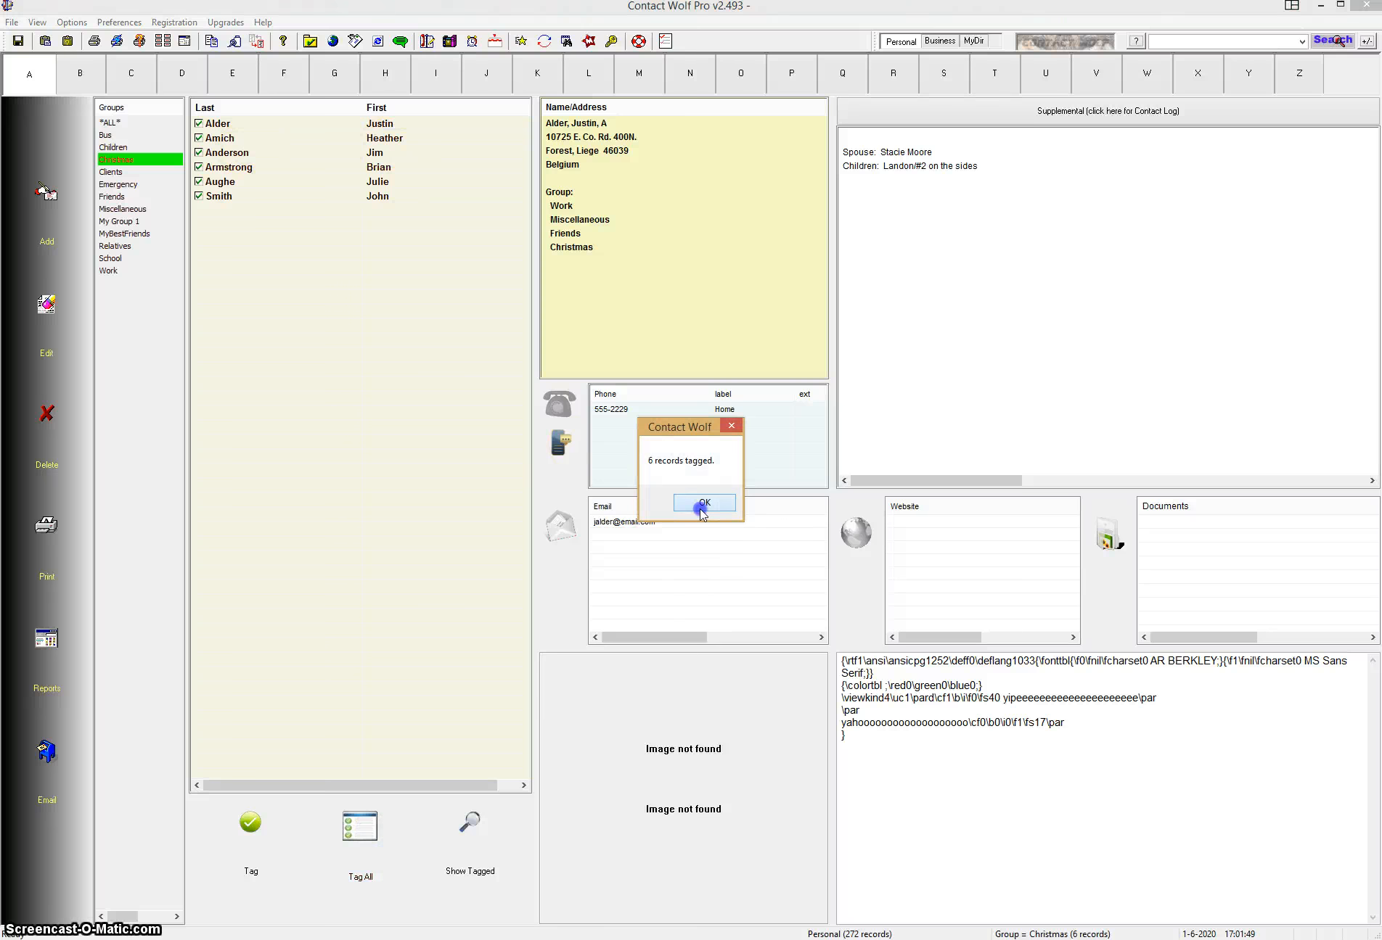
{"action": "left_click", "coordinate": [703, 502]}
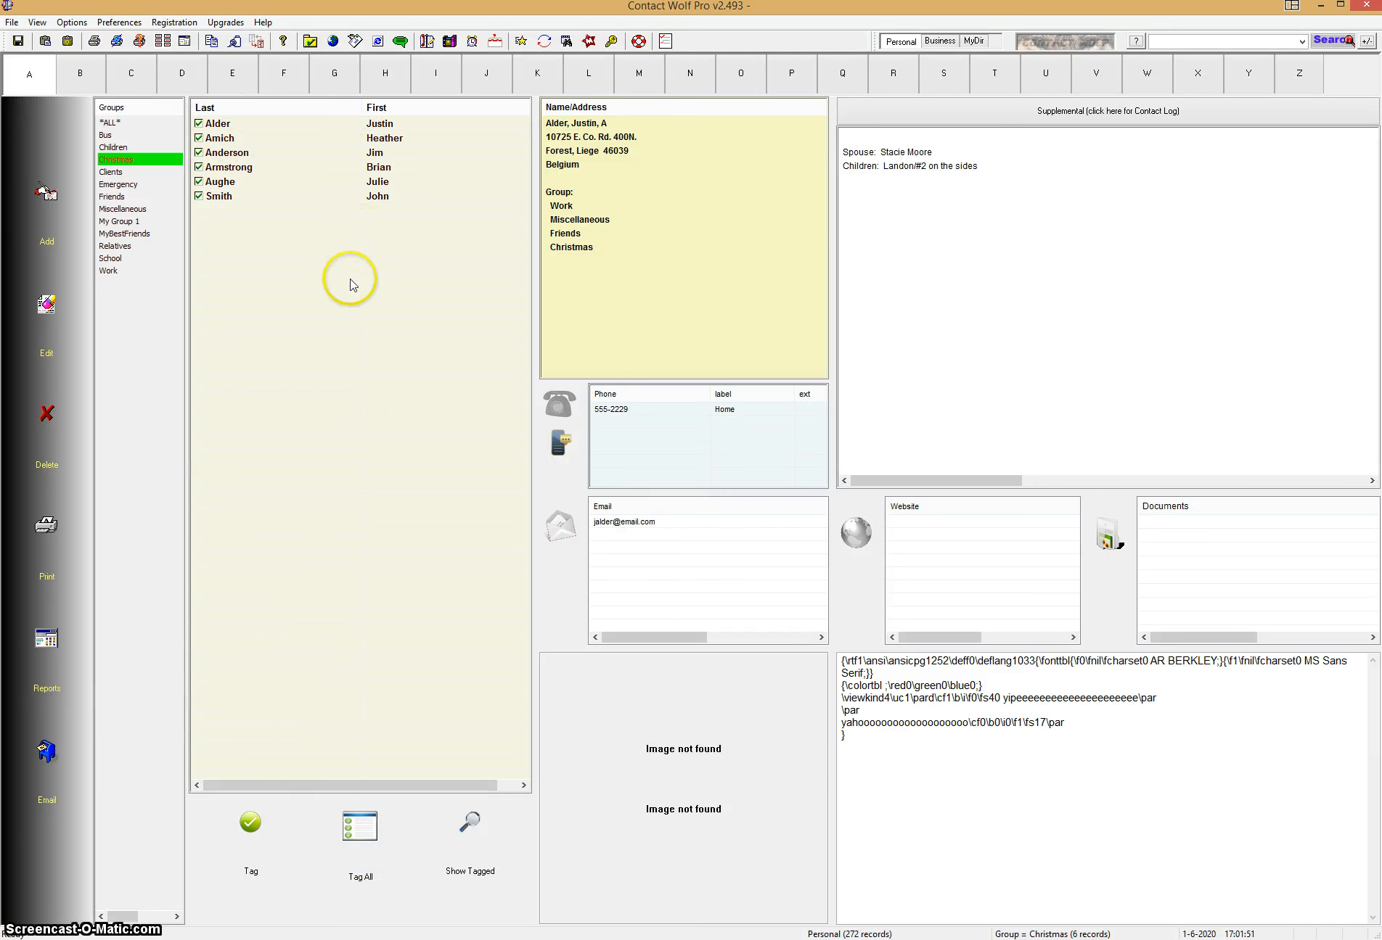
{"action": "mouse_move", "coordinate": [460, 422]}
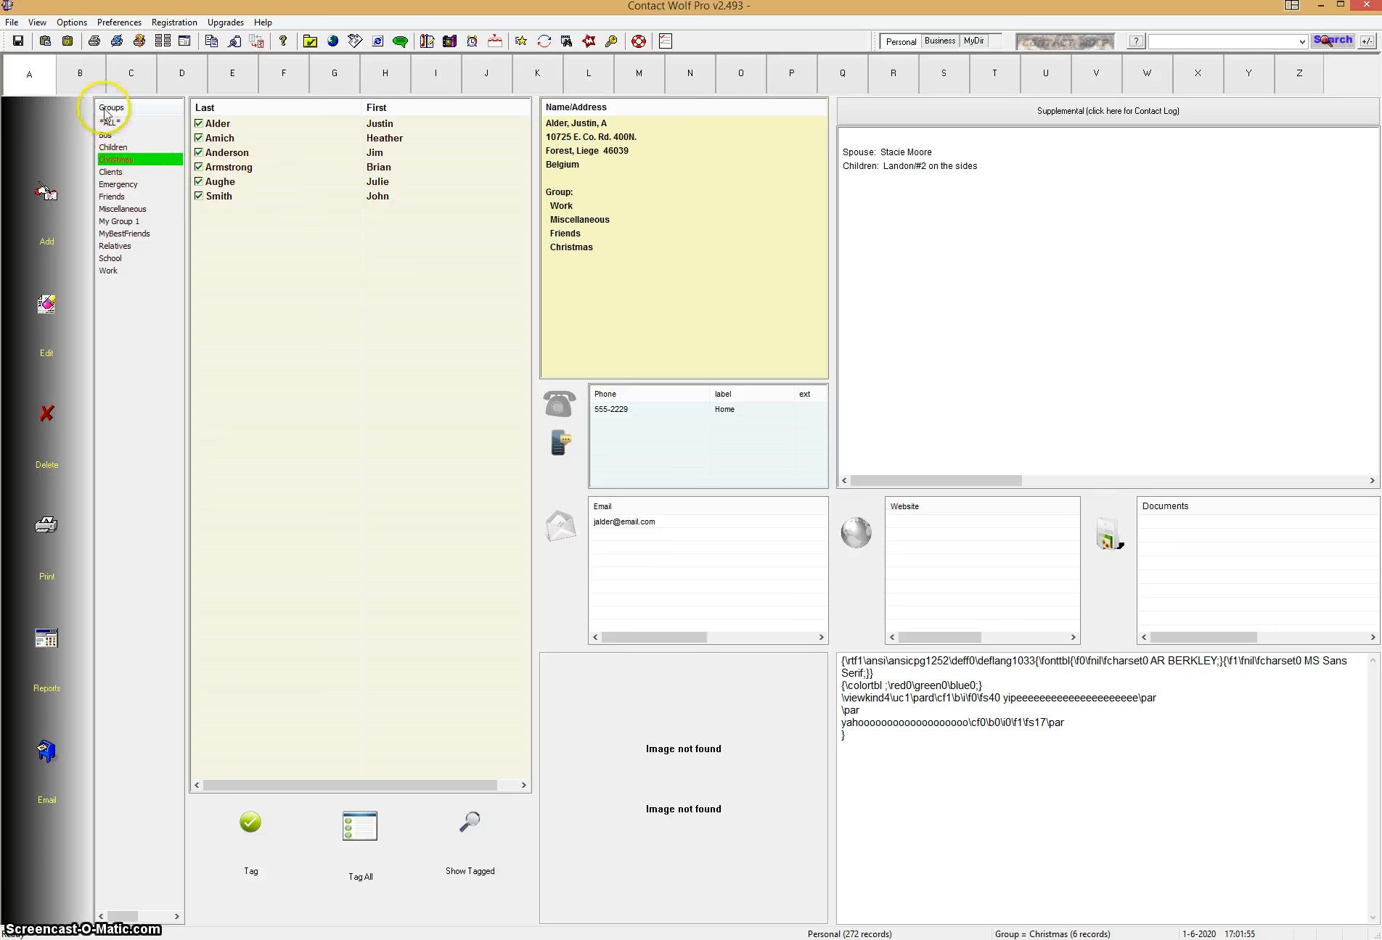
Select *ALL* in the Groups list to show all 272 contacts again.
{"action": "left_click", "coordinate": [136, 122]}
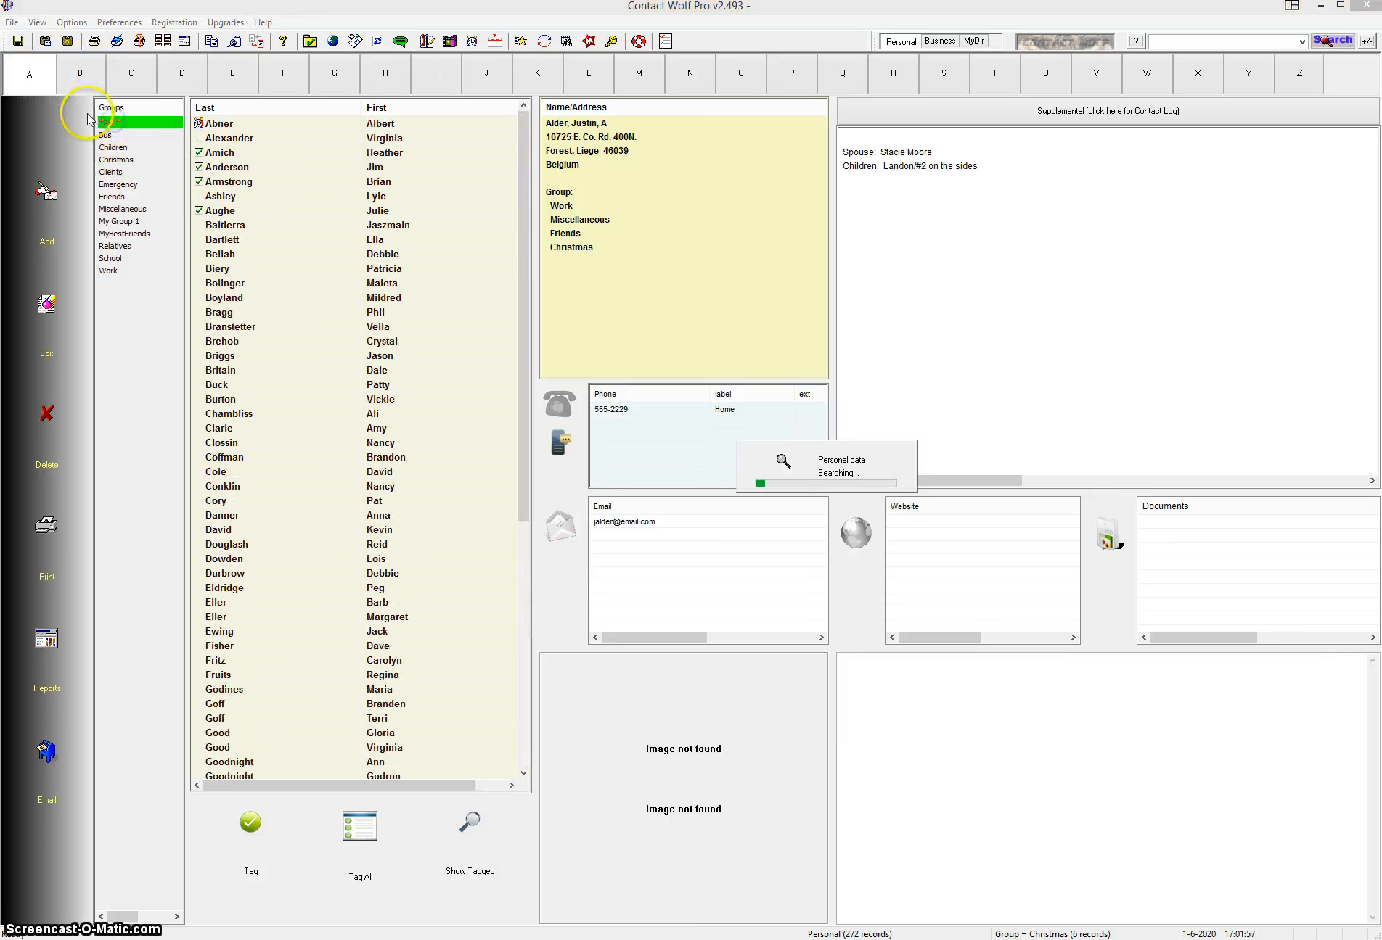
{"action": "left_click", "coordinate": [110, 122]}
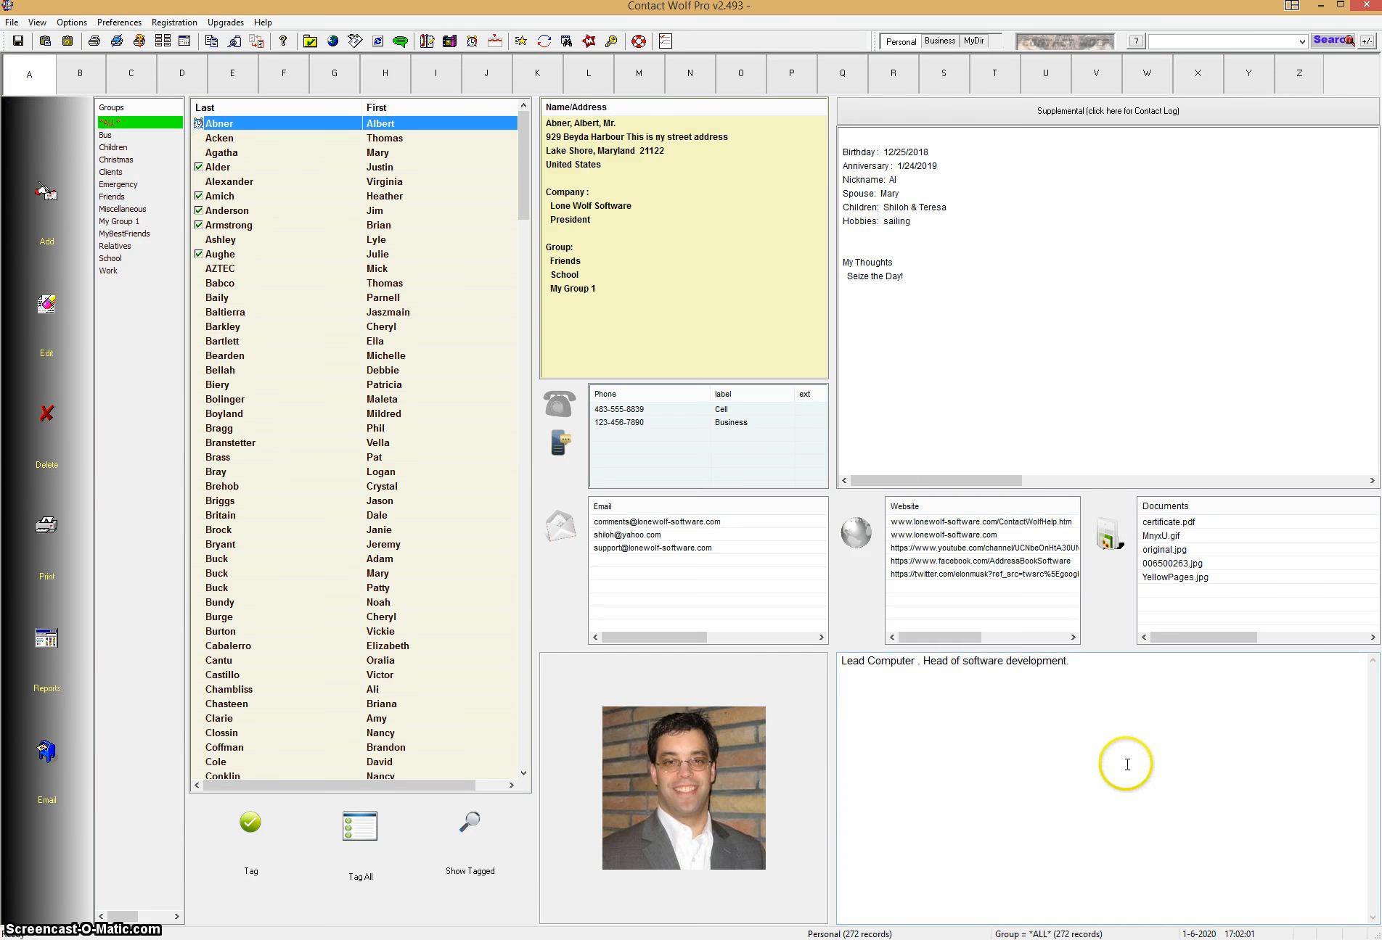
{"action": "mouse_move", "coordinate": [943, 786]}
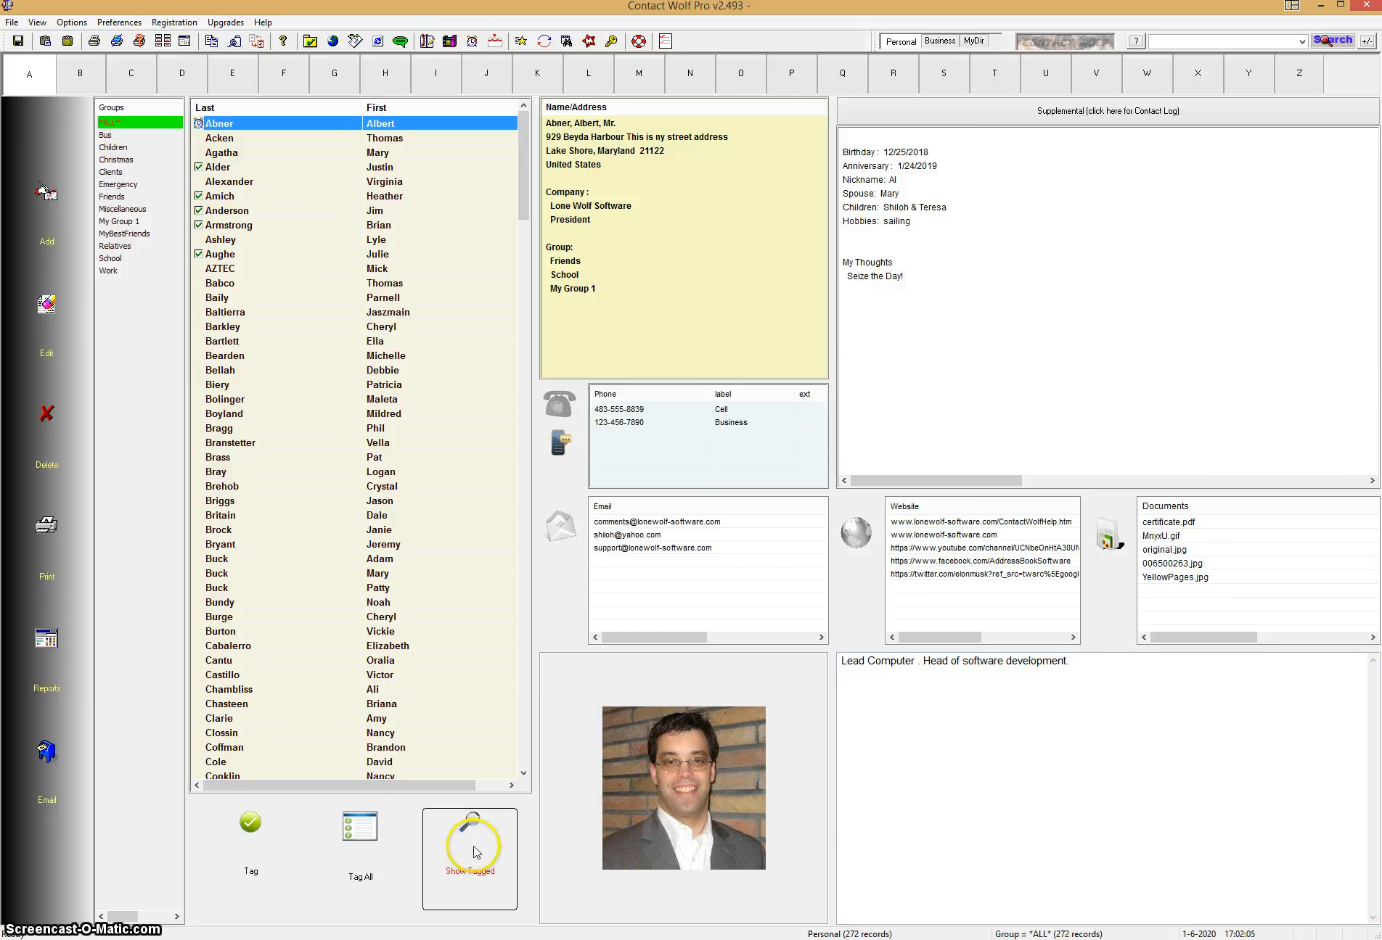
{"action": "mouse_move", "coordinate": [620, 868]}
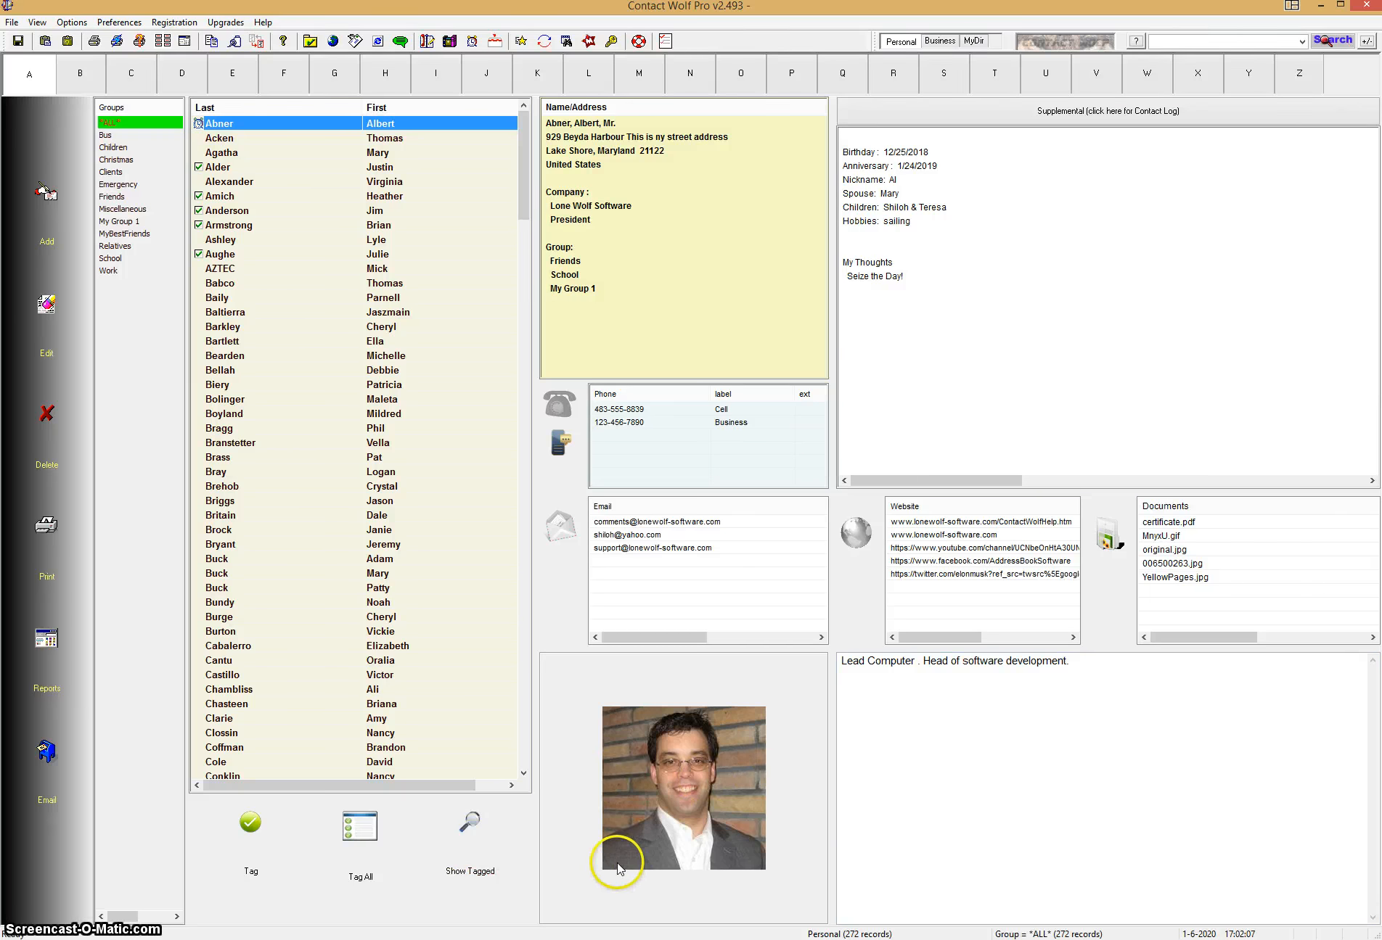